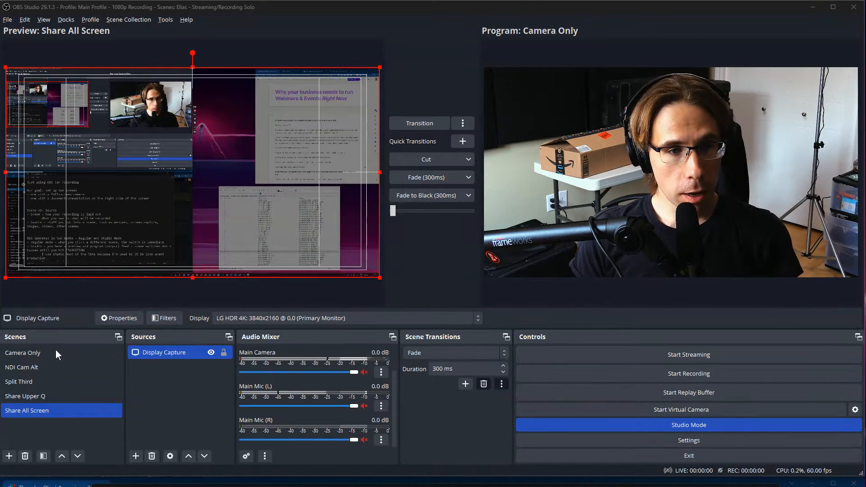
Step: Send Split Third live via Transition, then preview Camera Only in Studio Mode
{"action": "left_click", "coordinate": [18, 382]}
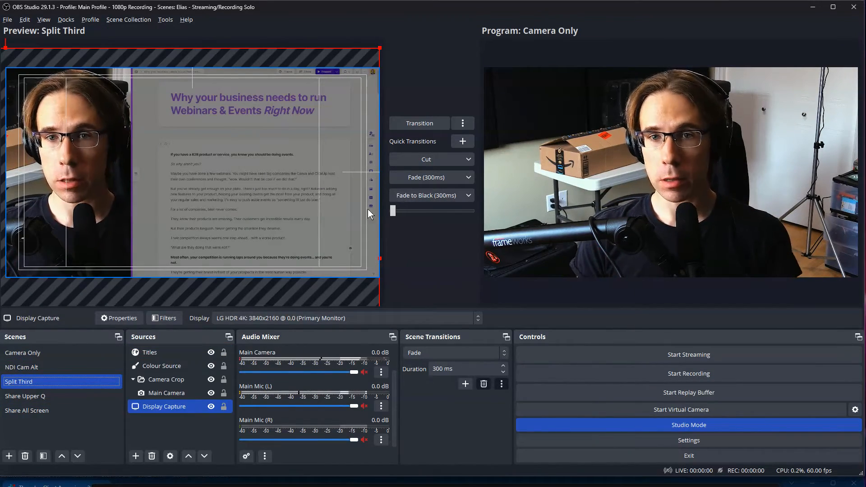
{"action": "left_click", "coordinate": [22, 352]}
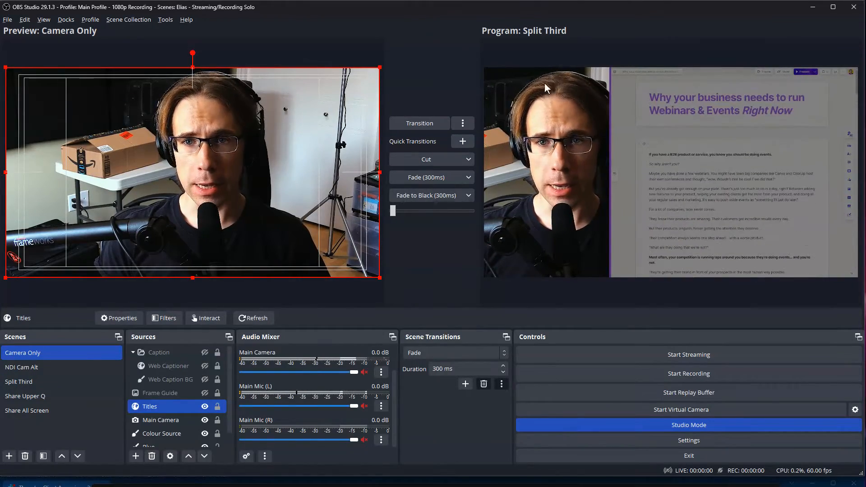
{"action": "left_click", "coordinate": [18, 381]}
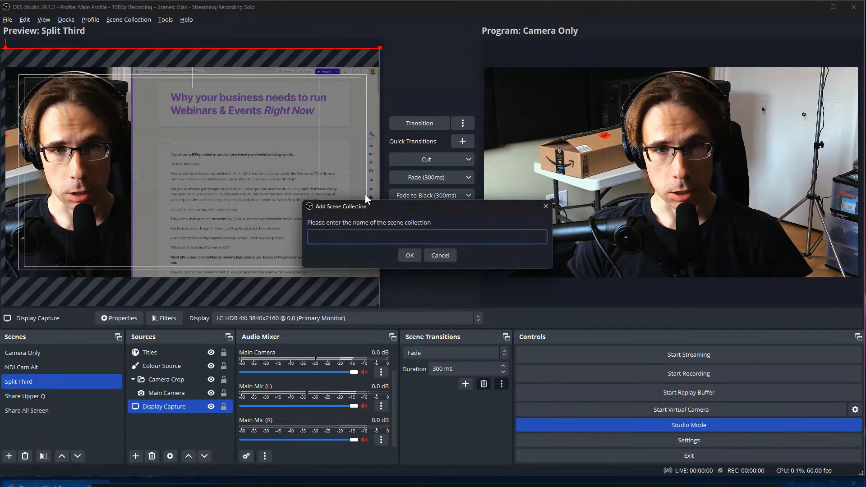
Step: Name the new scene collection 'Elias Test' and confirm it
{"action": "type", "text": "Elias Test"}
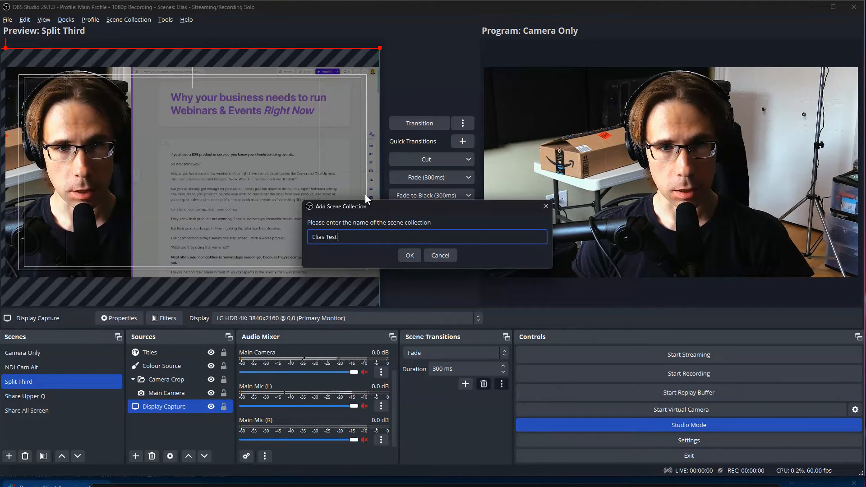
{"action": "left_click", "coordinate": [410, 255]}
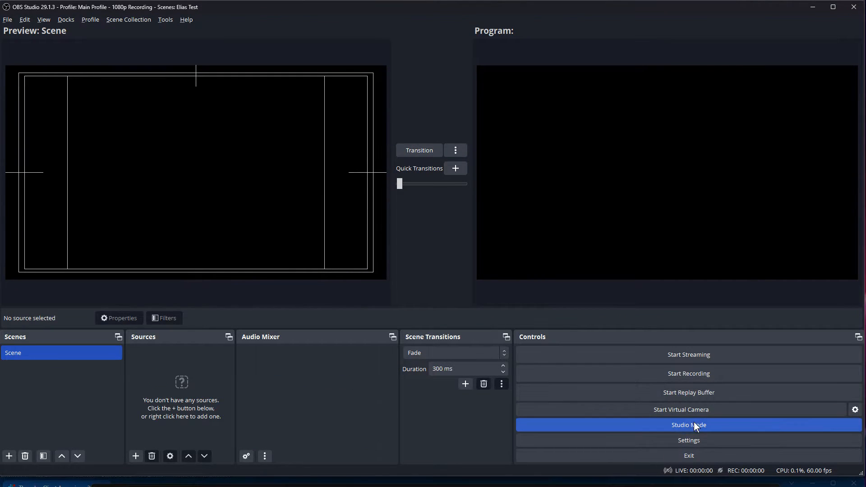
Step: Turn off Studio Mode to show a single canvas of the empty scene
{"action": "left_click", "coordinate": [689, 425]}
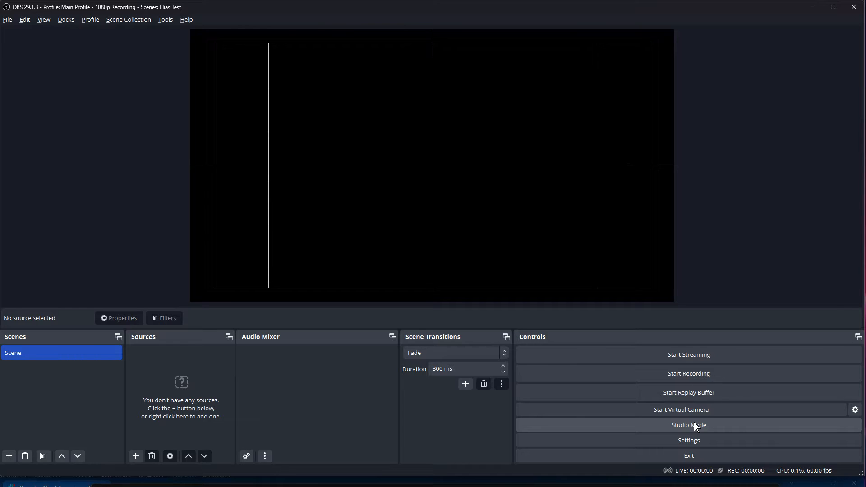
{"action": "mouse_move", "coordinate": [232, 298]}
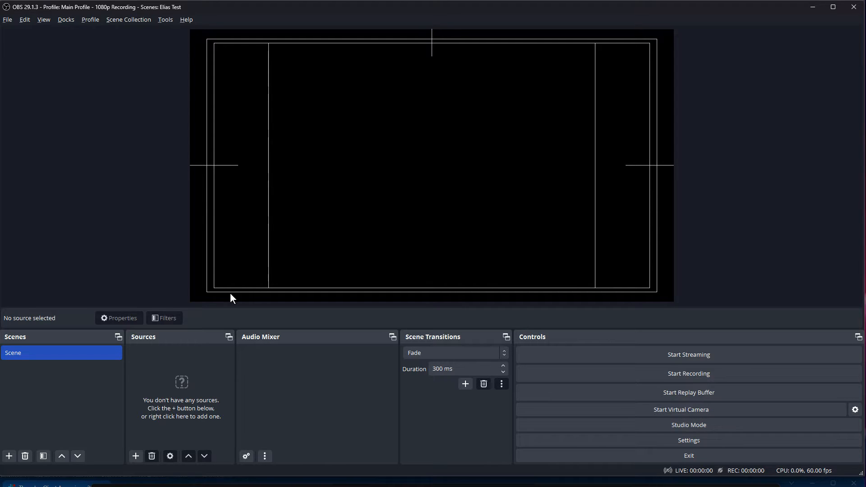
{"action": "mouse_move", "coordinate": [251, 292]}
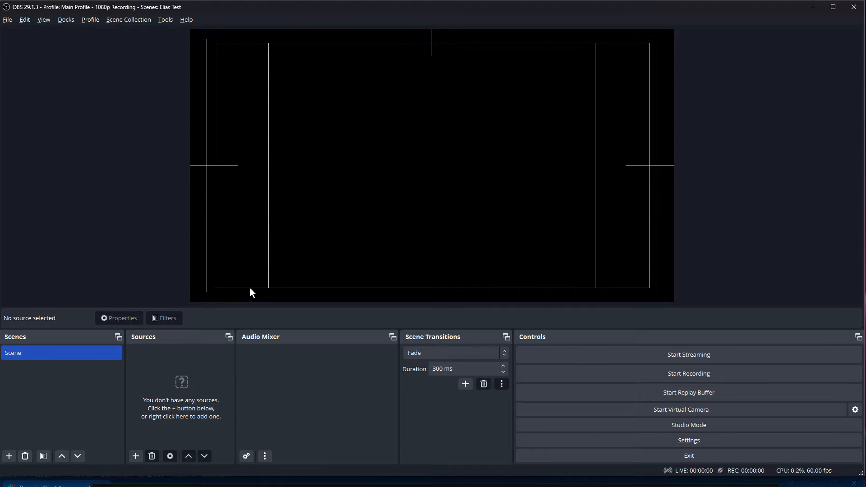
{"action": "mouse_move", "coordinate": [66, 368]}
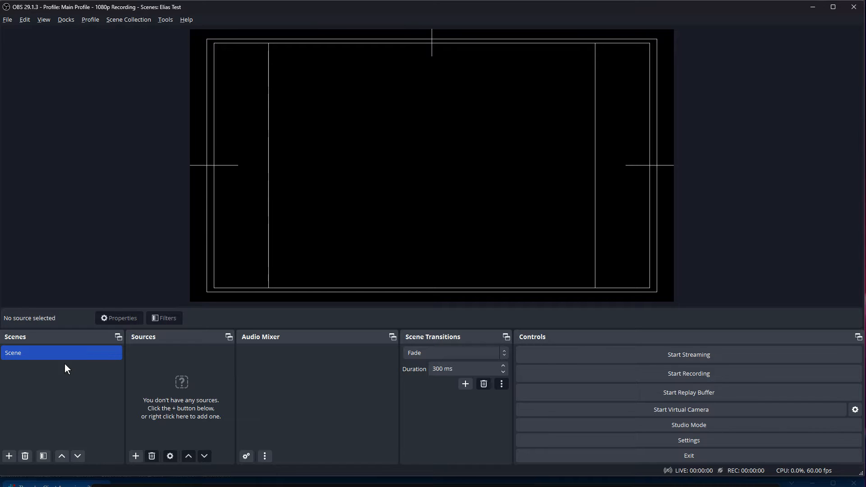
{"action": "mouse_move", "coordinate": [166, 378]}
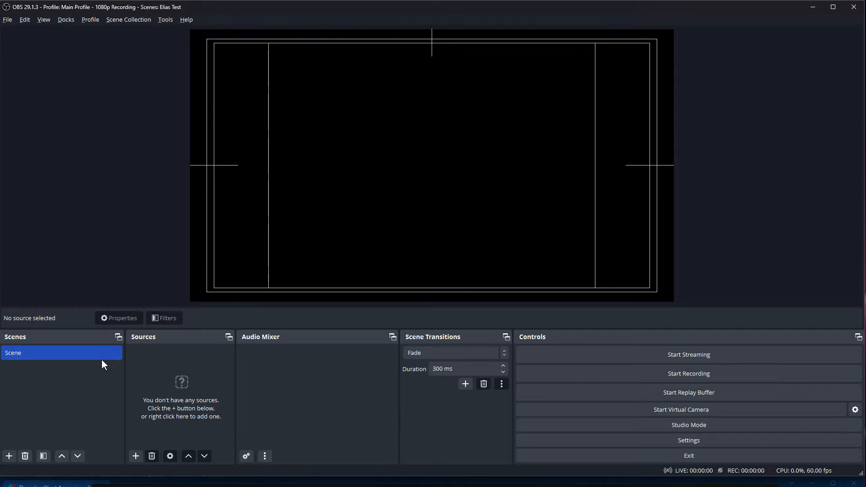
{"action": "mouse_move", "coordinate": [187, 431]}
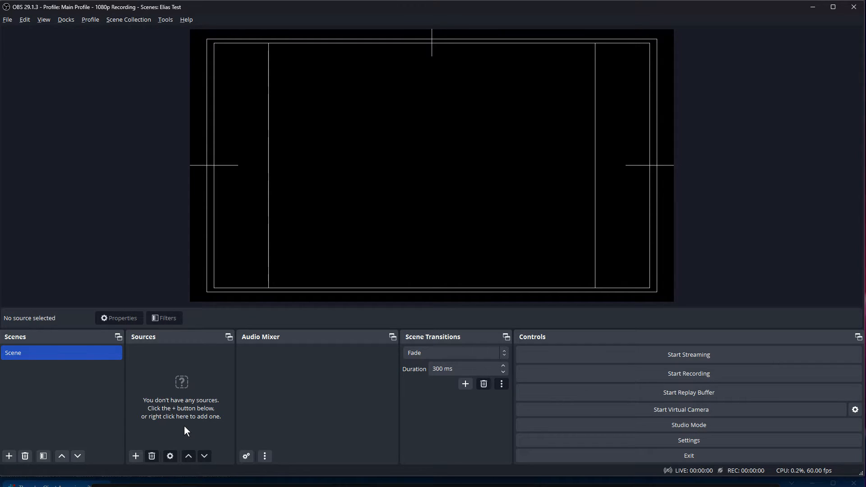
{"action": "mouse_move", "coordinate": [156, 377]}
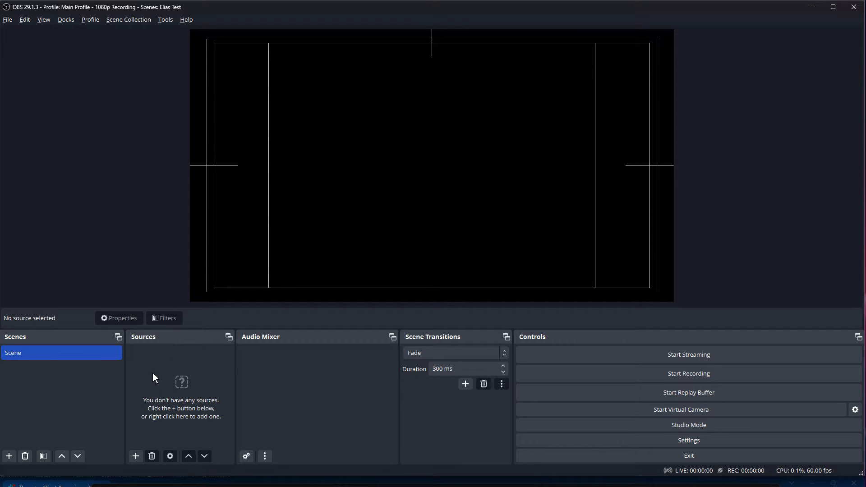
{"action": "mouse_move", "coordinate": [169, 375]}
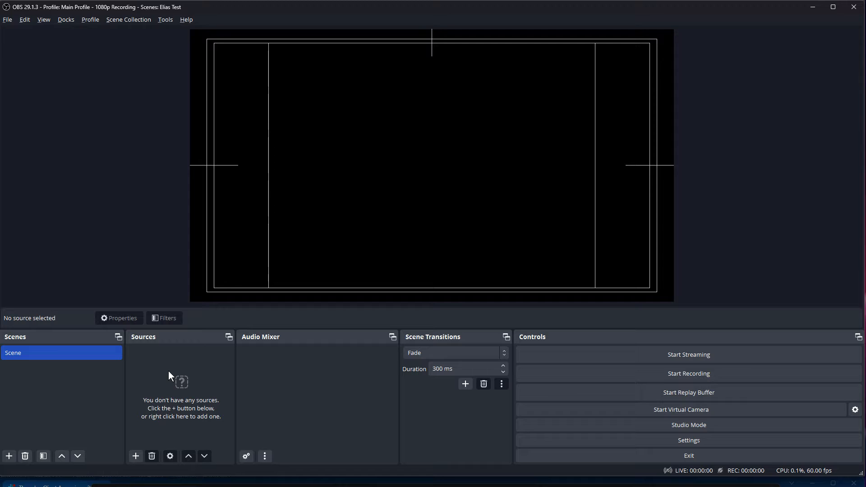
{"action": "mouse_move", "coordinate": [309, 361]}
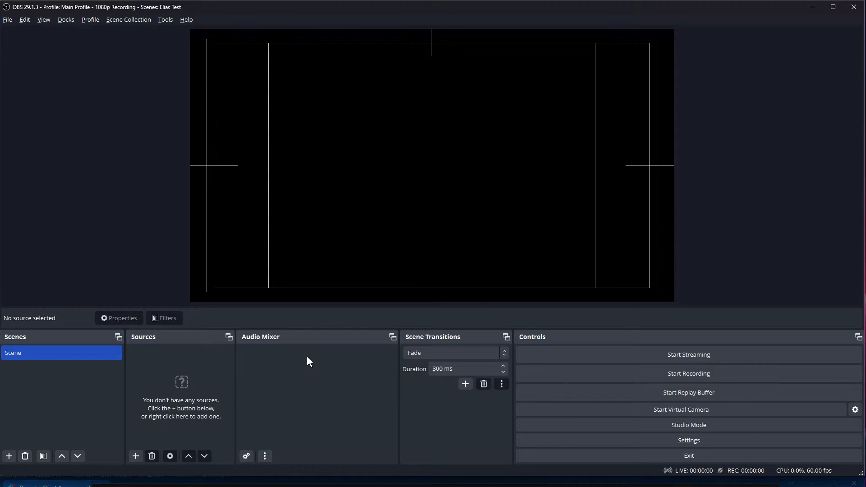
{"action": "mouse_move", "coordinate": [324, 363]}
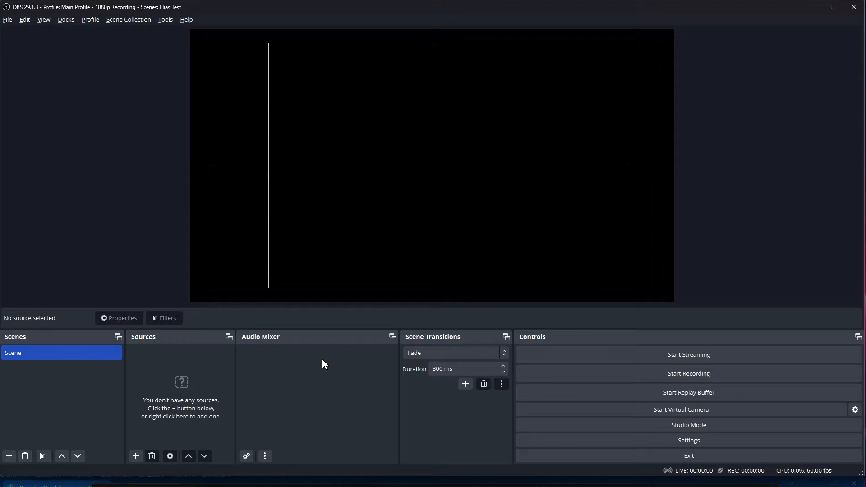
{"action": "mouse_move", "coordinate": [316, 475]}
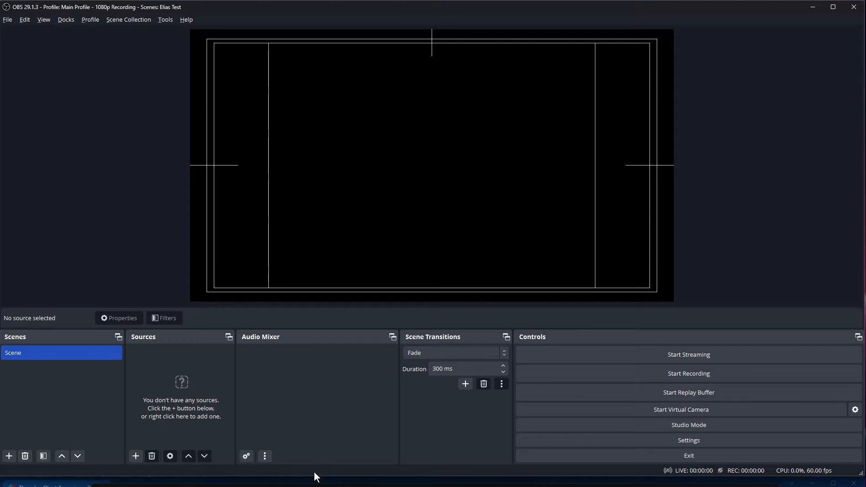
{"action": "mouse_move", "coordinate": [561, 440]}
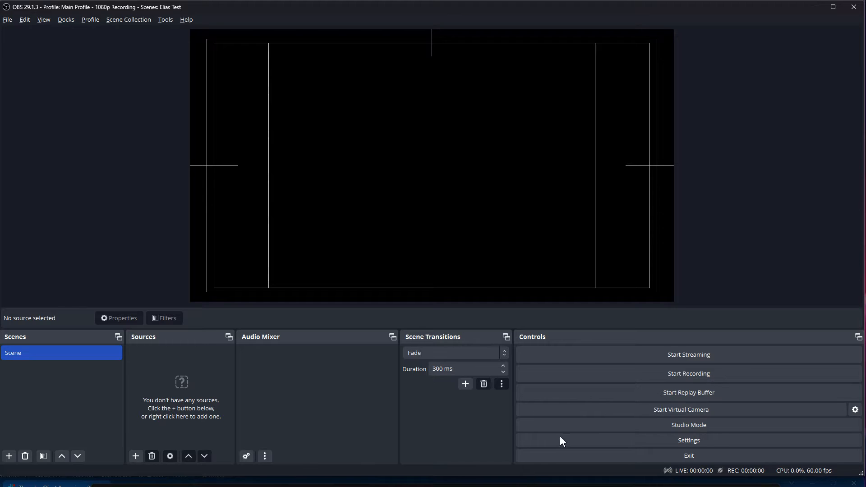
{"action": "mouse_move", "coordinate": [586, 268]}
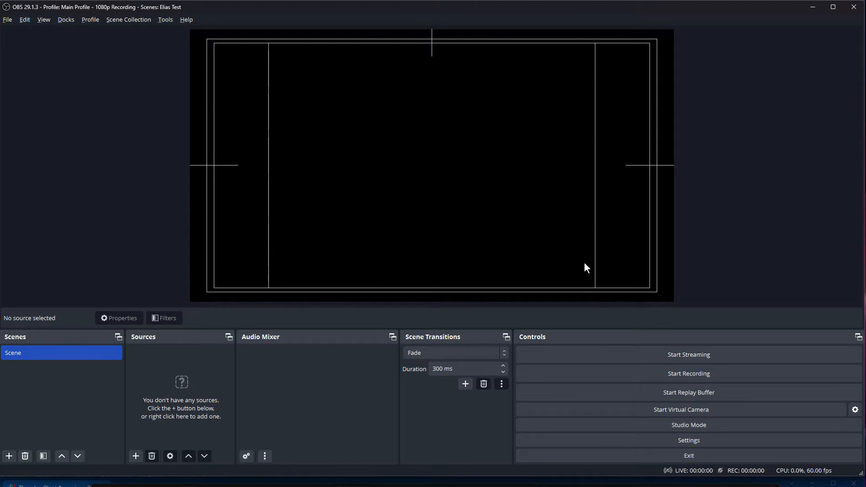
{"action": "mouse_move", "coordinate": [192, 67]}
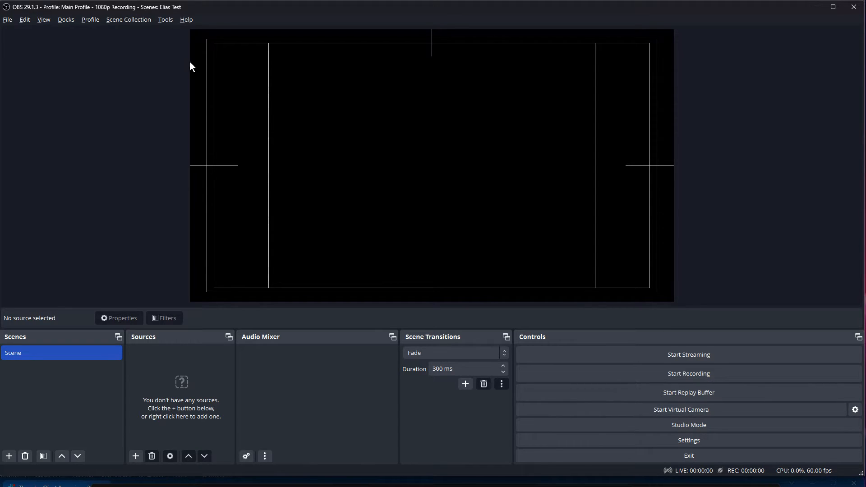
{"action": "mouse_move", "coordinate": [224, 279]}
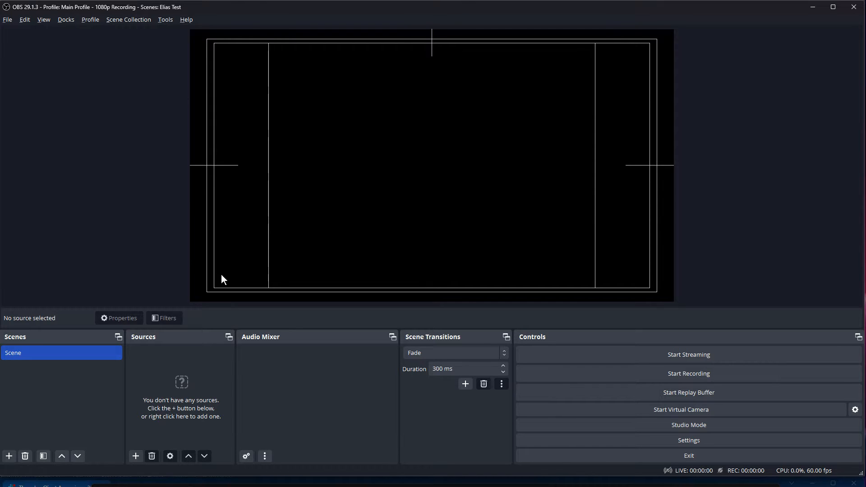
{"action": "mouse_move", "coordinate": [208, 220]}
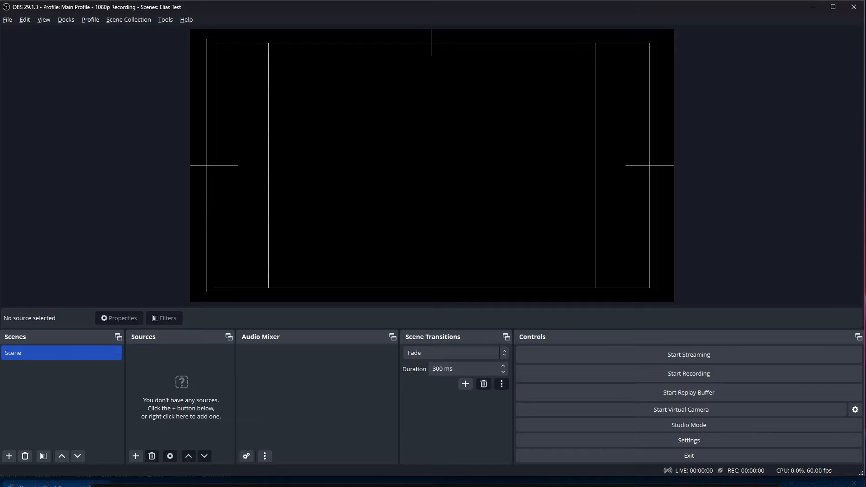
Step: Turn Studio Mode back on for separate preview and program views
{"action": "left_click", "coordinate": [688, 424]}
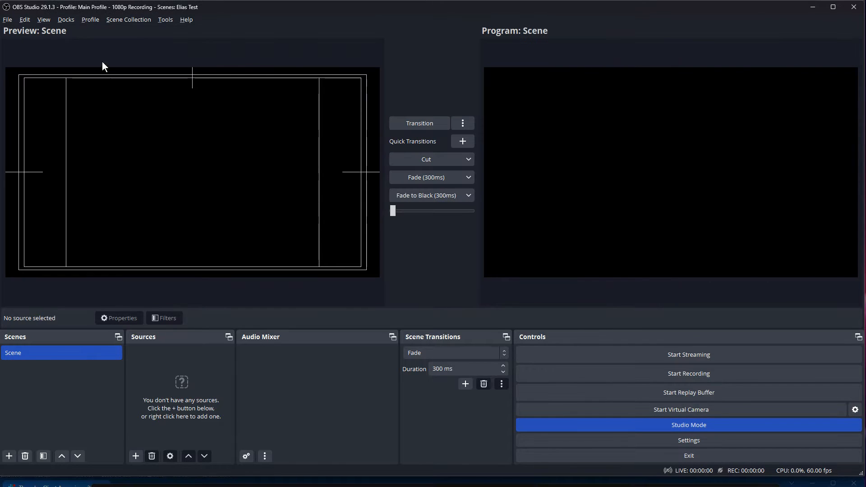
{"action": "mouse_move", "coordinate": [456, 95]}
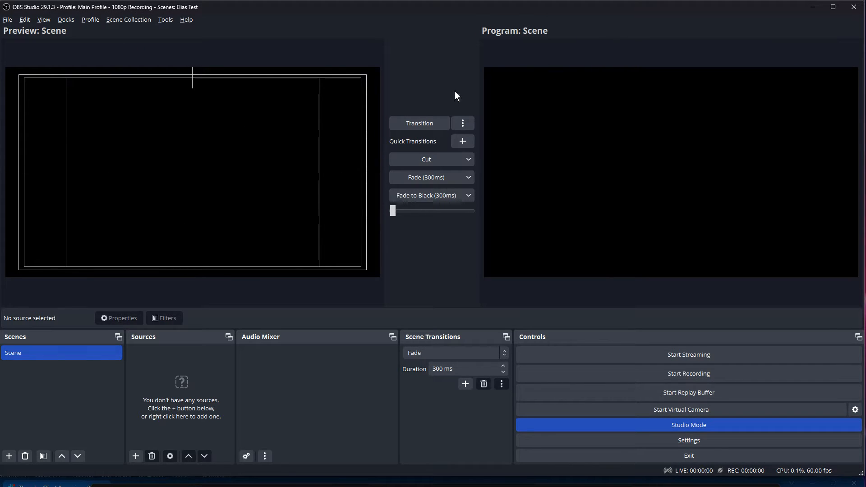
{"action": "mouse_move", "coordinate": [31, 378]}
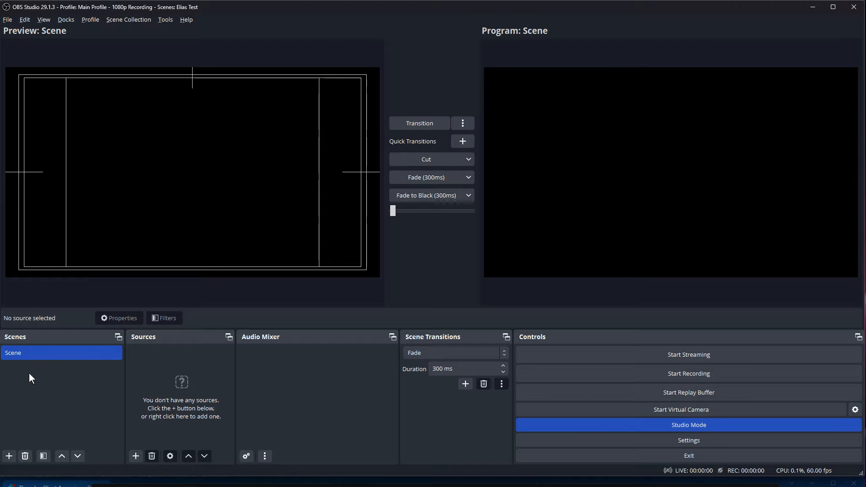
{"action": "mouse_move", "coordinate": [407, 166]}
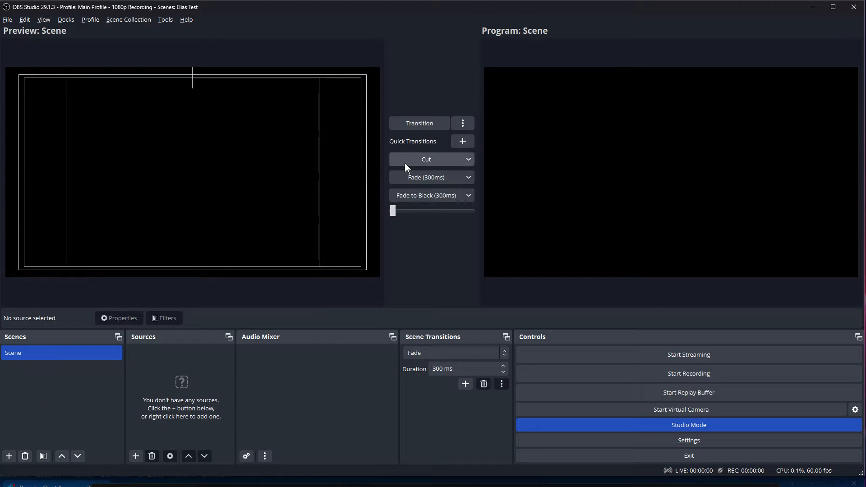
{"action": "left_click", "coordinate": [688, 424]}
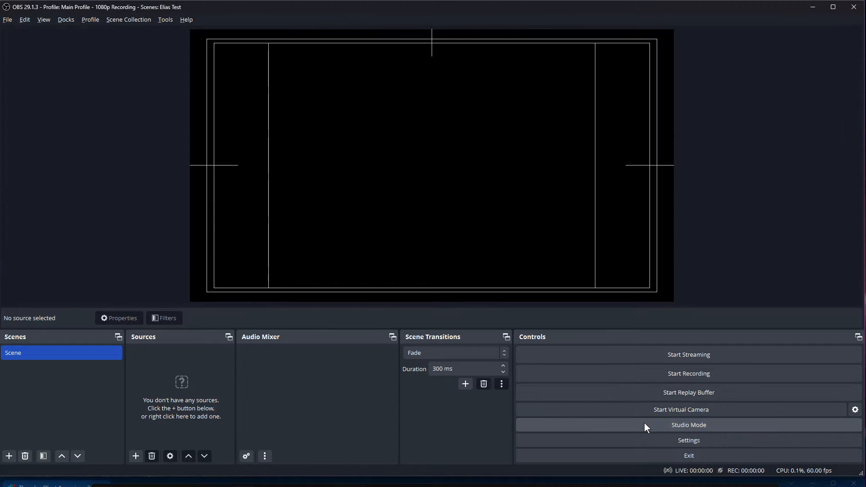
{"action": "mouse_move", "coordinate": [352, 380]}
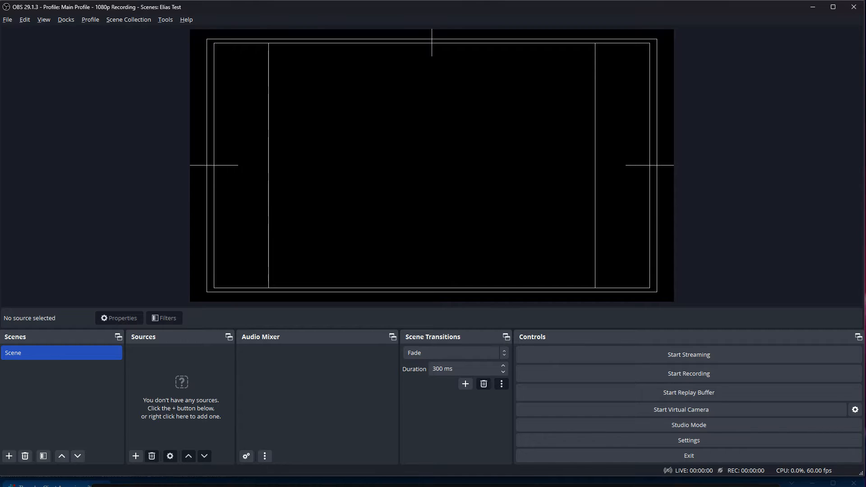
{"action": "mouse_move", "coordinate": [336, 418]}
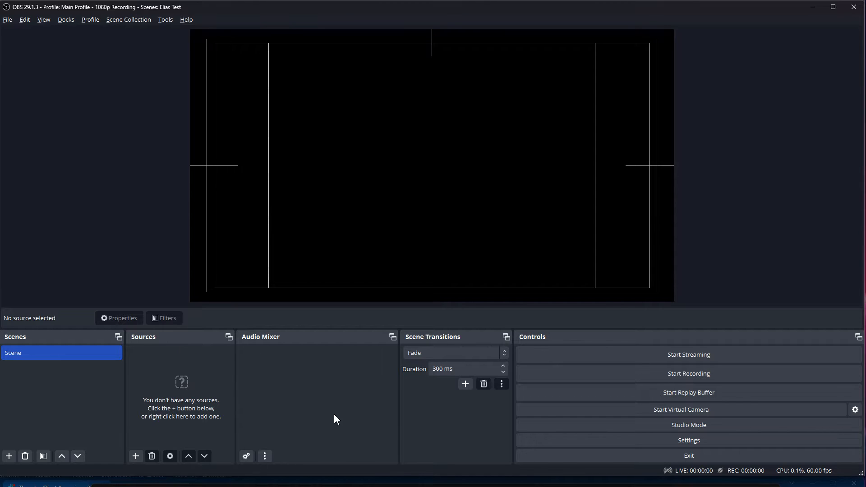
{"action": "mouse_move", "coordinate": [330, 412]}
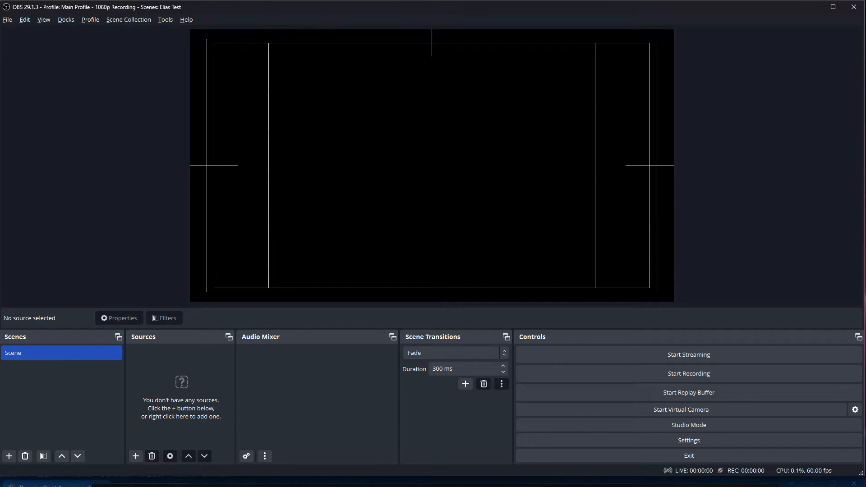
{"action": "mouse_move", "coordinate": [605, 443]}
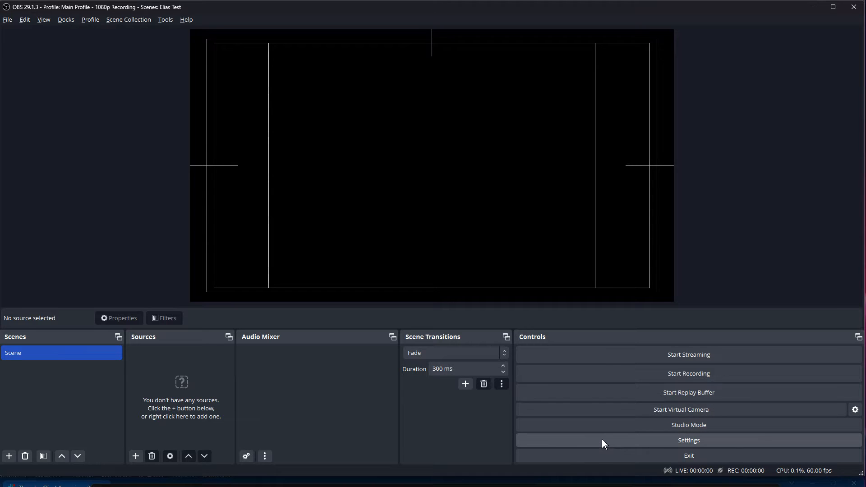
Step: Review the Video settings, keeping Base (Canvas) Resolution at 1920x1080
{"action": "left_click", "coordinate": [688, 440]}
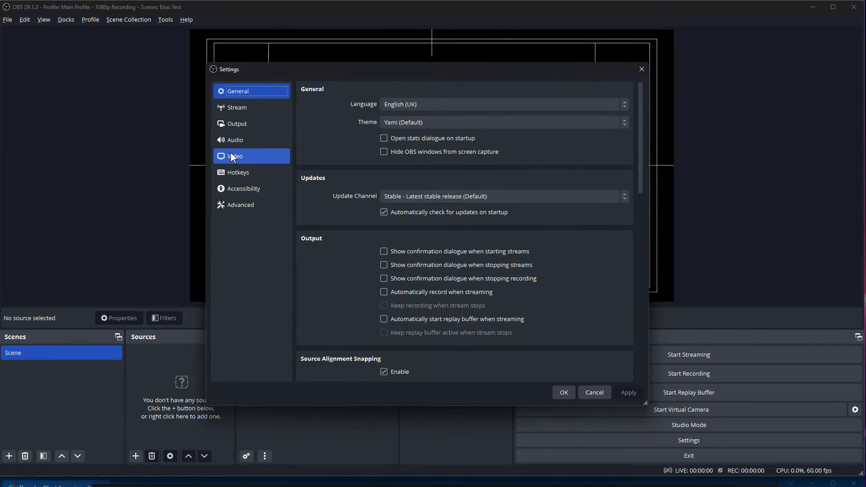
{"action": "left_click", "coordinate": [236, 156]}
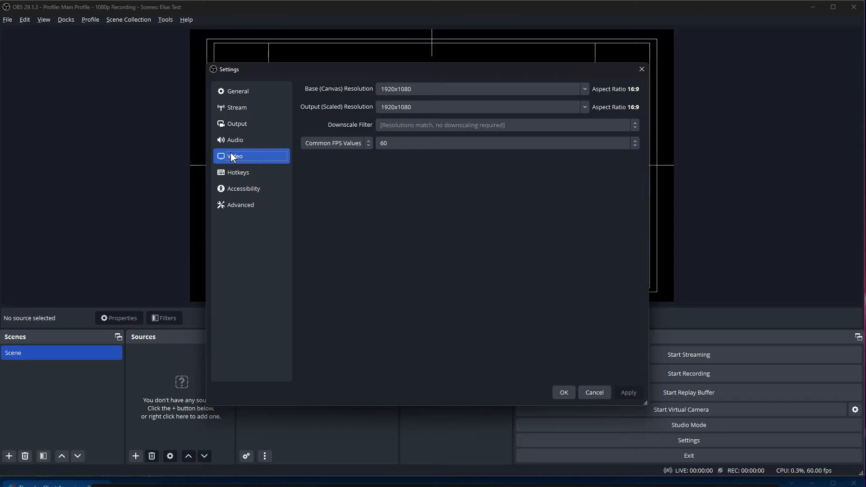
{"action": "mouse_move", "coordinate": [338, 166]}
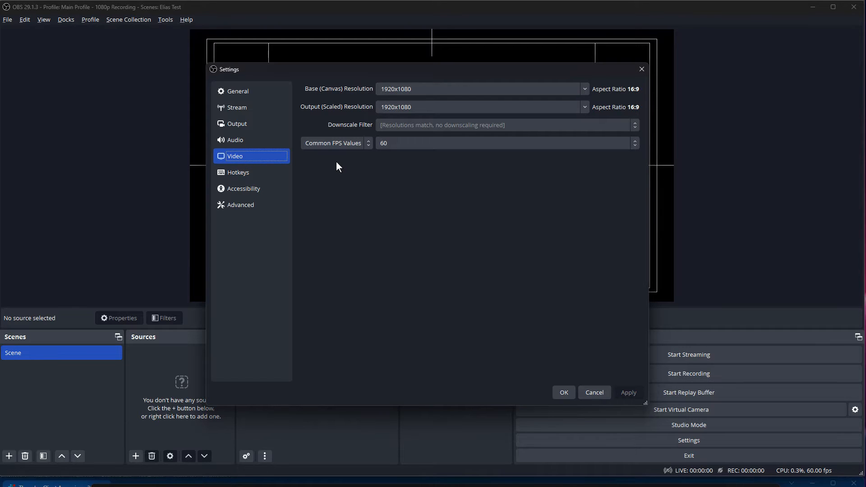
{"action": "mouse_move", "coordinate": [355, 98]}
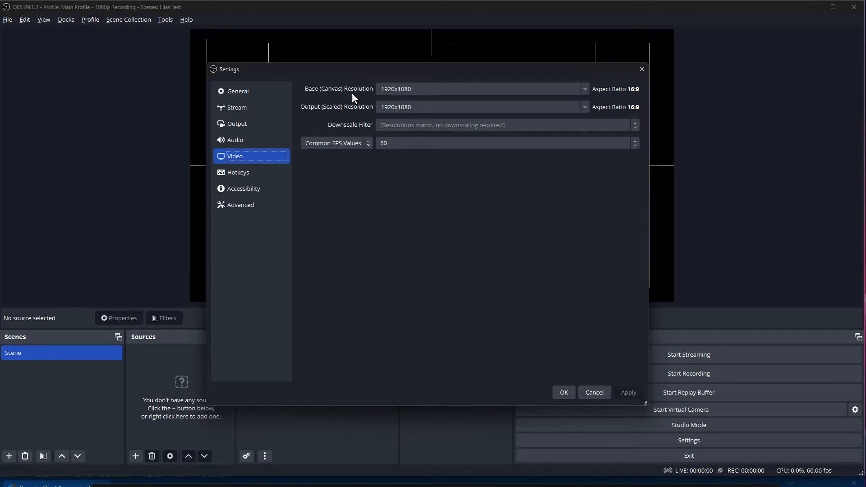
{"action": "mouse_move", "coordinate": [358, 103]}
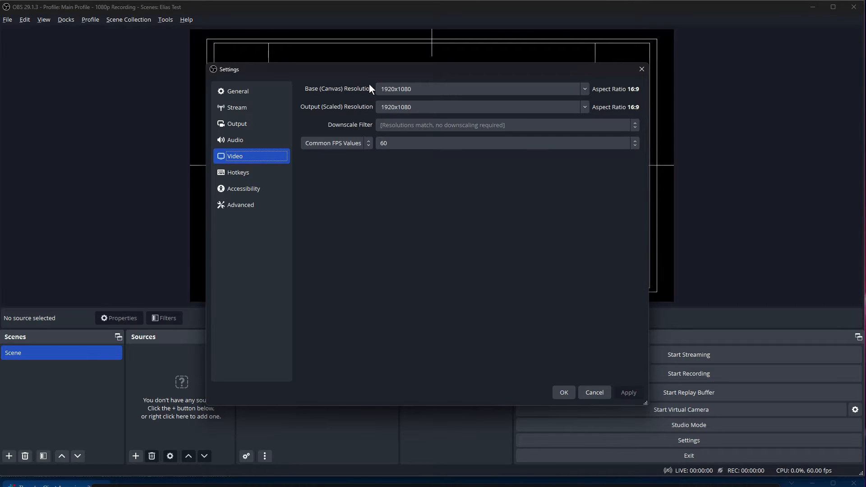
{"action": "mouse_move", "coordinate": [356, 116]}
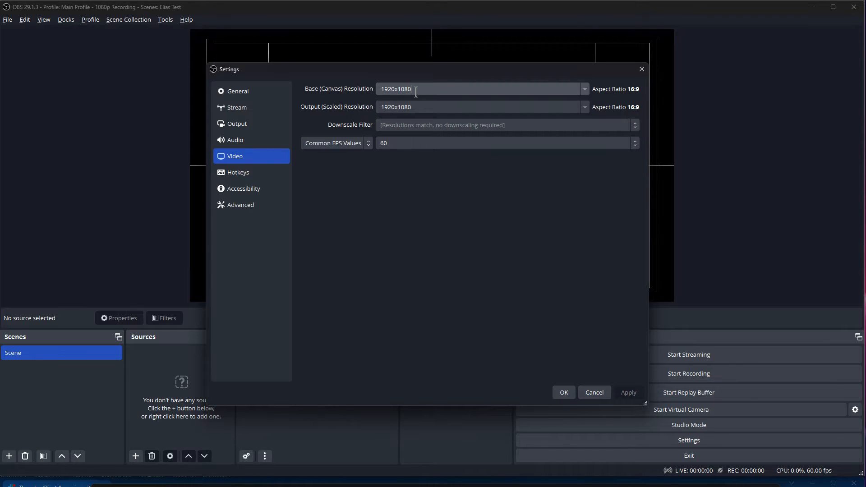
{"action": "left_click", "coordinate": [584, 88]}
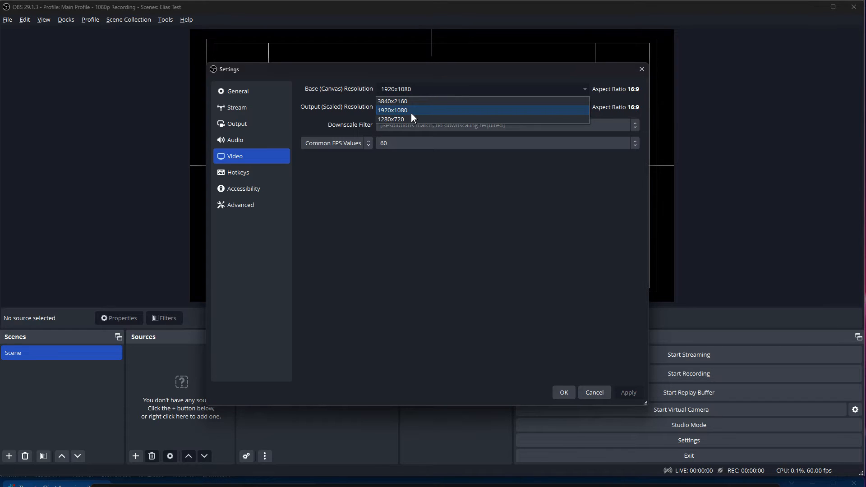
{"action": "mouse_move", "coordinate": [416, 99]}
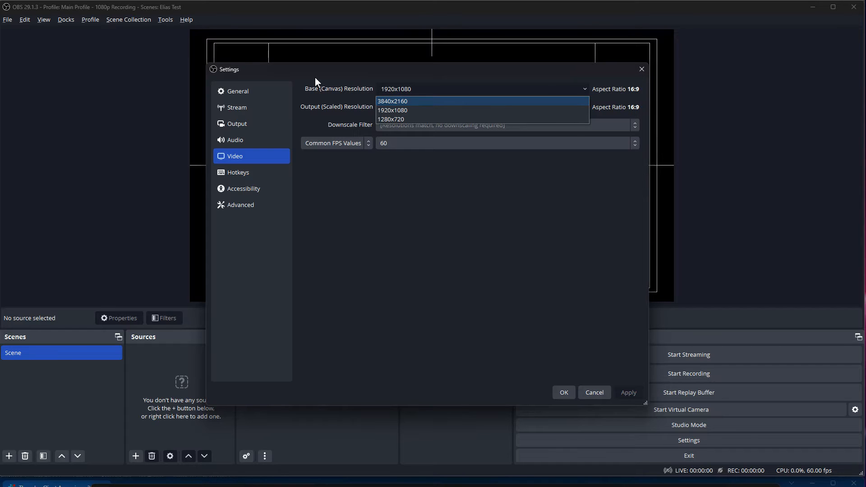
{"action": "left_click", "coordinate": [392, 110]}
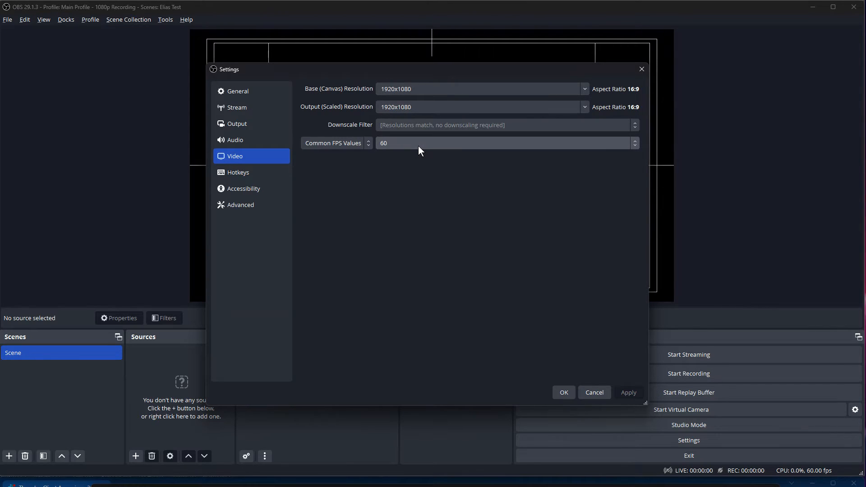
{"action": "left_click", "coordinate": [507, 143]}
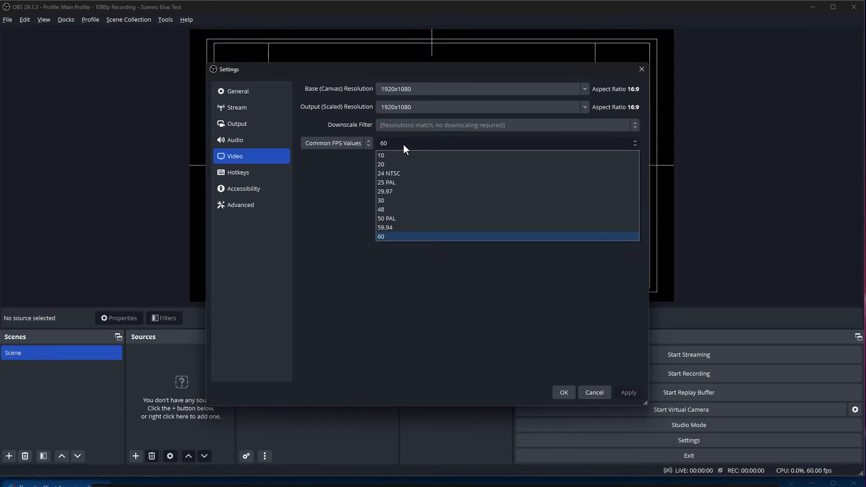
{"action": "mouse_move", "coordinate": [375, 237]}
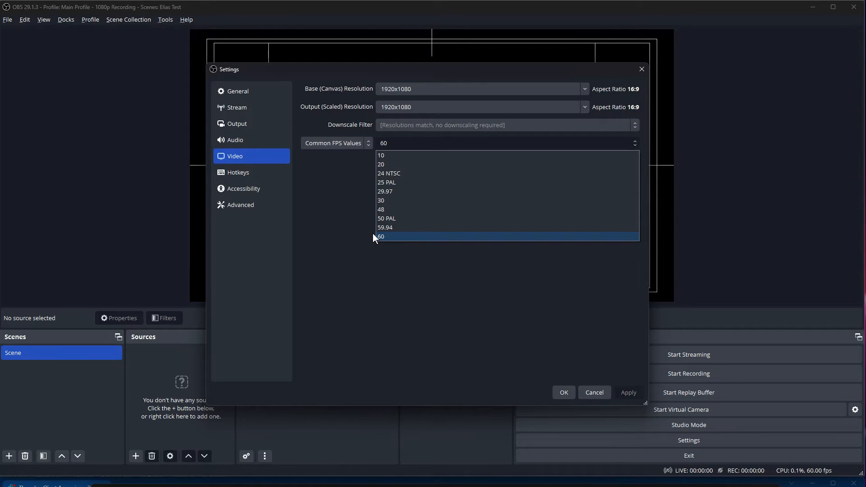
{"action": "mouse_move", "coordinate": [374, 242]}
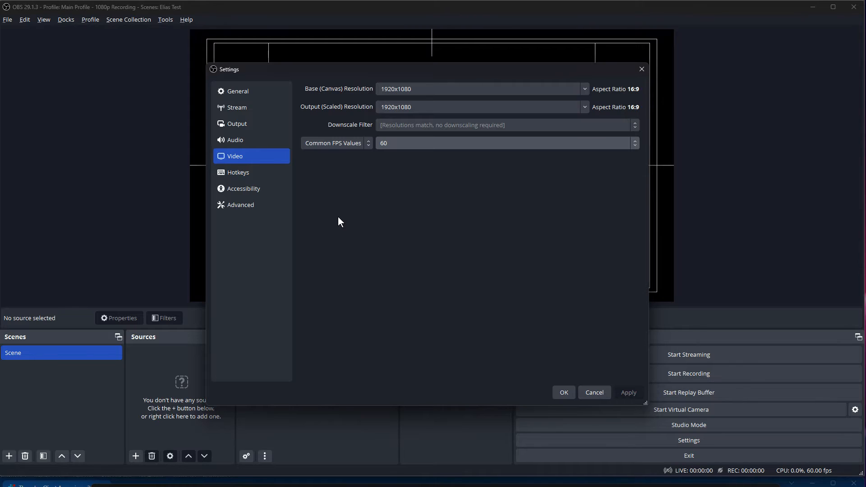
{"action": "mouse_move", "coordinate": [374, 137]}
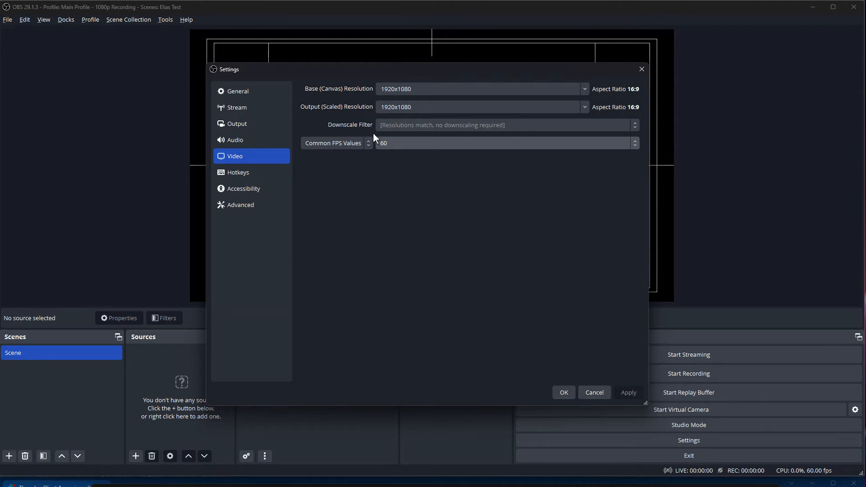
{"action": "mouse_move", "coordinate": [431, 149]}
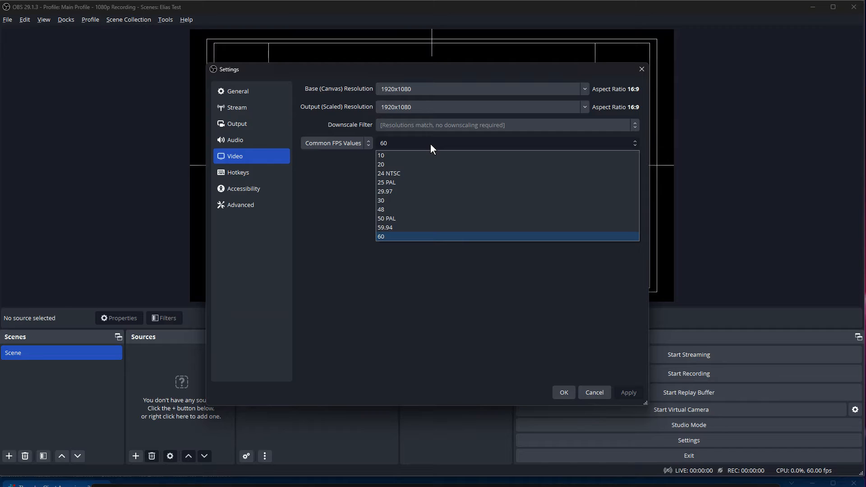
{"action": "mouse_move", "coordinate": [398, 214]}
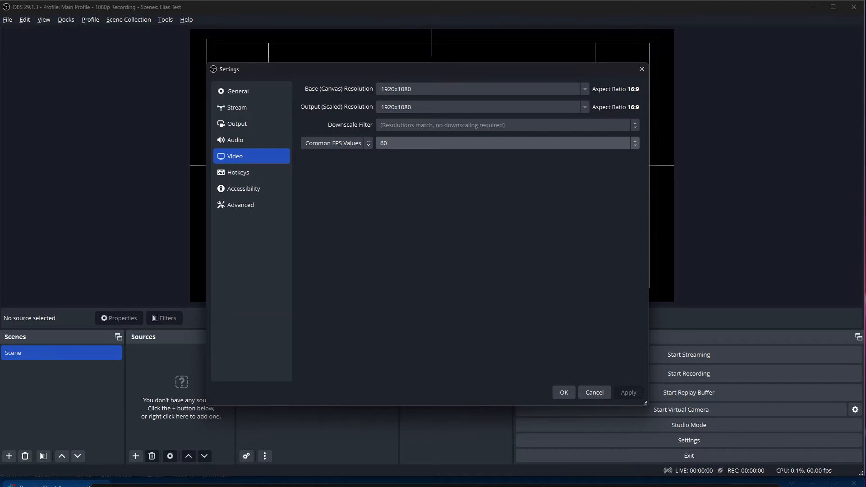
{"action": "mouse_move", "coordinate": [283, 148]}
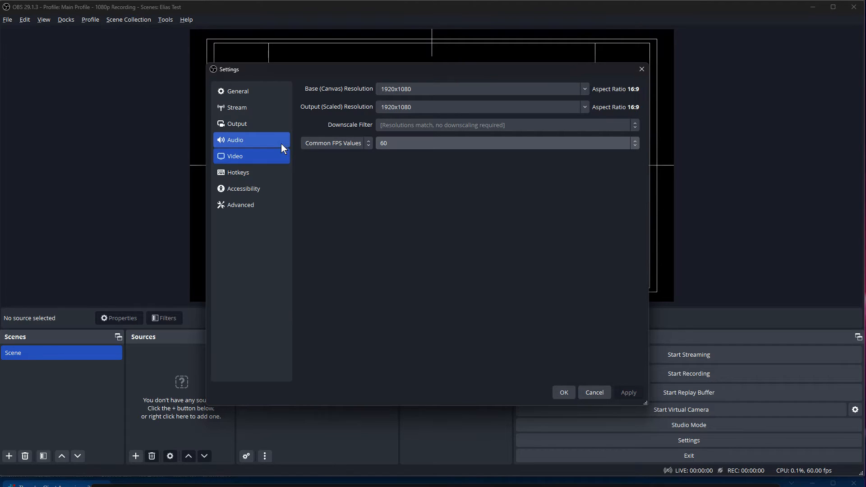
Step: Switch the Settings window to the Audio section showing global devices
{"action": "left_click", "coordinate": [234, 140]}
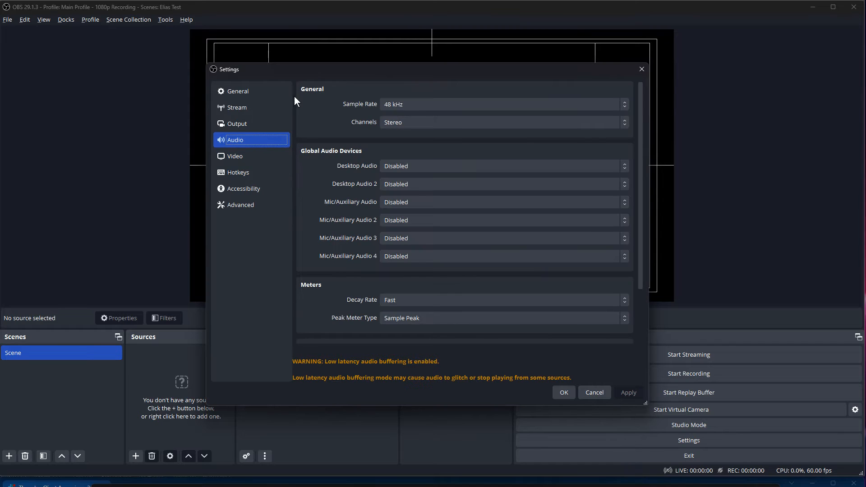
{"action": "mouse_move", "coordinate": [363, 105]}
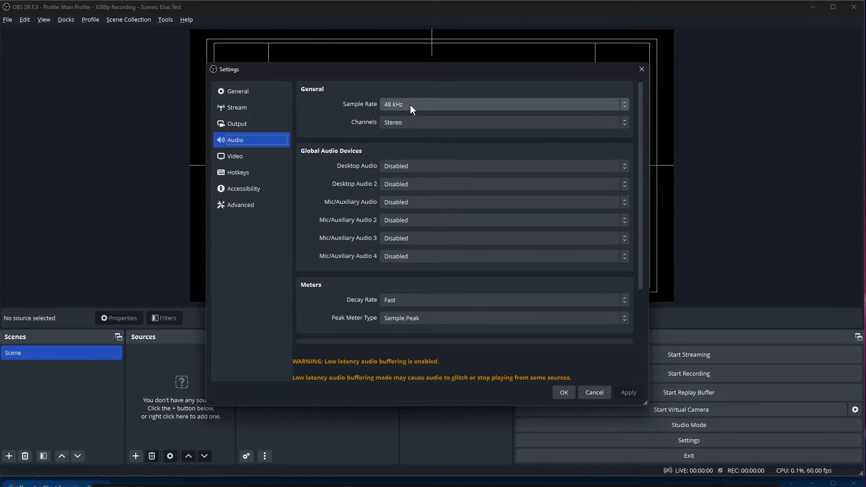
{"action": "mouse_move", "coordinate": [409, 128]}
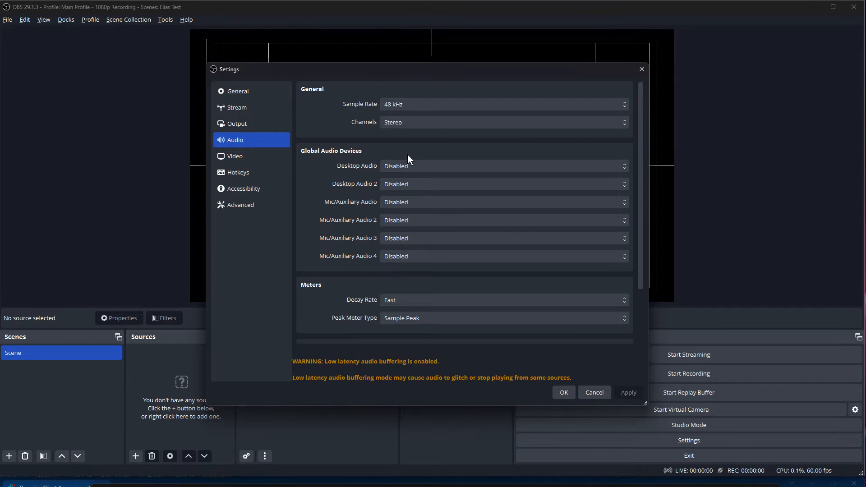
{"action": "mouse_move", "coordinate": [357, 166]}
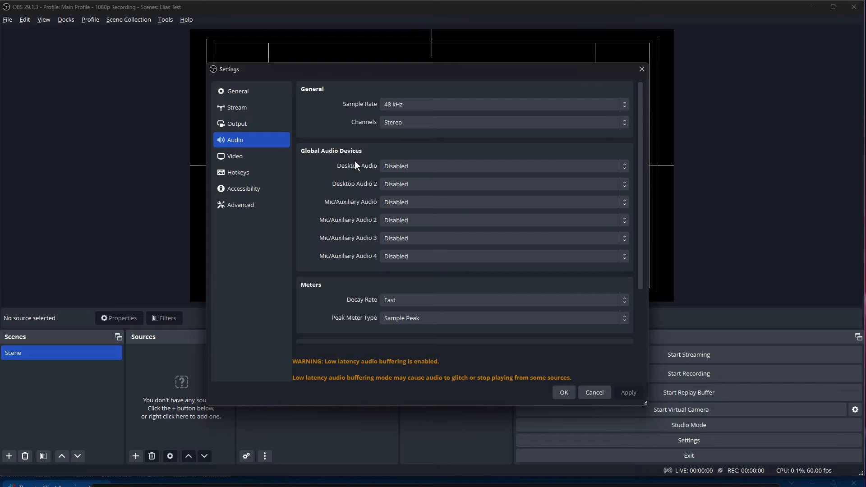
{"action": "mouse_move", "coordinate": [334, 171]}
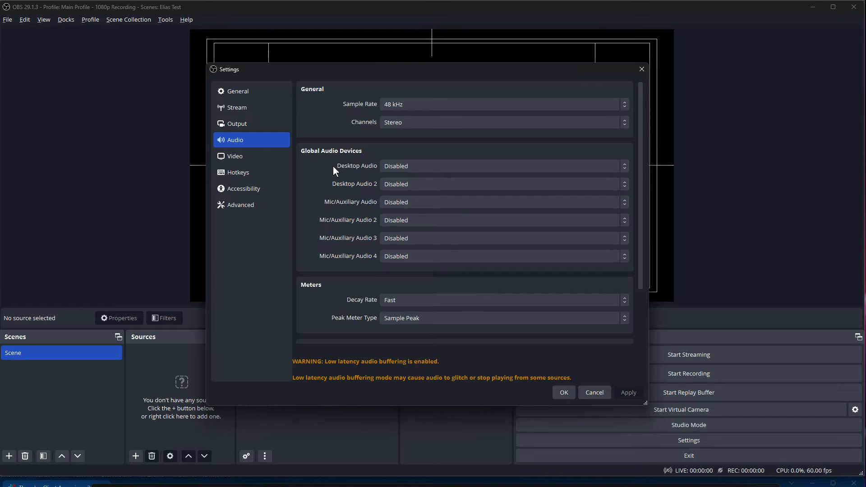
{"action": "mouse_move", "coordinate": [390, 292]}
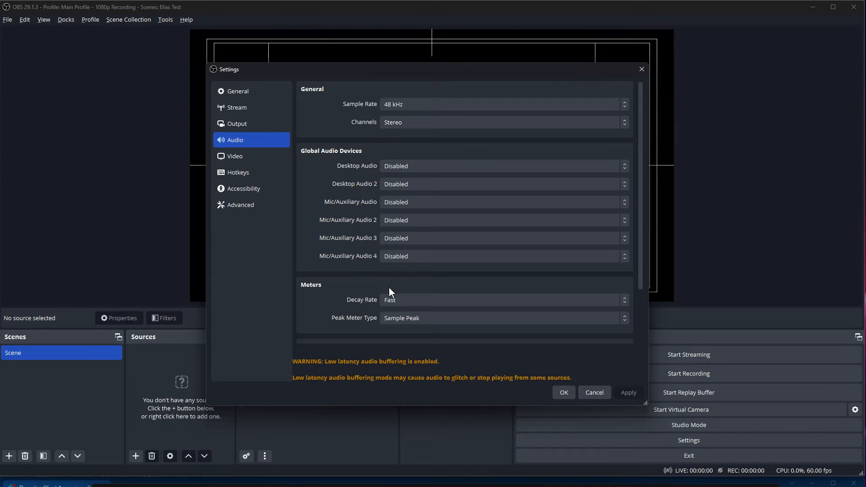
Step: Set the Desktop Audio device to Default in the audio settings
{"action": "left_click", "coordinate": [502, 166]}
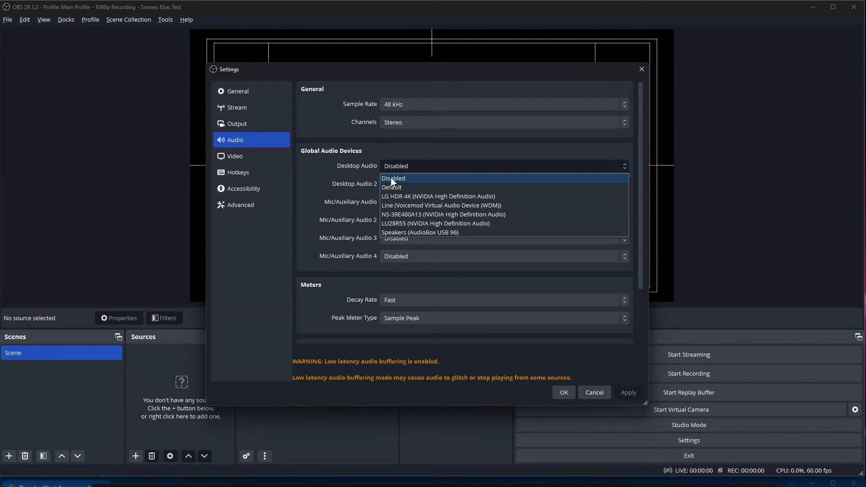
{"action": "left_click", "coordinate": [391, 188]}
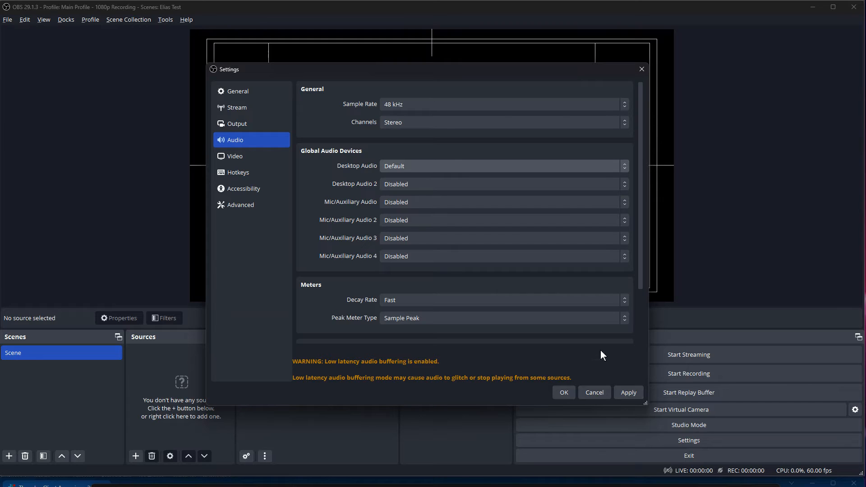
{"action": "mouse_move", "coordinate": [357, 194]}
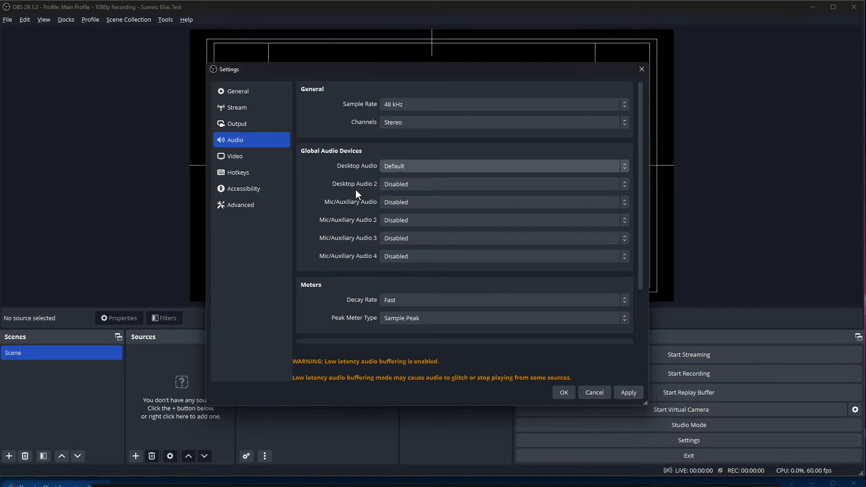
{"action": "mouse_move", "coordinate": [359, 184]}
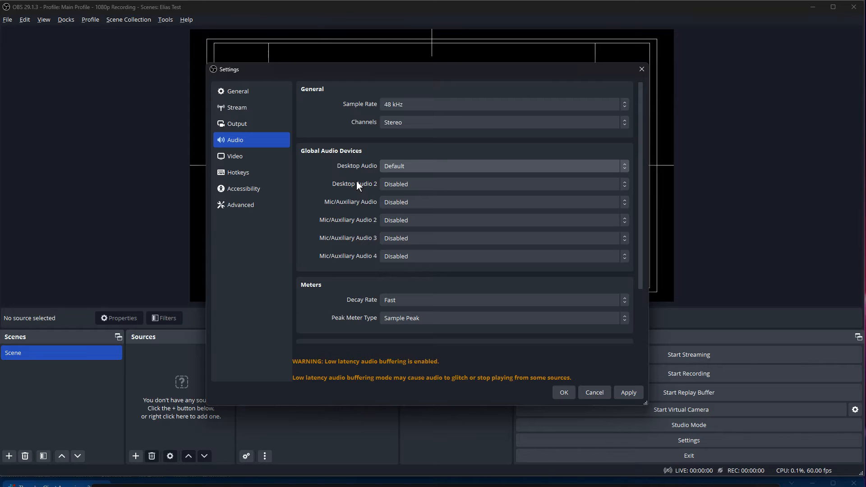
{"action": "mouse_move", "coordinate": [384, 173]}
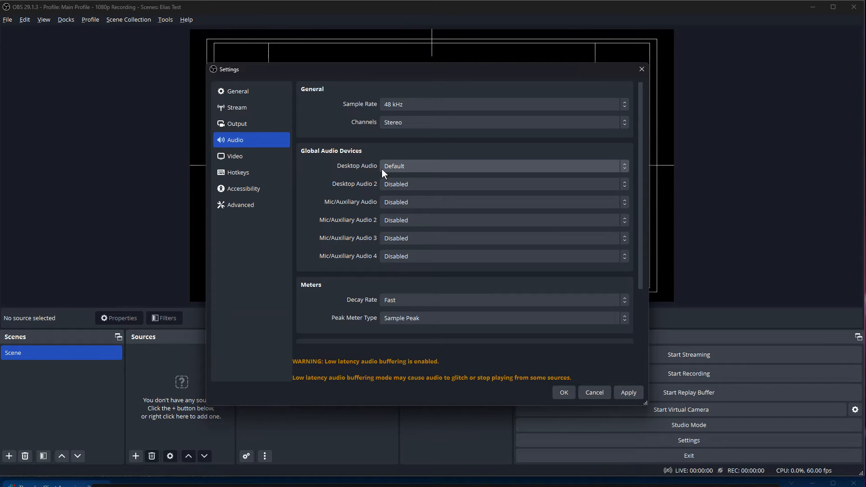
{"action": "mouse_move", "coordinate": [374, 175]}
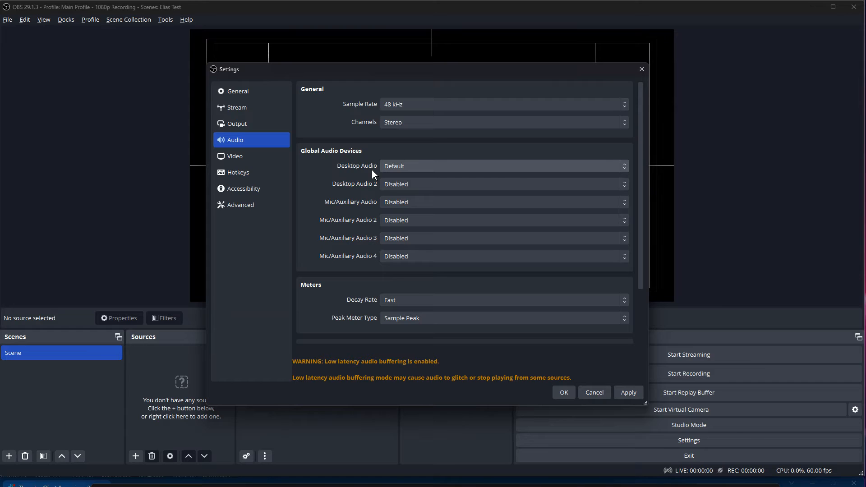
{"action": "mouse_move", "coordinate": [396, 172]}
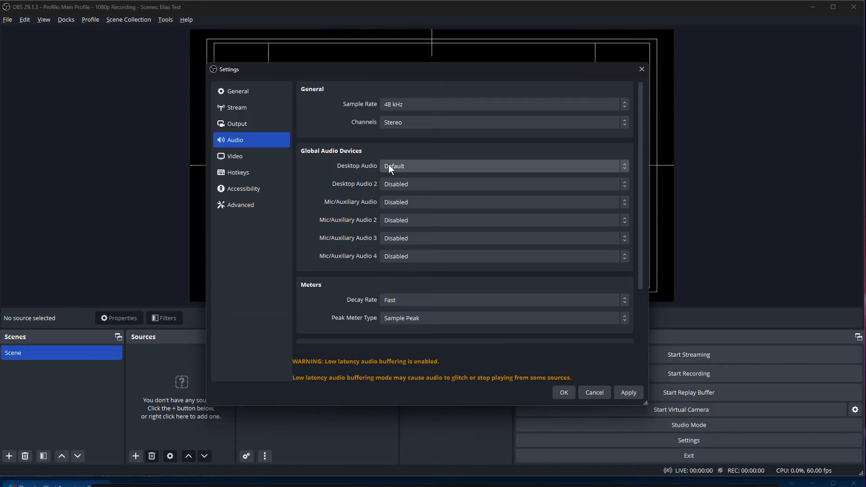
{"action": "mouse_move", "coordinate": [360, 207]}
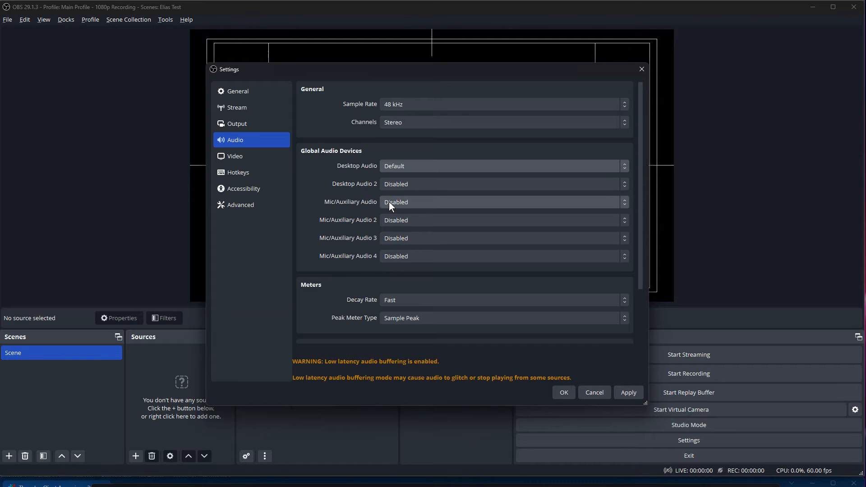
Step: Set Mic/Auxiliary Audio to Line (AudioBox USB 96) and save the settings
{"action": "left_click", "coordinate": [503, 202]}
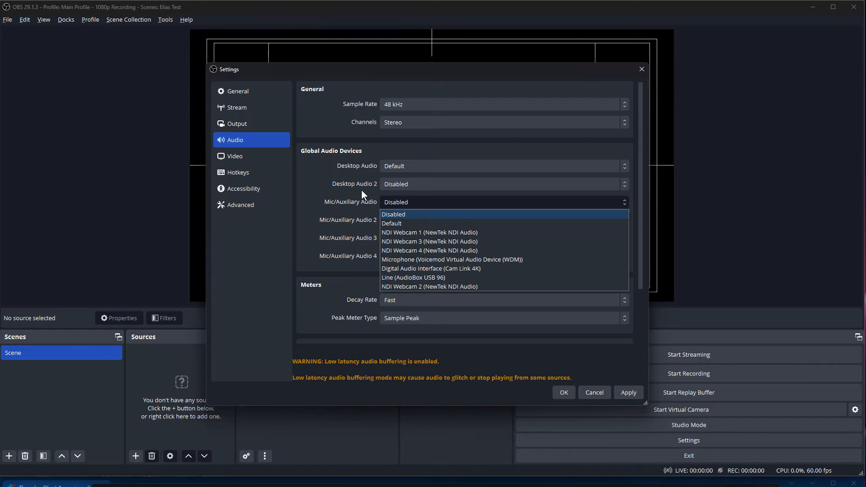
{"action": "mouse_move", "coordinate": [444, 278]}
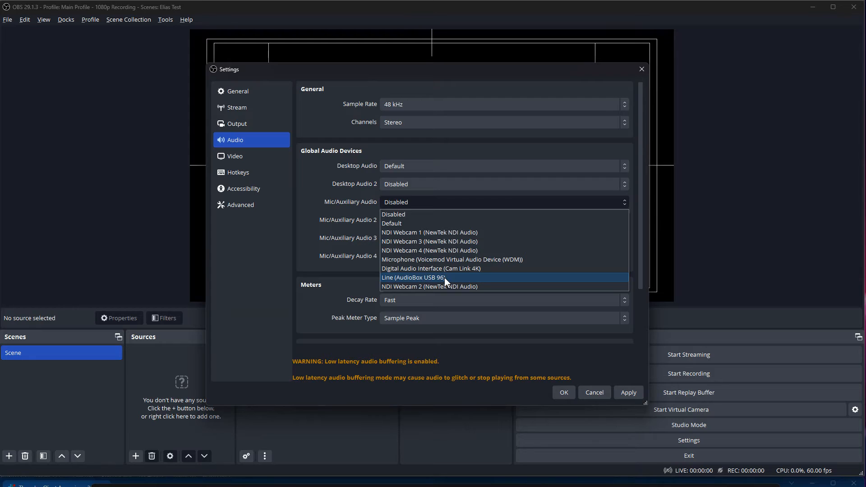
{"action": "left_click", "coordinate": [413, 278]}
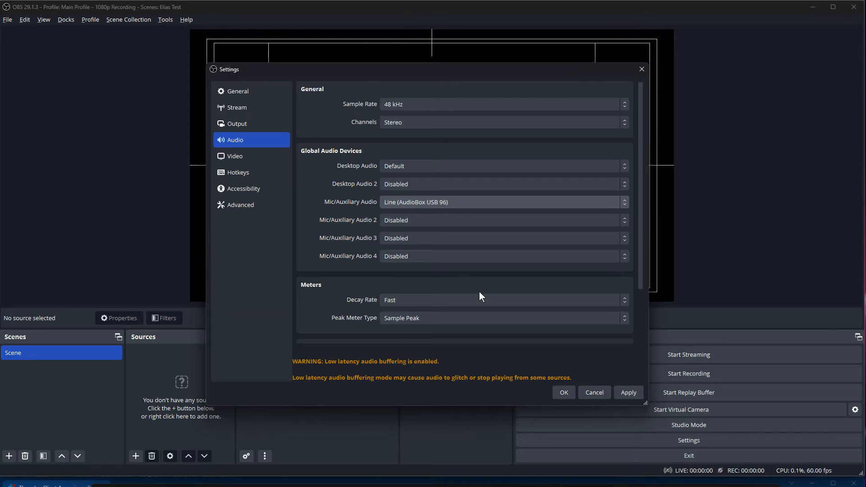
{"action": "mouse_move", "coordinate": [502, 384]}
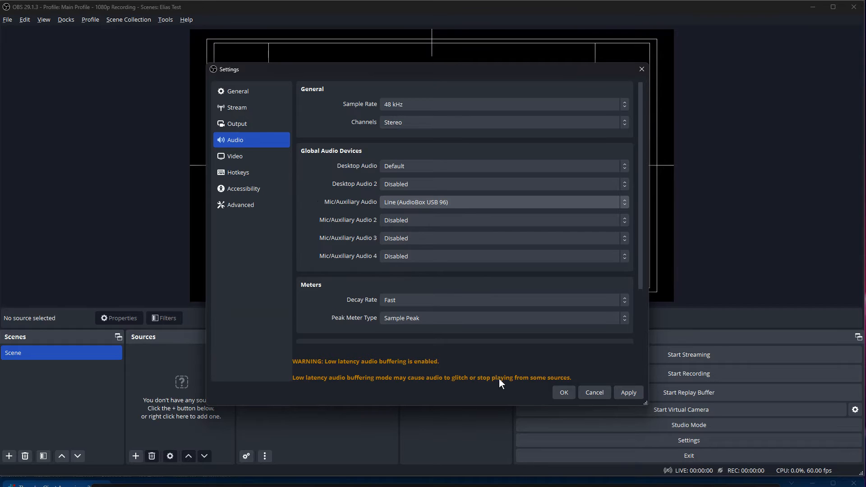
{"action": "left_click", "coordinate": [563, 393]}
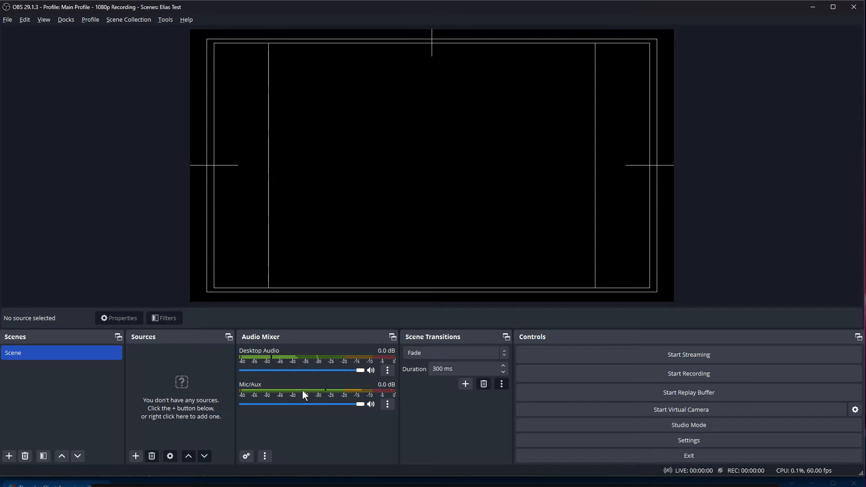
{"action": "mouse_move", "coordinate": [289, 397]}
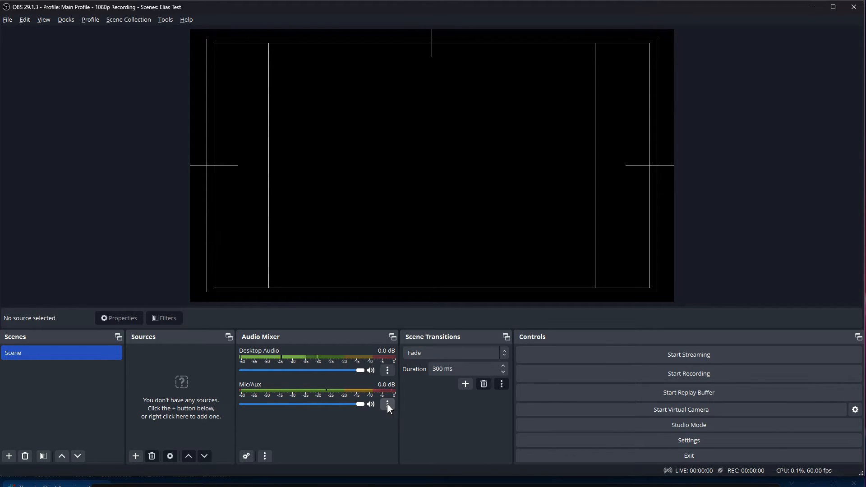
Step: Downmix Mic/Aux to mono in Advanced Audio Properties and close them
{"action": "left_click", "coordinate": [387, 404]}
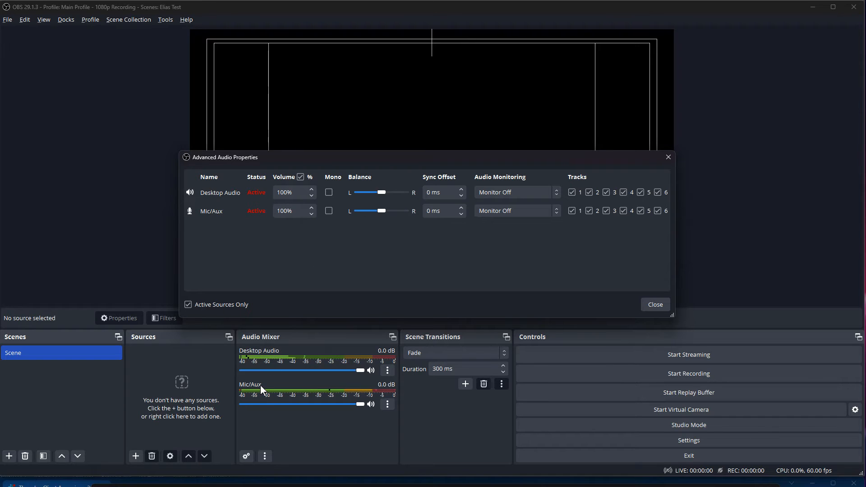
{"action": "mouse_move", "coordinate": [348, 212]}
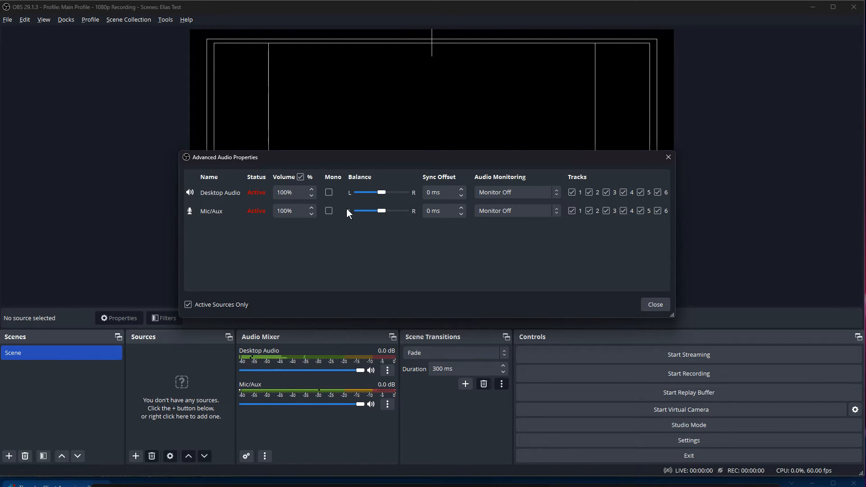
{"action": "left_click", "coordinate": [328, 211]}
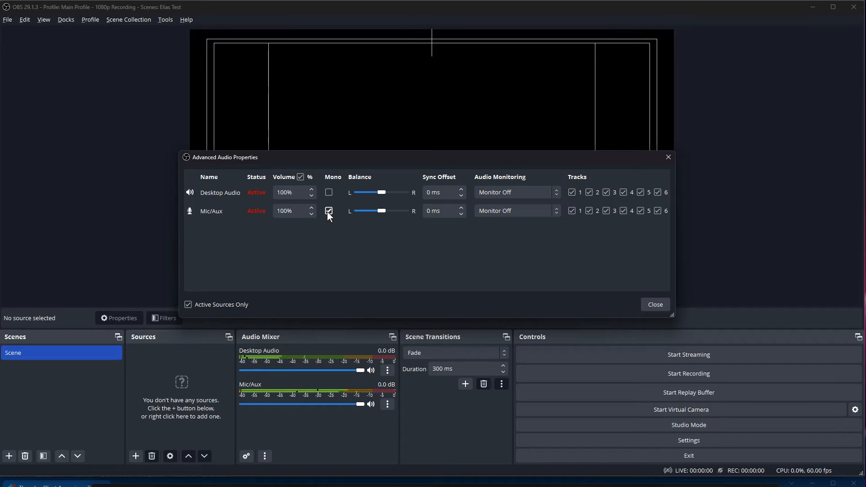
{"action": "left_click", "coordinate": [328, 211]}
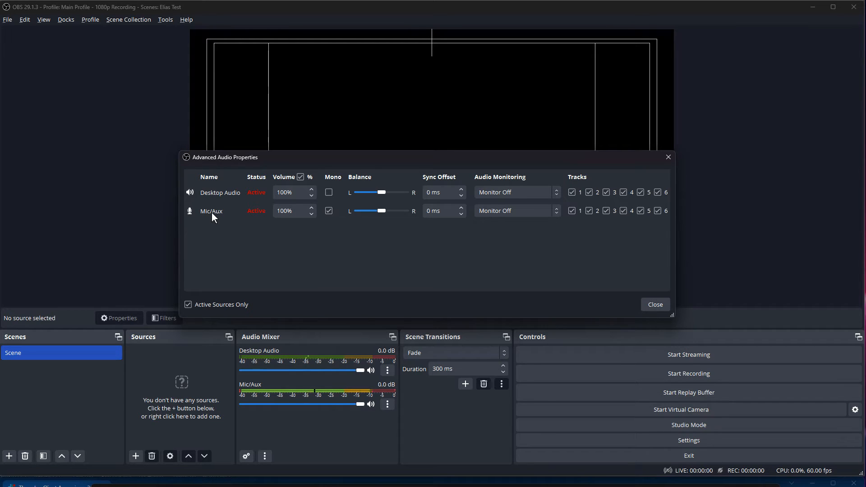
{"action": "mouse_move", "coordinate": [443, 238]}
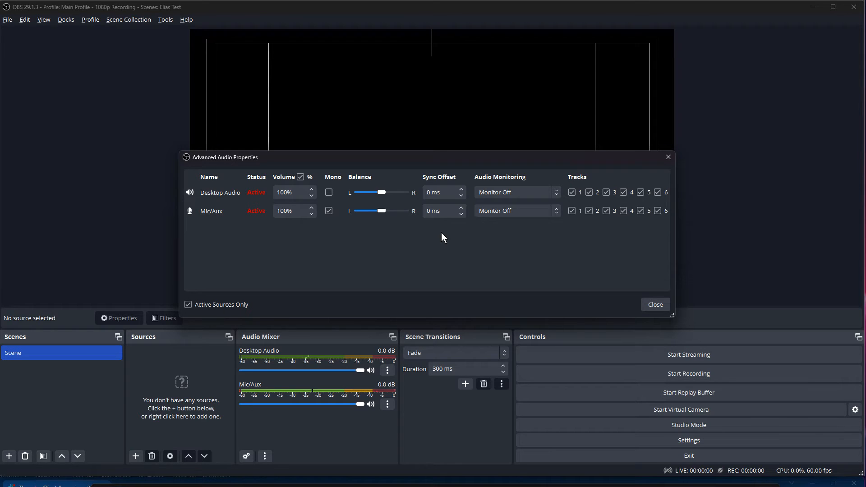
{"action": "mouse_move", "coordinate": [483, 256]}
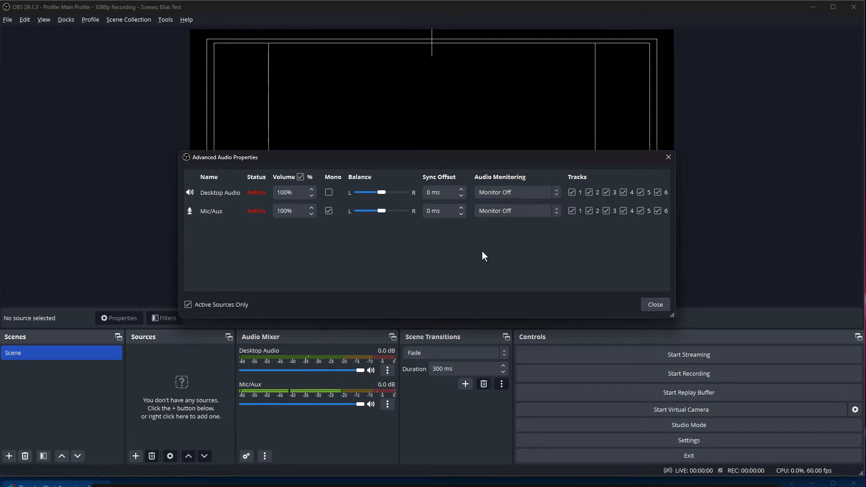
{"action": "left_click", "coordinate": [654, 305]}
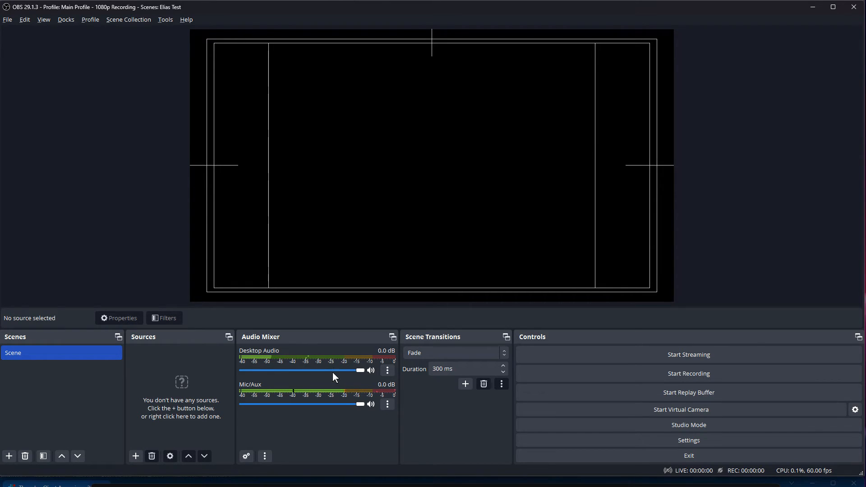
Step: Lower the Desktop Audio mixer volume to about -12.1 dB
{"action": "left_click_drag", "start_coordinate": [359, 369], "coordinate": [331, 370]}
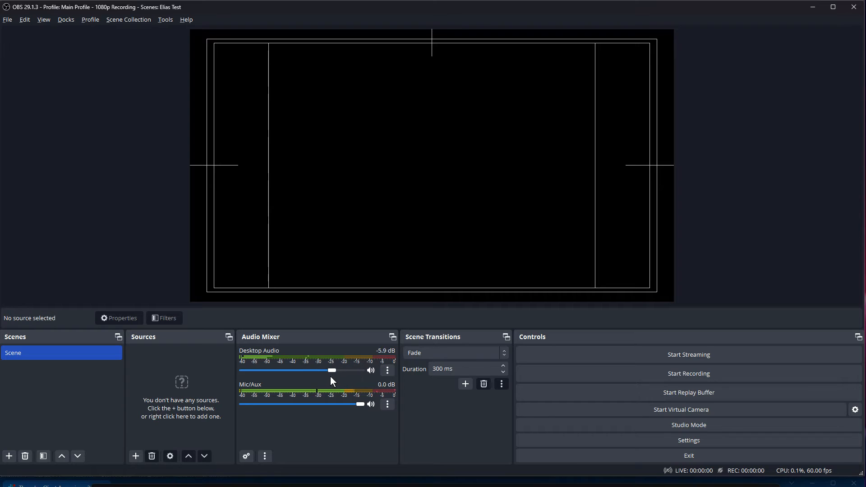
{"action": "left_click_drag", "start_coordinate": [332, 369], "coordinate": [315, 369]}
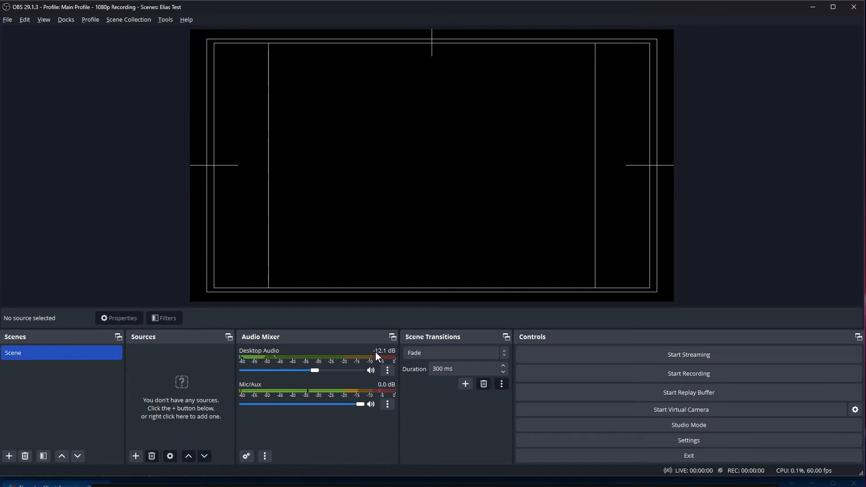
{"action": "mouse_move", "coordinate": [216, 421]}
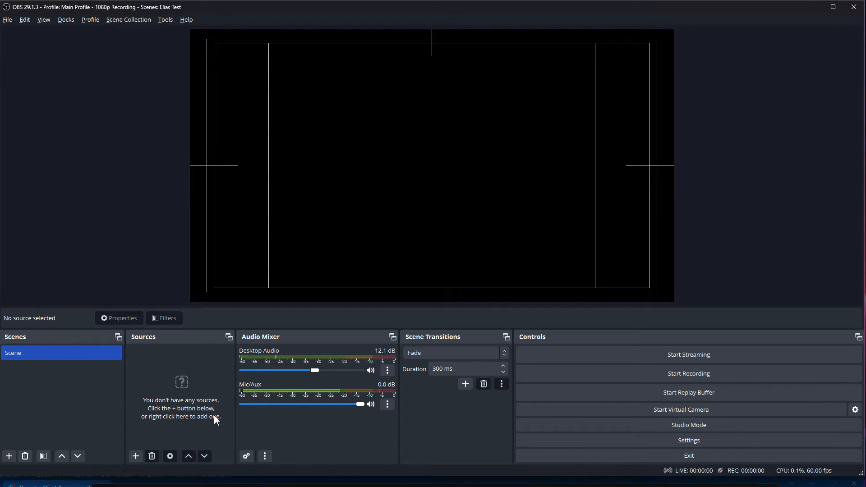
Step: Rename the Mic/Aux input to Main Microphone
{"action": "right_click", "coordinate": [249, 384]}
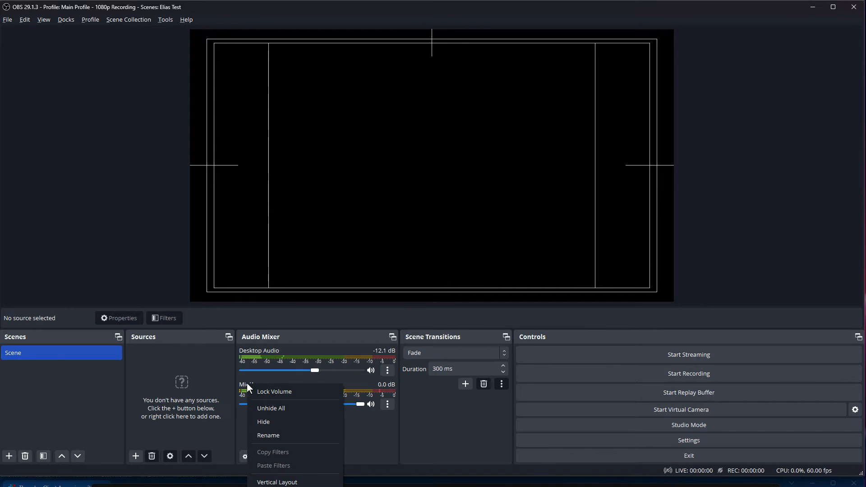
{"action": "left_click", "coordinate": [268, 436]}
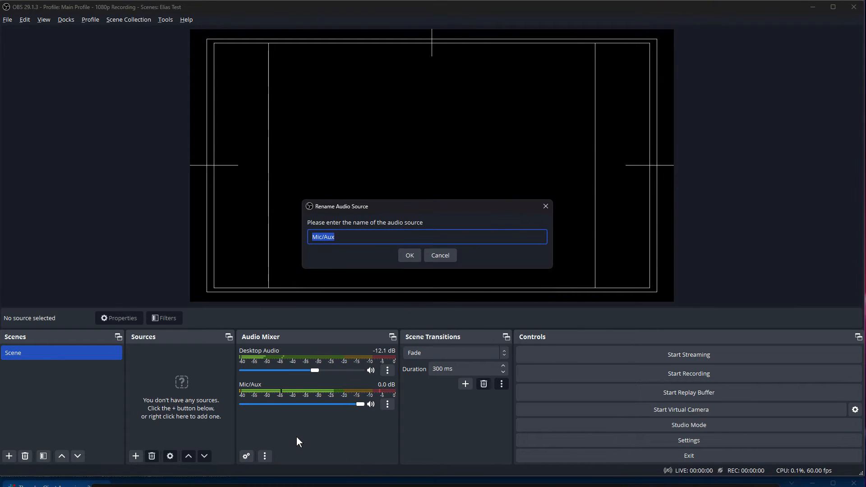
{"action": "type", "text": "Main Mic"}
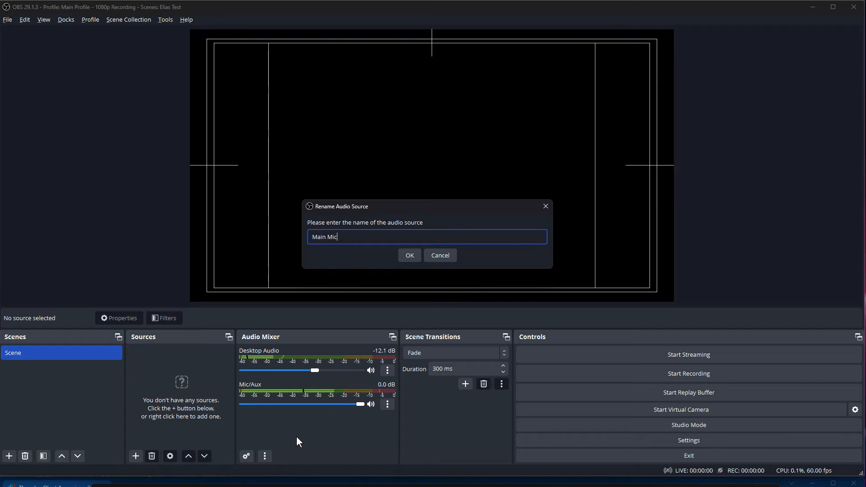
{"action": "left_click", "coordinate": [409, 255]}
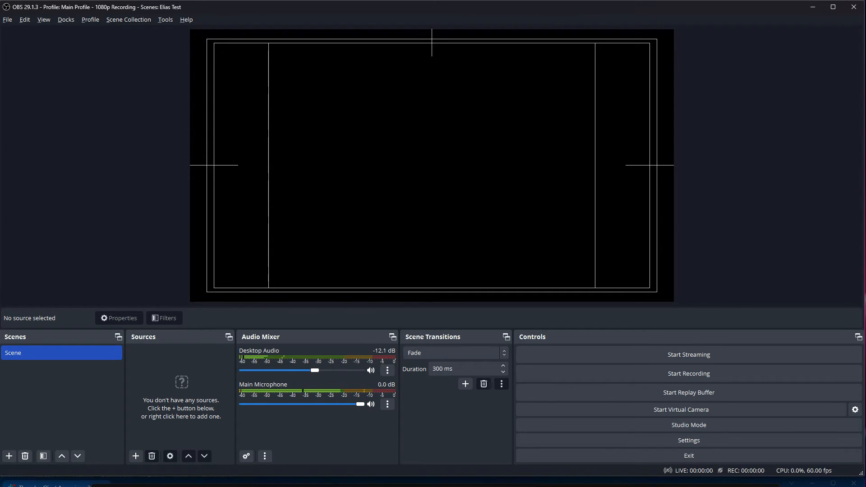
{"action": "mouse_move", "coordinate": [200, 346]}
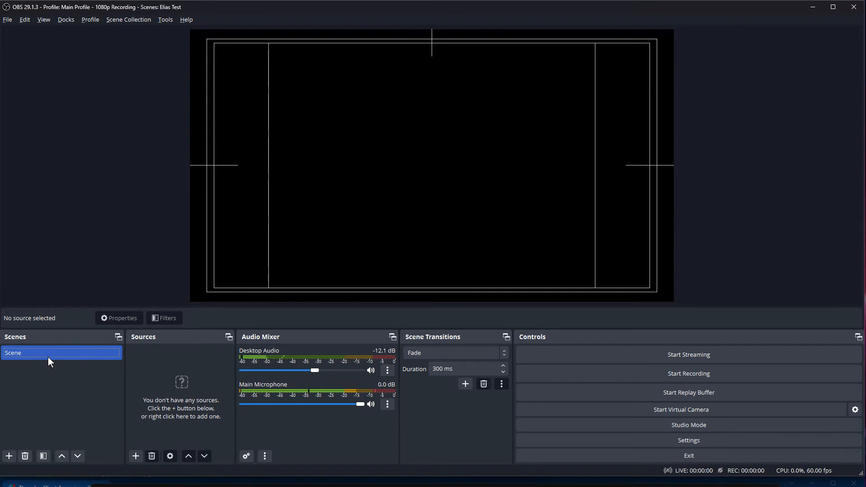
Step: Rename the scene to Camera Only
{"action": "right_click", "coordinate": [50, 353]}
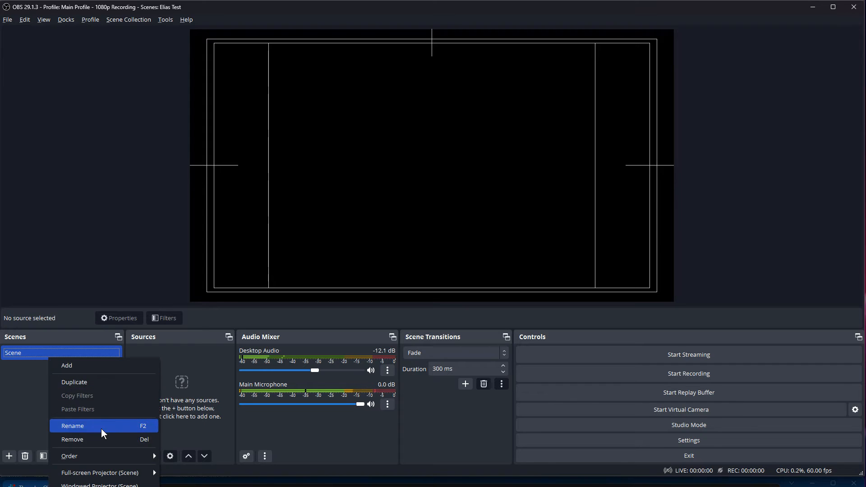
{"action": "left_click", "coordinate": [72, 426]}
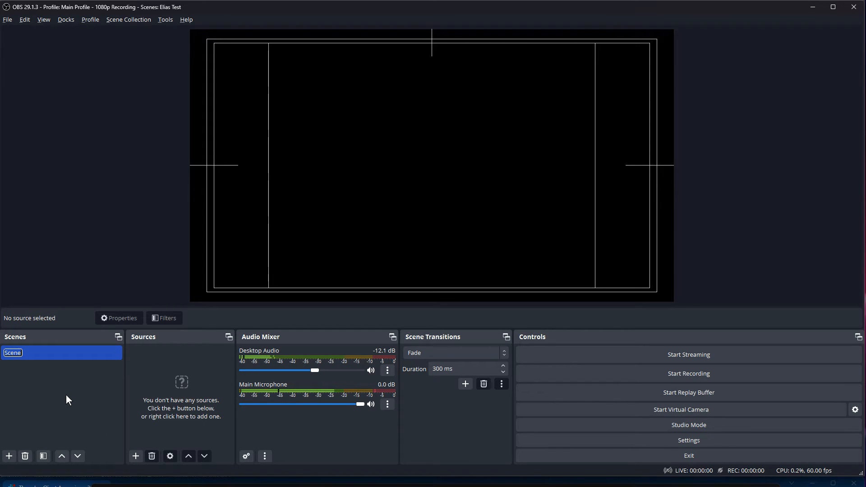
{"action": "type", "text": "Camera Only"}
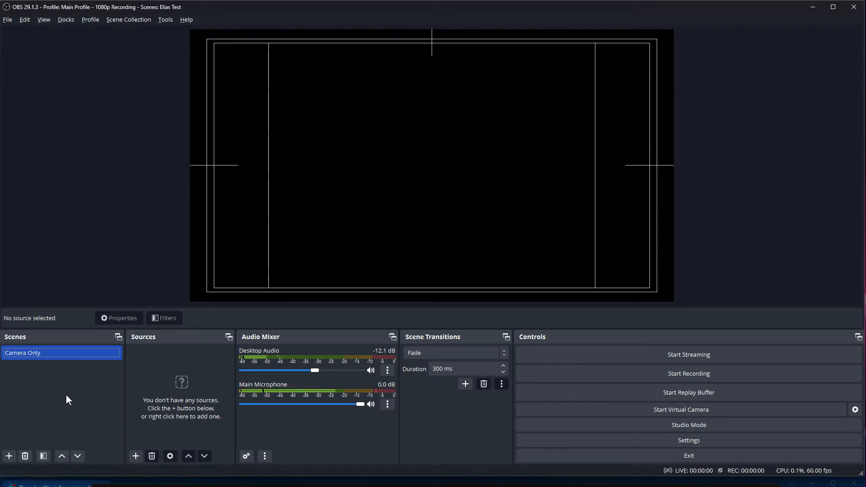
{"action": "right_click", "coordinate": [144, 353]}
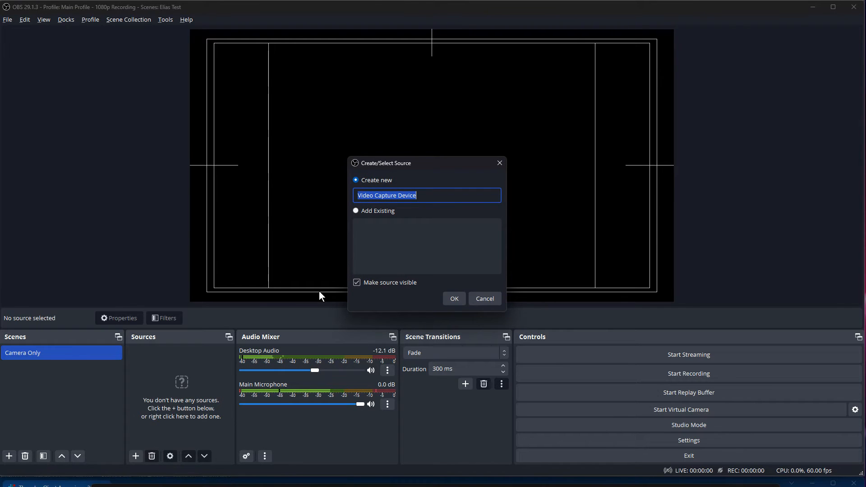
{"action": "type", "text": "Camera (C"}
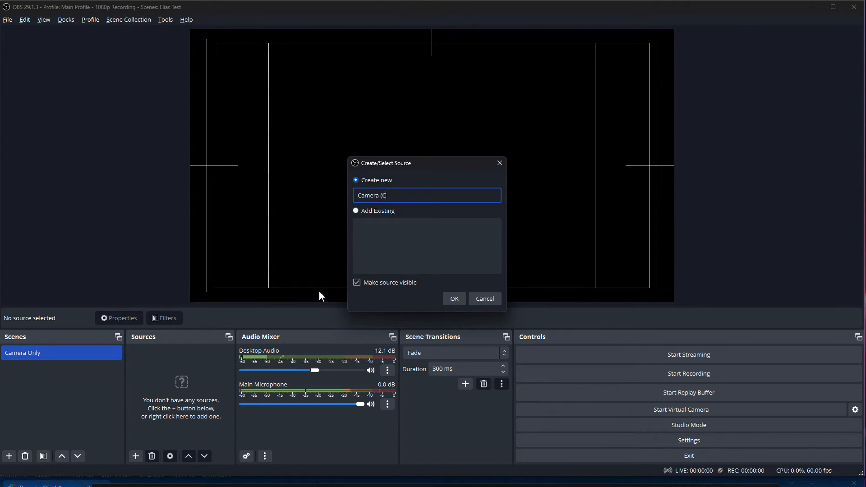
{"action": "left_click", "coordinate": [453, 298]}
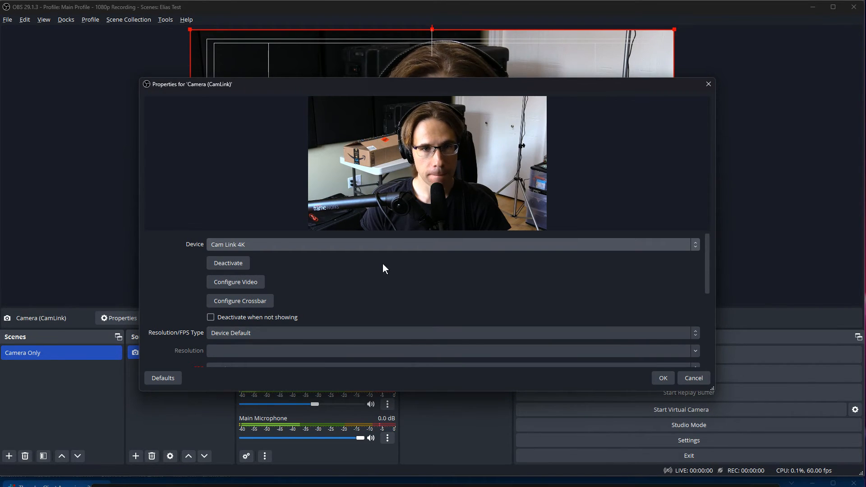
{"action": "scroll", "scroll_direction": "down", "scroll_amount": 3}
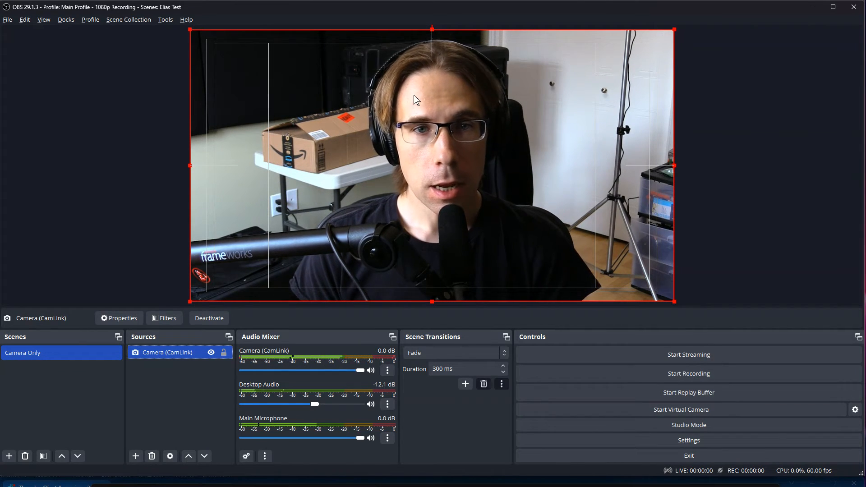
{"action": "mouse_move", "coordinate": [629, 68]}
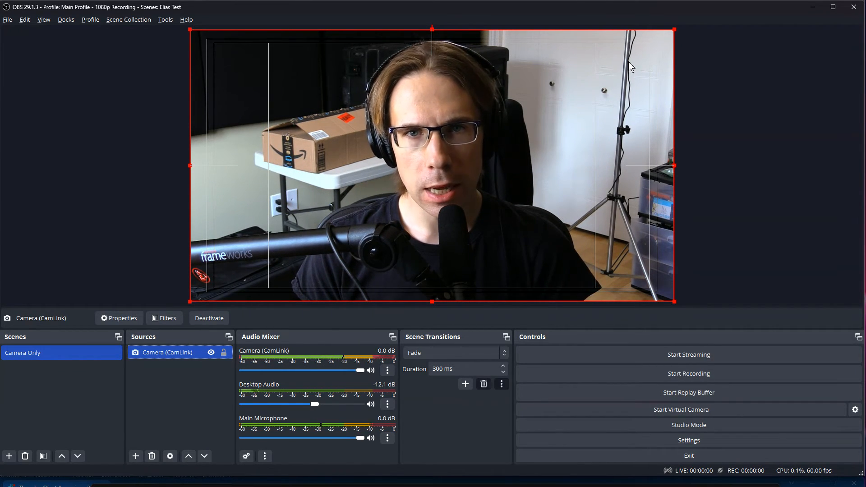
{"action": "mouse_move", "coordinate": [552, 244]}
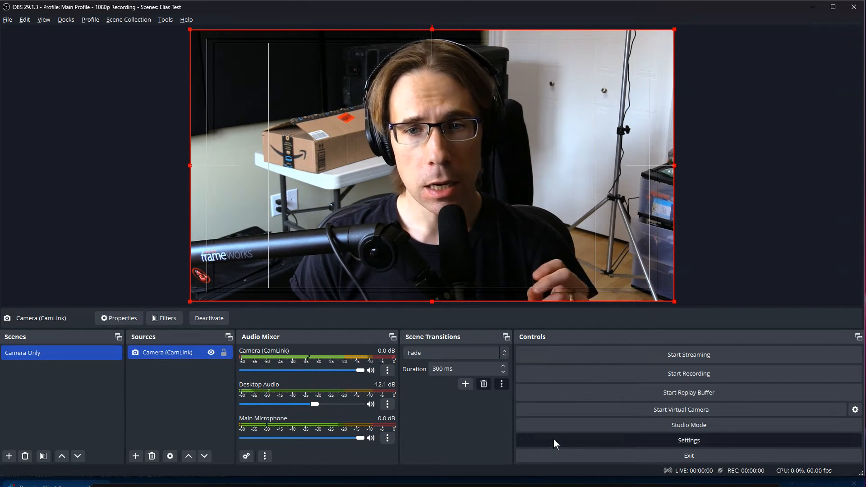
Step: Drag the Camera (CamLink) mixer volume fully down so it reads -inf dB
{"action": "left_click", "coordinate": [688, 440]}
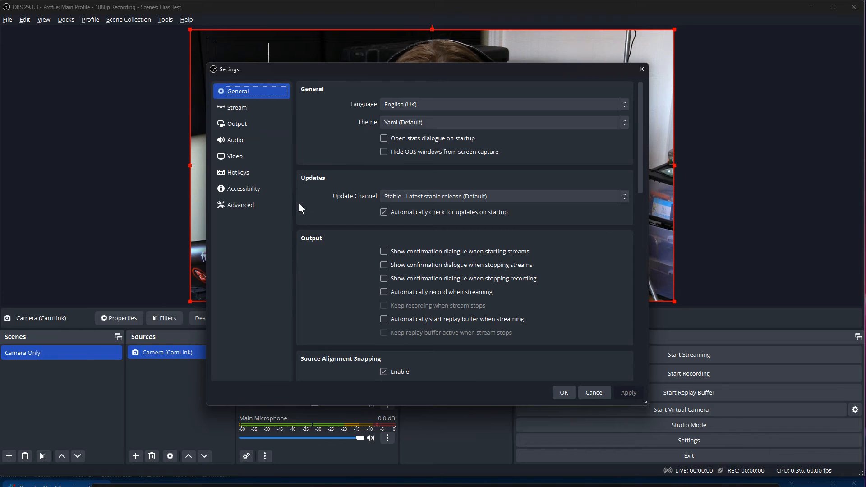
{"action": "scroll", "scroll_direction": "down", "scroll_amount": 3}
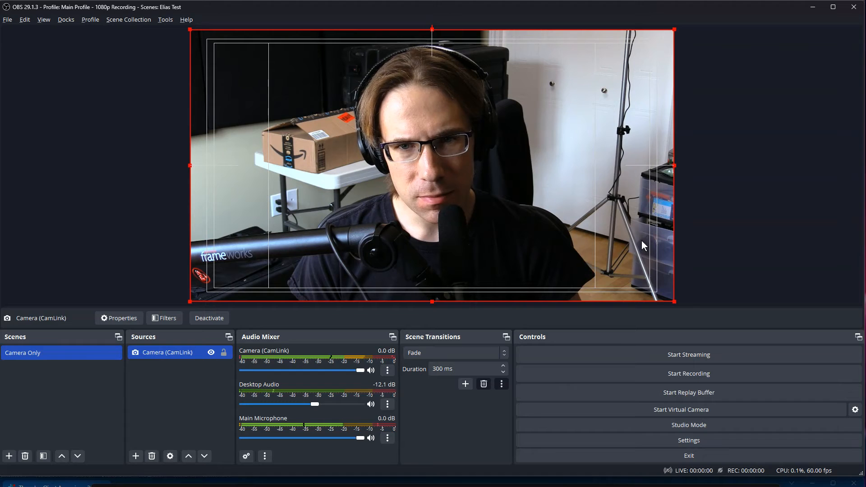
{"action": "mouse_move", "coordinate": [651, 258]}
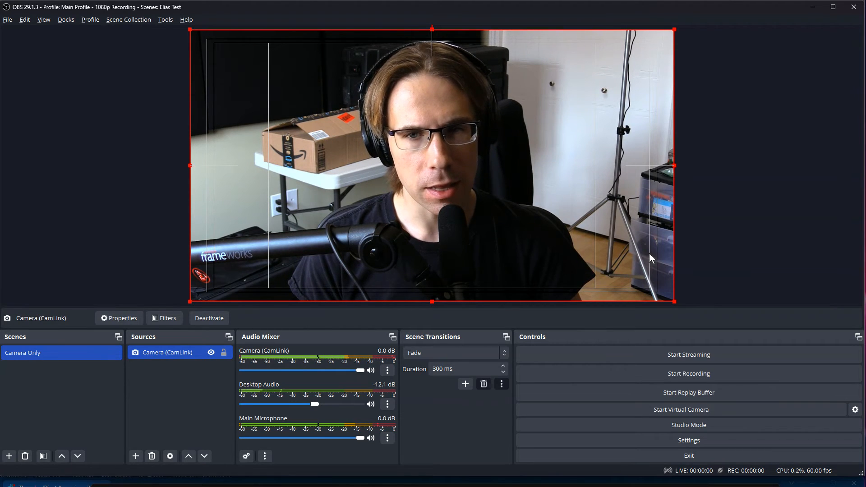
{"action": "mouse_move", "coordinate": [434, 266]}
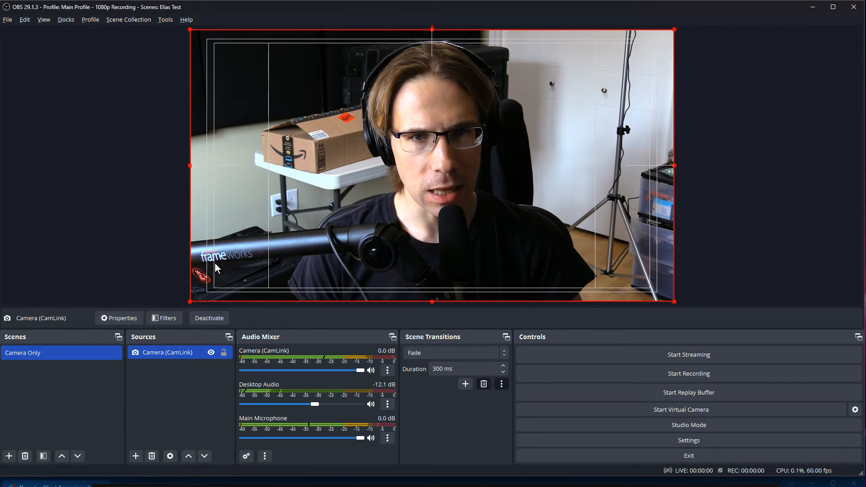
{"action": "mouse_move", "coordinate": [415, 280]}
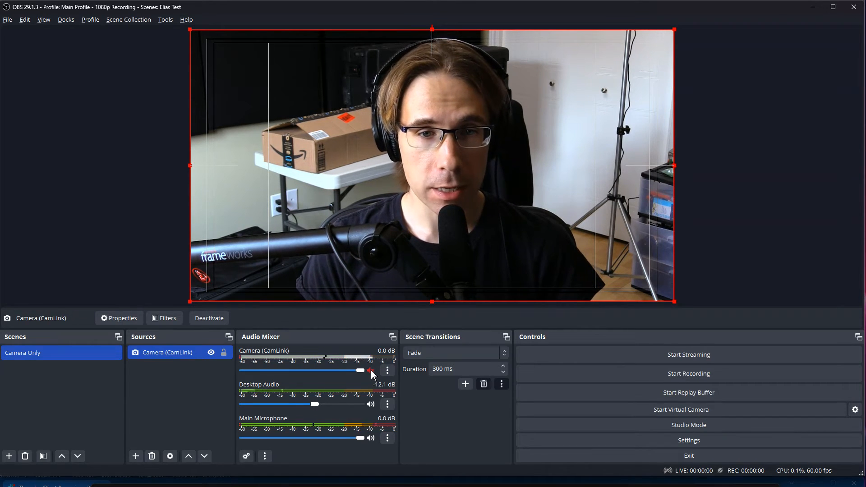
{"action": "left_click_drag", "start_coordinate": [367, 371], "coordinate": [240, 371]}
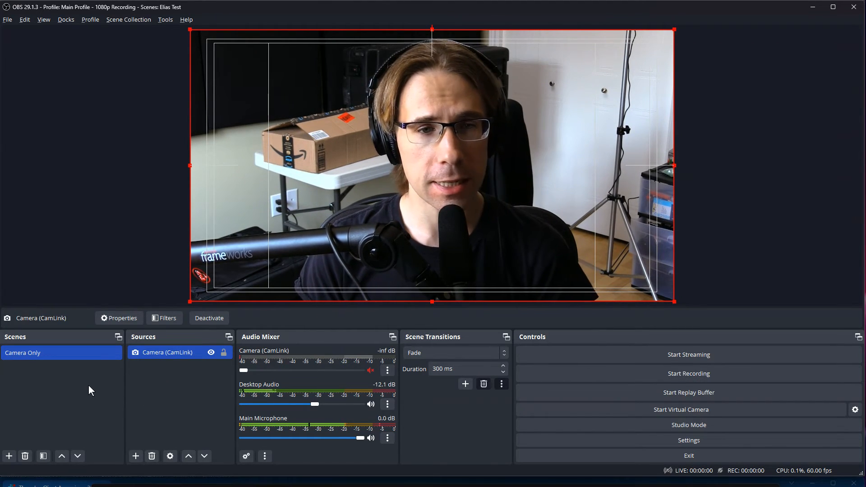
Step: Create a new scene named Gamma Presentation
{"action": "left_click", "coordinate": [9, 456]}
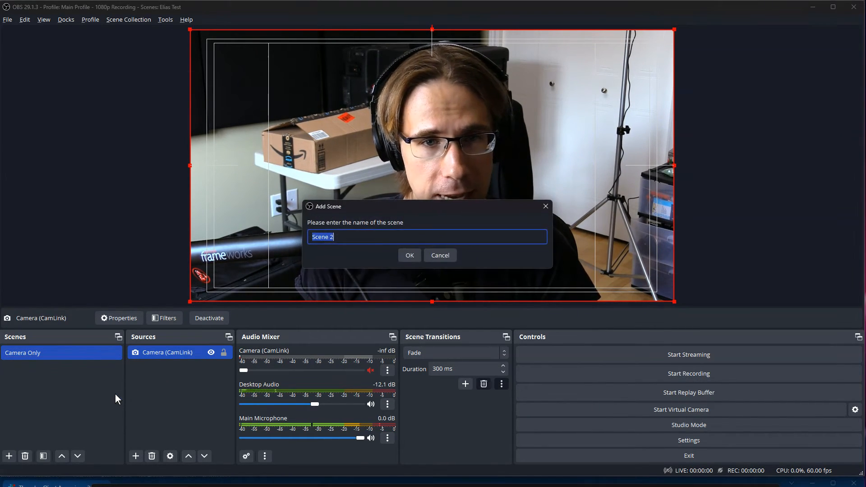
{"action": "type", "text": "Gm"}
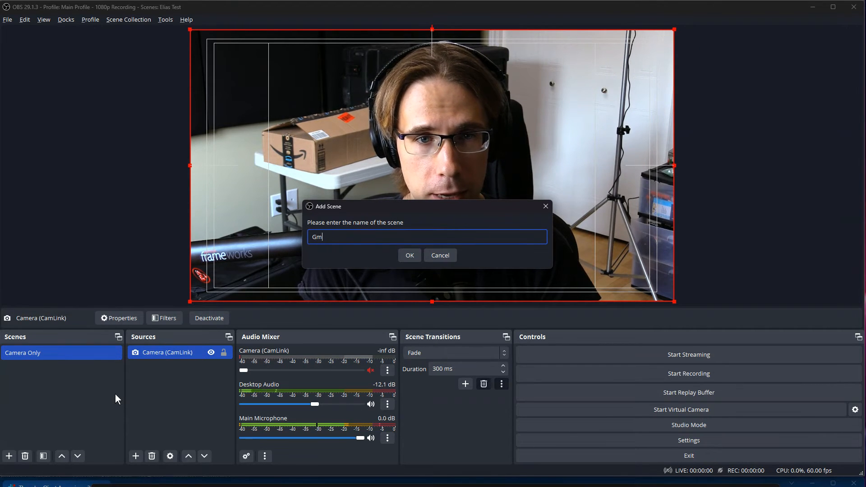
{"action": "type", "text": "amma Presentatio"}
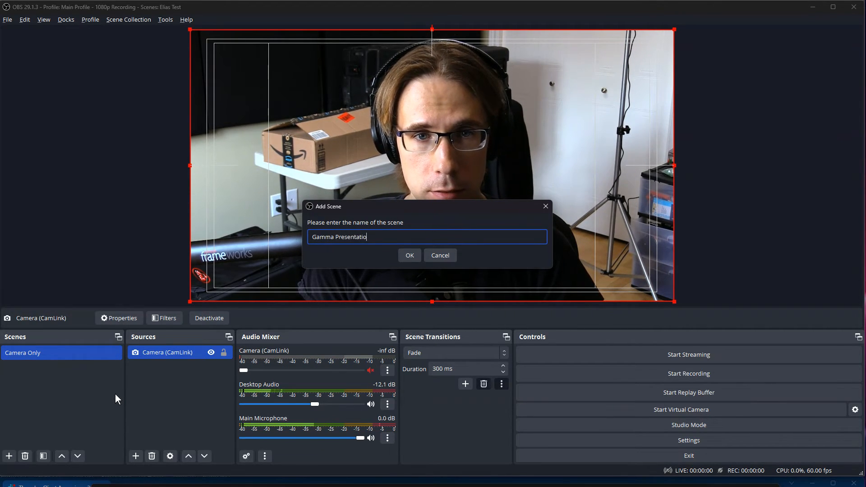
{"action": "left_click", "coordinate": [409, 256]}
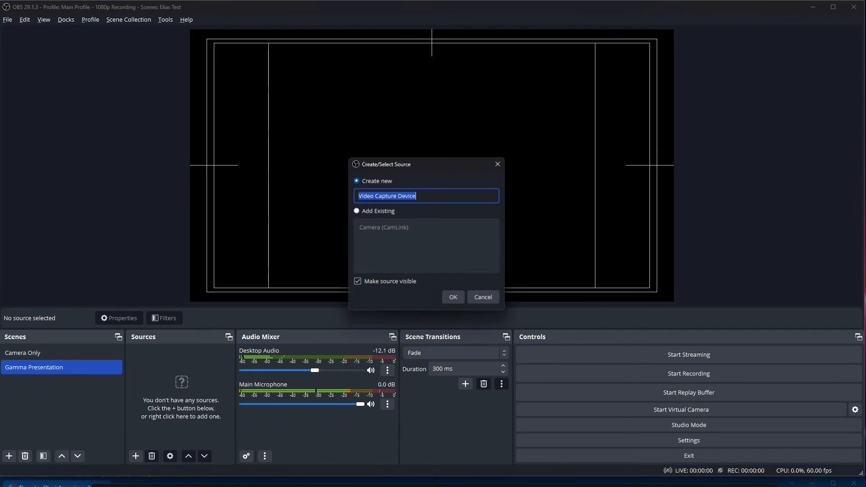
Step: Add the existing Camera (CamLink) source to the Gamma Presentation scene
{"action": "left_click", "coordinate": [355, 211]}
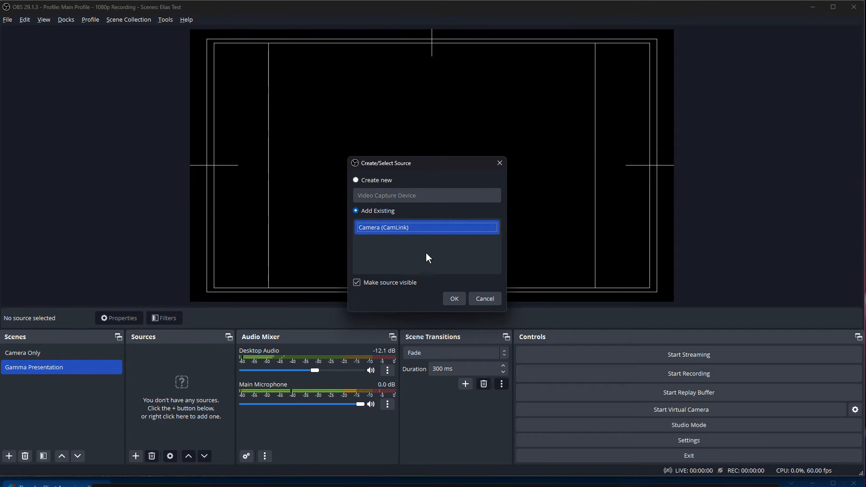
{"action": "left_click", "coordinate": [453, 299]}
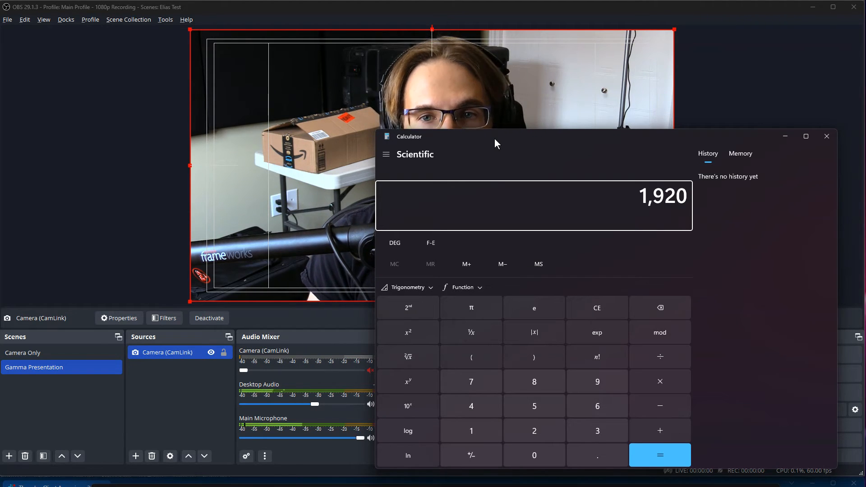
Step: Compute 1920 ÷ 3 = 640 in Calculator and move its window aside
{"action": "left_click", "coordinate": [660, 454]}
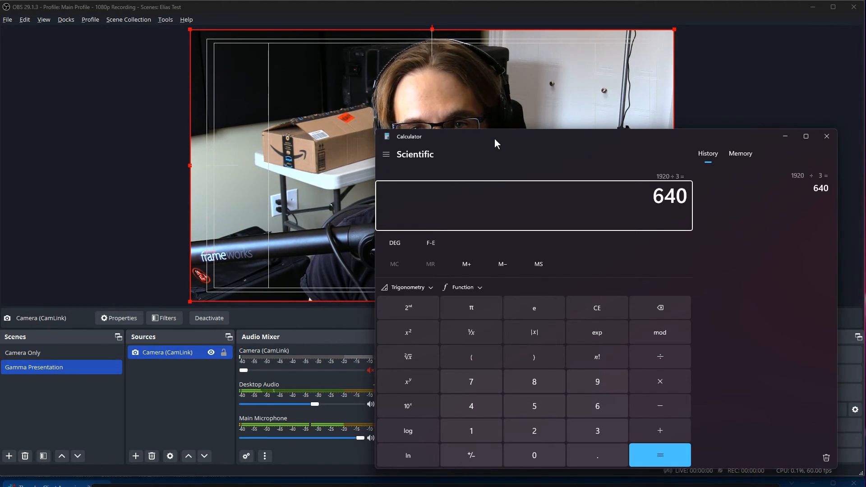
{"action": "left_click_drag", "start_coordinate": [495, 144], "coordinate": [590, 162]}
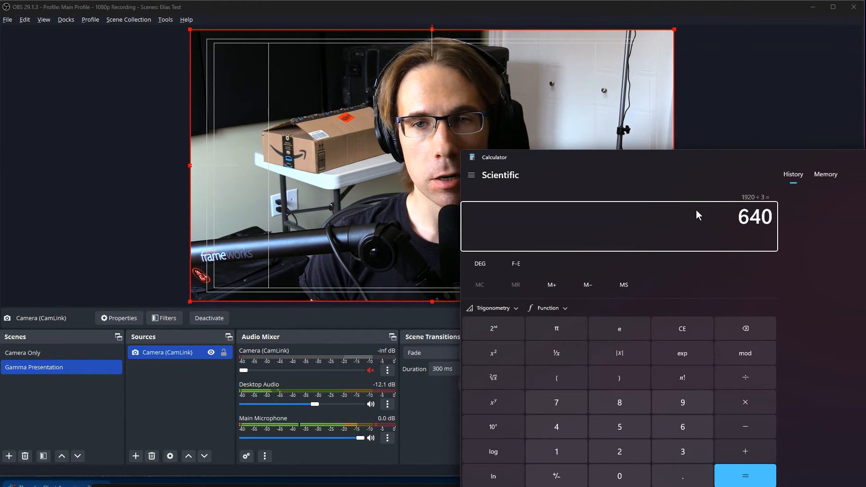
{"action": "mouse_move", "coordinate": [578, 137]}
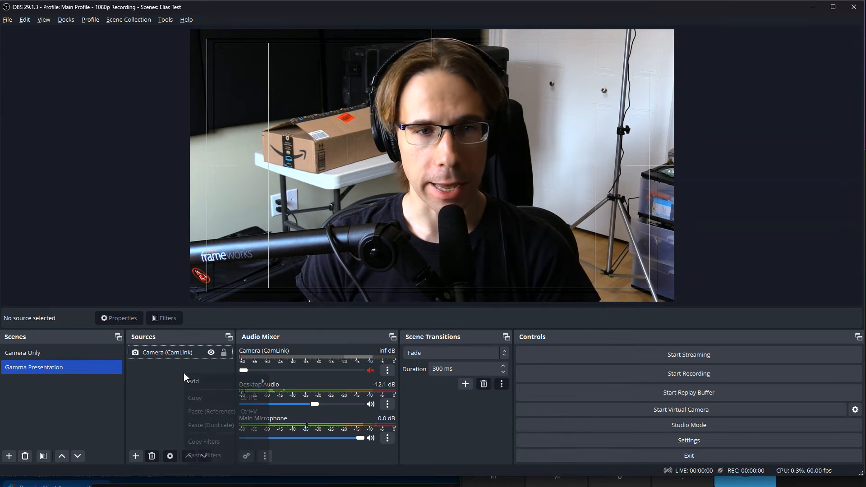
Step: Add a group named Camera Crop to the scene
{"action": "left_click", "coordinate": [193, 380]}
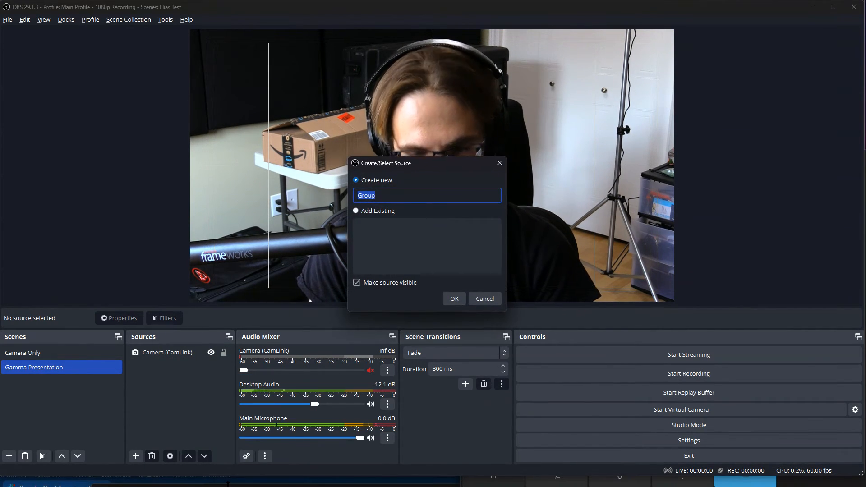
{"action": "type", "text": "Camera Crop"}
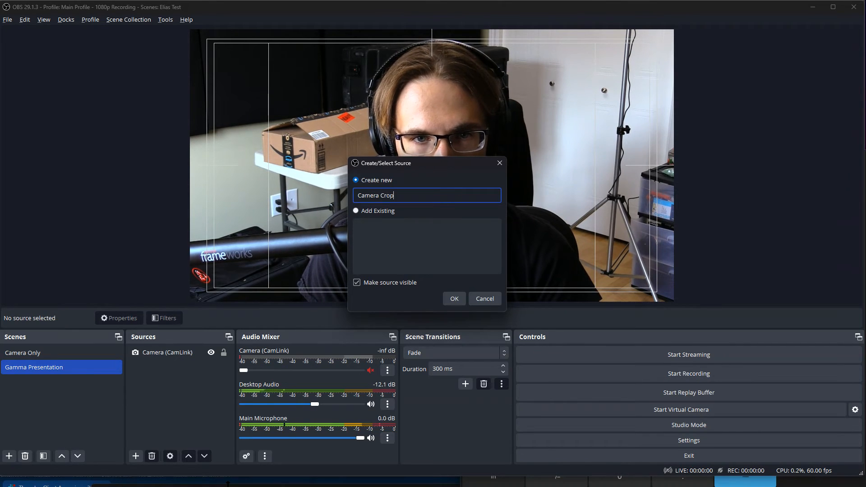
{"action": "left_click", "coordinate": [453, 298]}
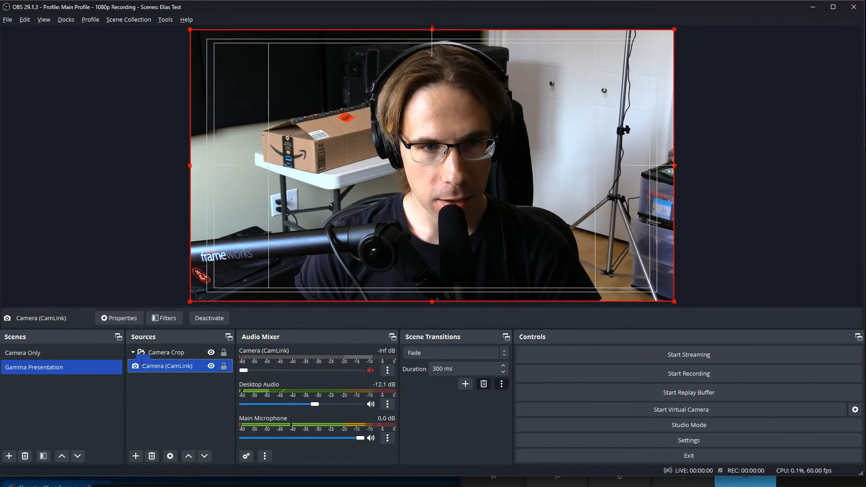
{"action": "left_click", "coordinate": [163, 396]}
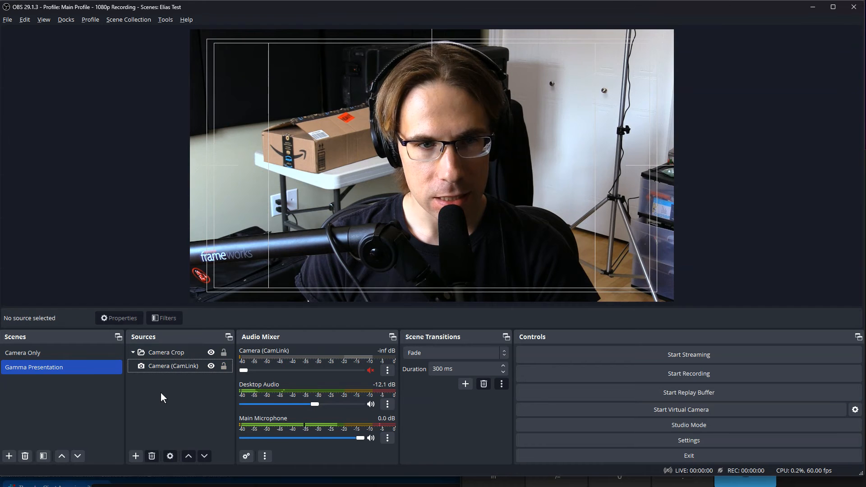
Step: Give the Camera Crop group a Crop/Pad filter with Left 640 and Right 640
{"action": "right_click", "coordinate": [166, 352]}
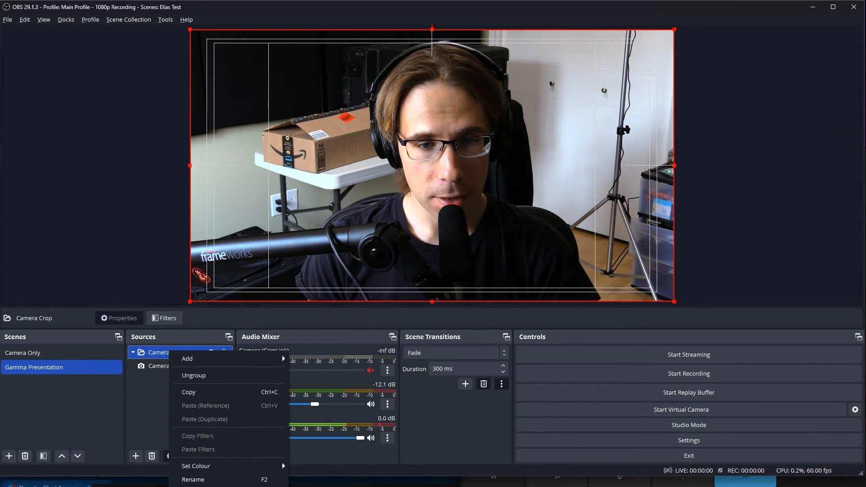
{"action": "left_click", "coordinate": [167, 317]}
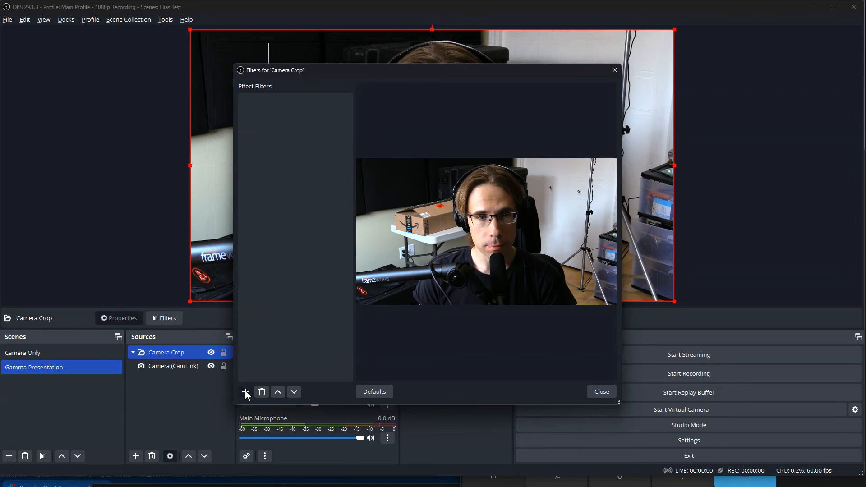
{"action": "left_click", "coordinate": [245, 392]}
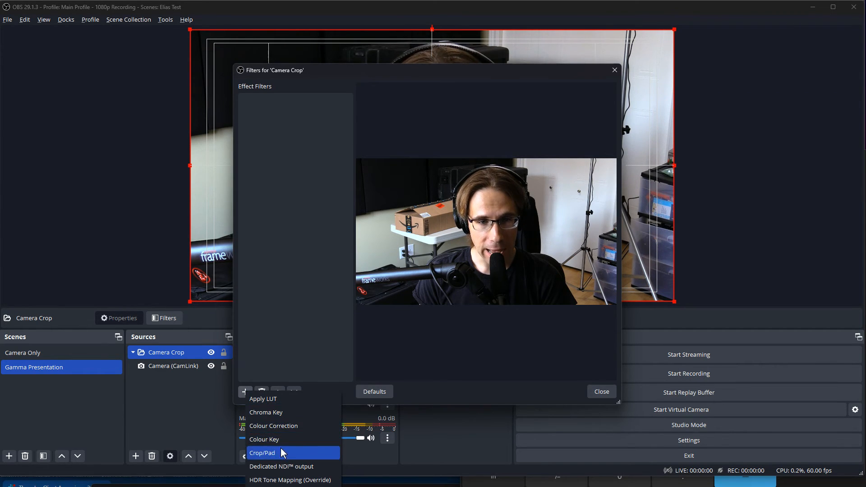
{"action": "left_click", "coordinate": [261, 453]}
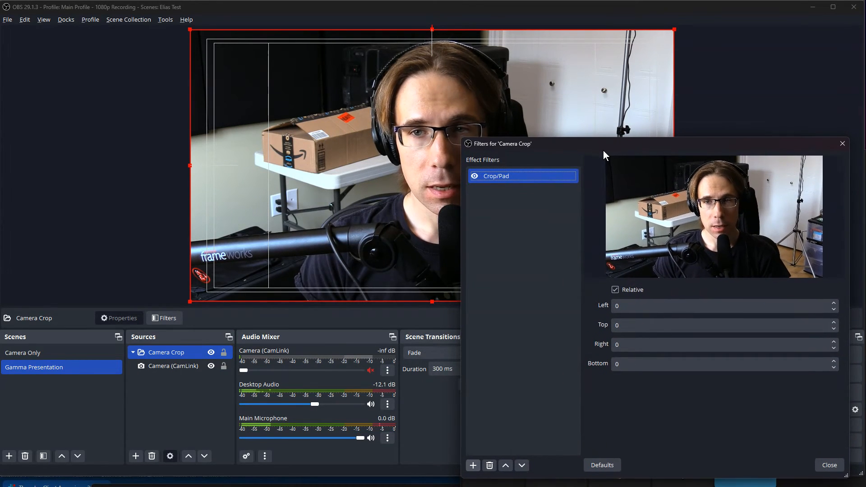
{"action": "left_click", "coordinate": [643, 307]}
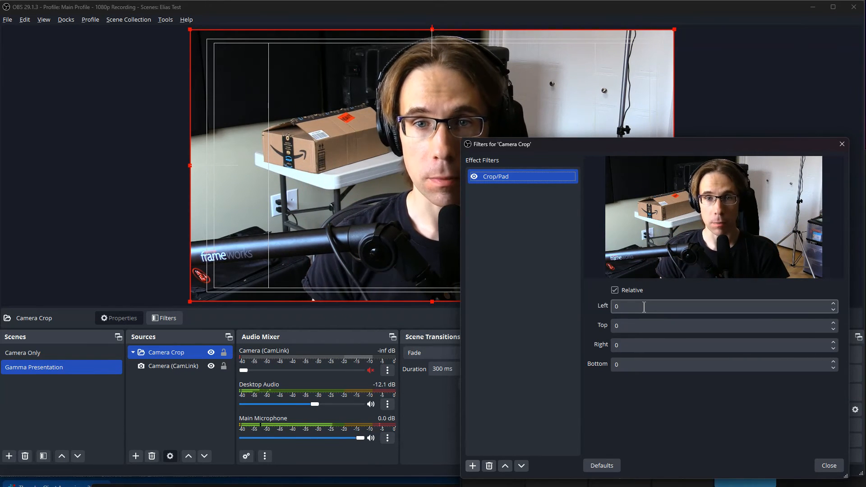
{"action": "type", "text": "640"}
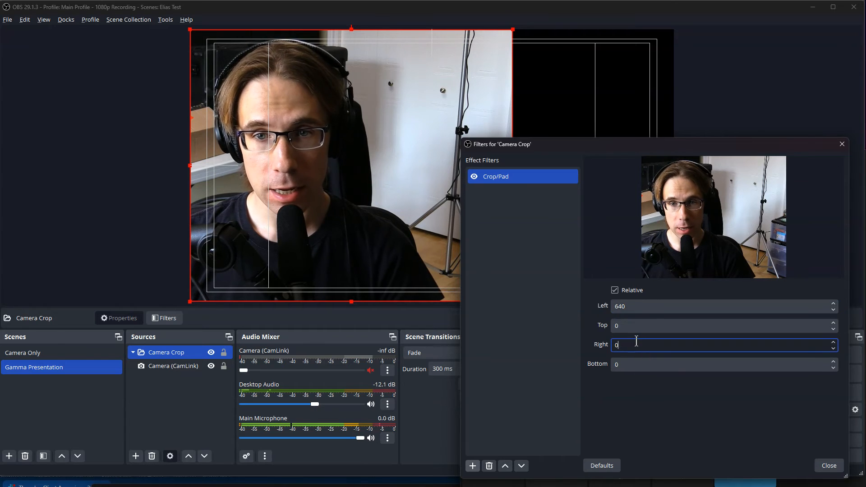
{"action": "type", "text": "640"}
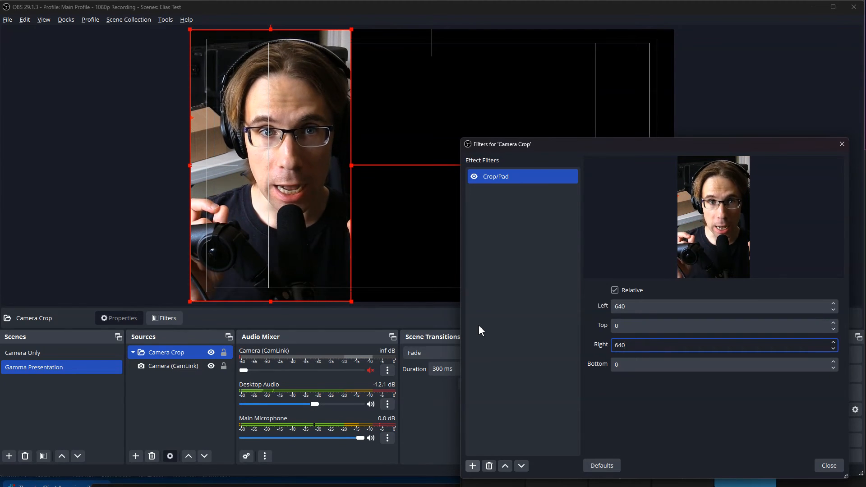
{"action": "left_click", "coordinate": [828, 465]}
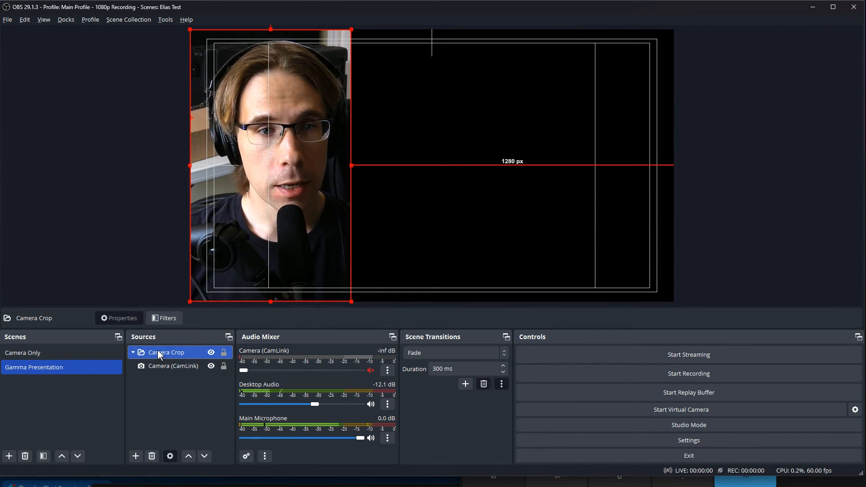
Step: Select the Camera (CamLink) source inside the Camera Crop group
{"action": "left_click", "coordinate": [171, 366]}
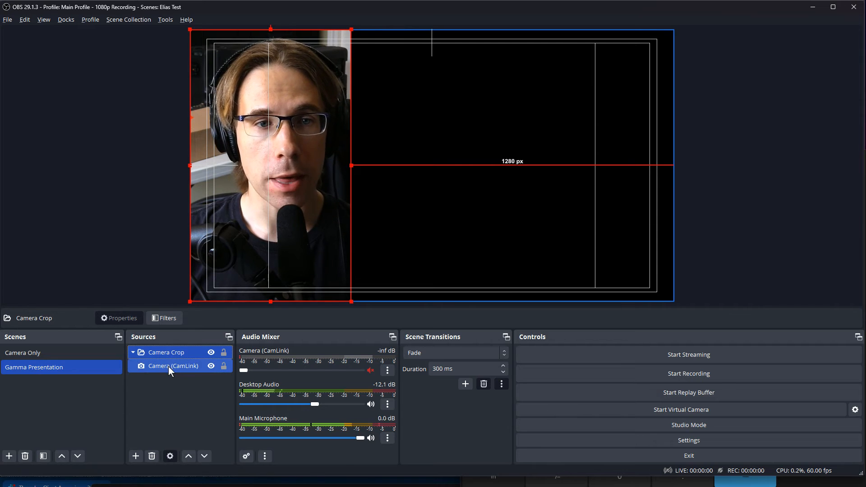
{"action": "left_click", "coordinate": [173, 366]}
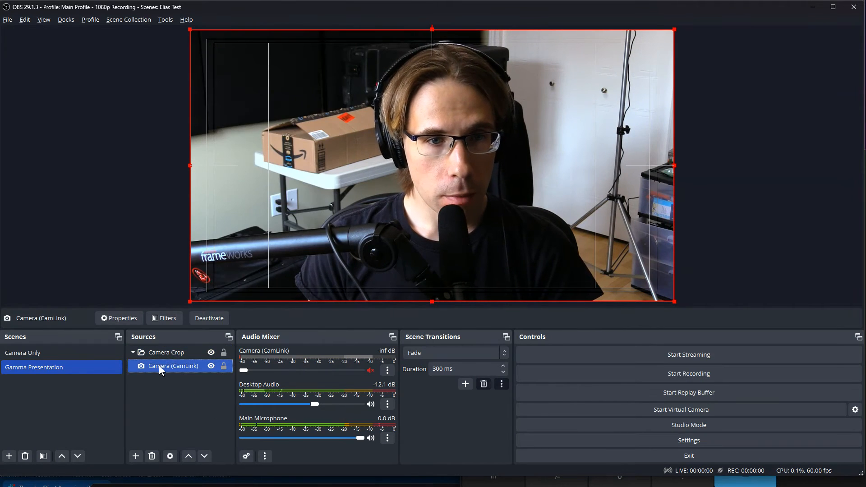
Step: Inspect the Camera (CamLink) filters and compare the Camera Only and Gamma Presentation scenes
{"action": "left_click", "coordinate": [164, 317]}
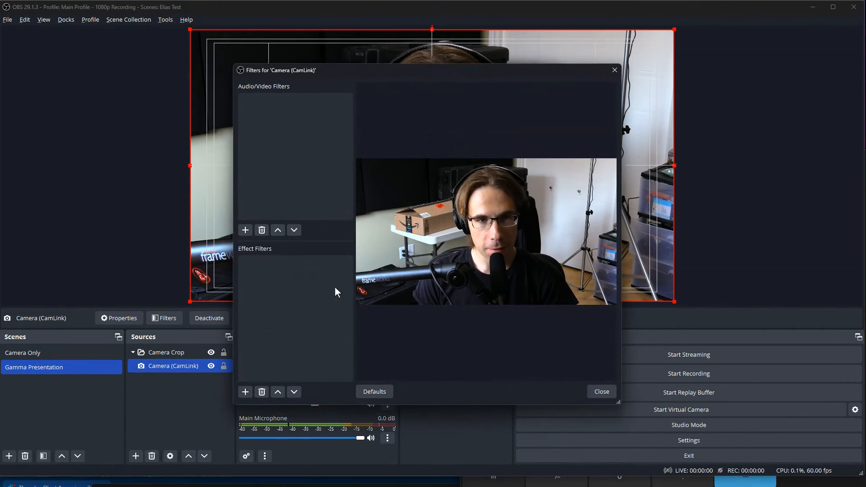
{"action": "left_click", "coordinate": [244, 392]}
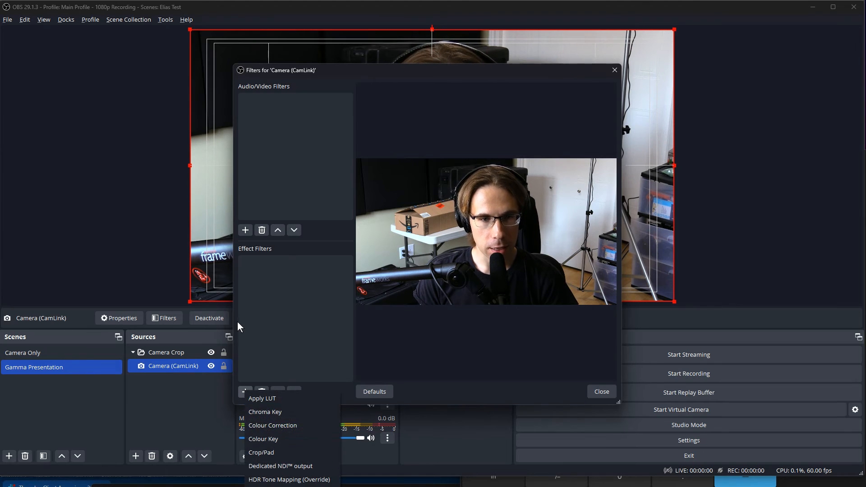
{"action": "left_click", "coordinate": [260, 452]}
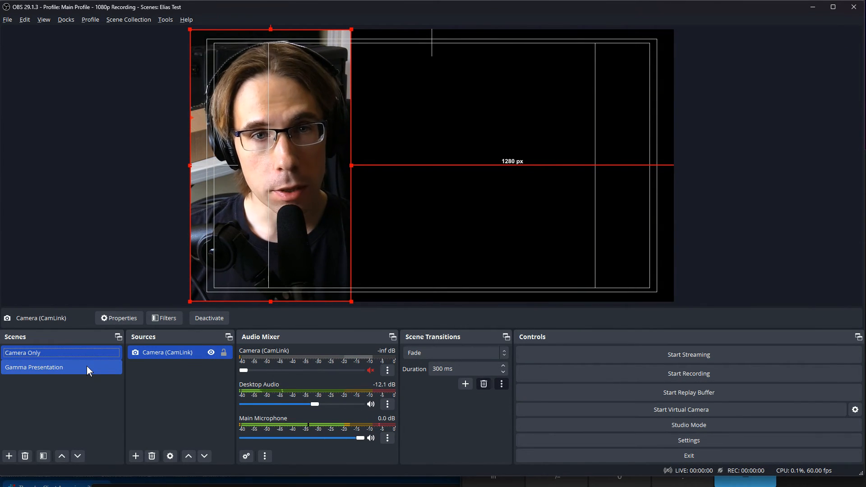
{"action": "left_click", "coordinate": [35, 367]}
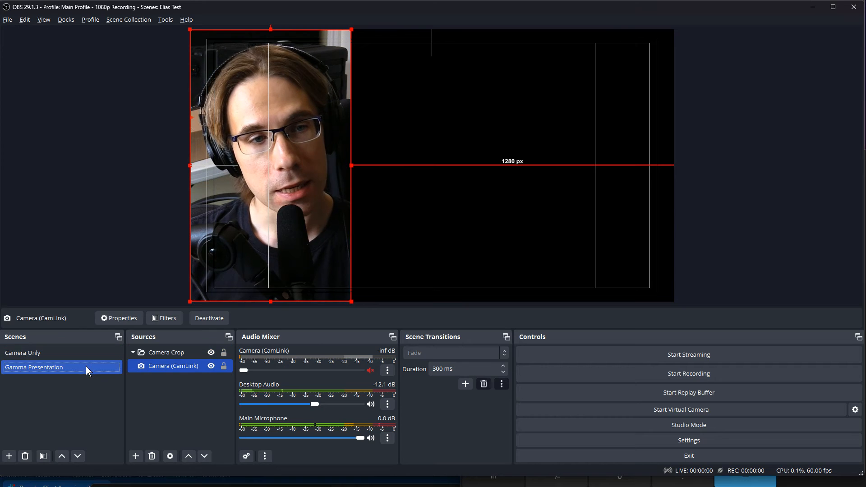
{"action": "left_click", "coordinate": [22, 353]}
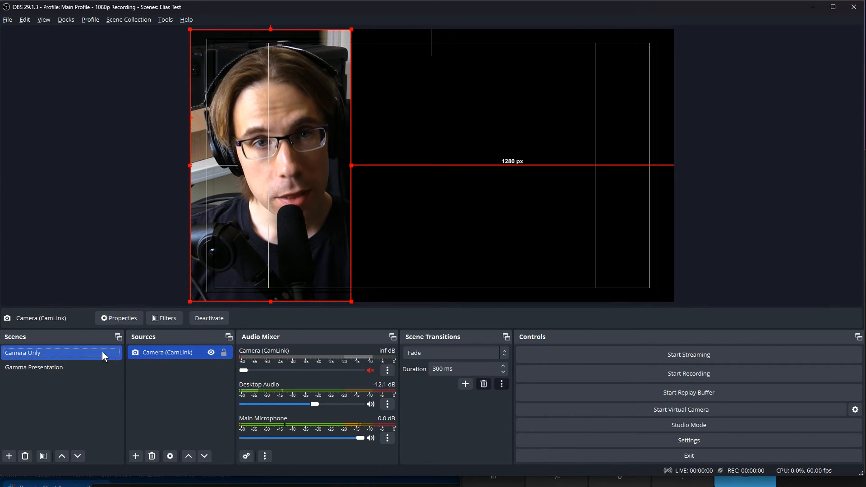
{"action": "left_click", "coordinate": [34, 367]}
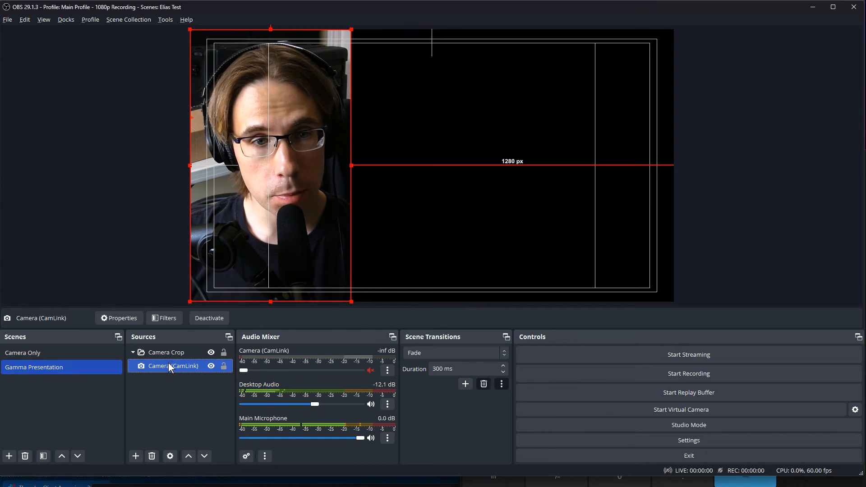
Step: Remove the Crop/Pad filter from the Camera (CamLink) source itself
{"action": "left_click", "coordinate": [164, 318]}
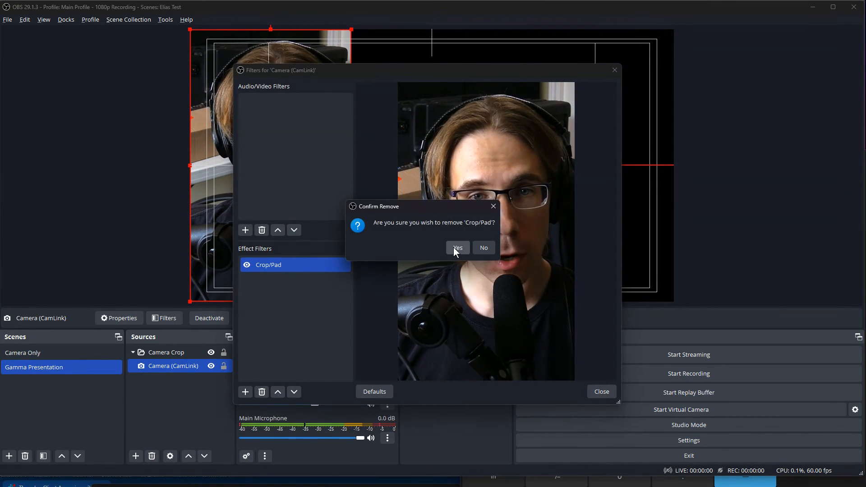
{"action": "left_click", "coordinate": [457, 247]}
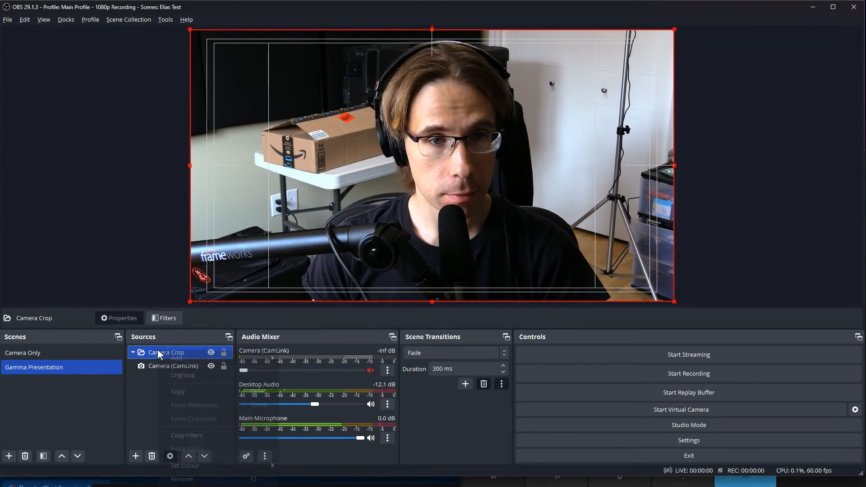
Step: Check Camera Crop's Crop/Pad filter and confirm Camera Only stays uncropped
{"action": "right_click", "coordinate": [165, 352]}
{"action": "type", "text": "640"}
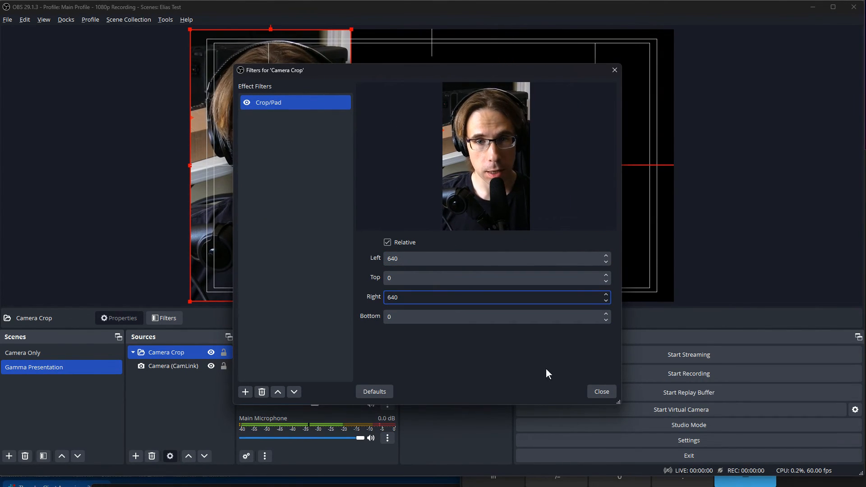
{"action": "left_click", "coordinate": [602, 391]}
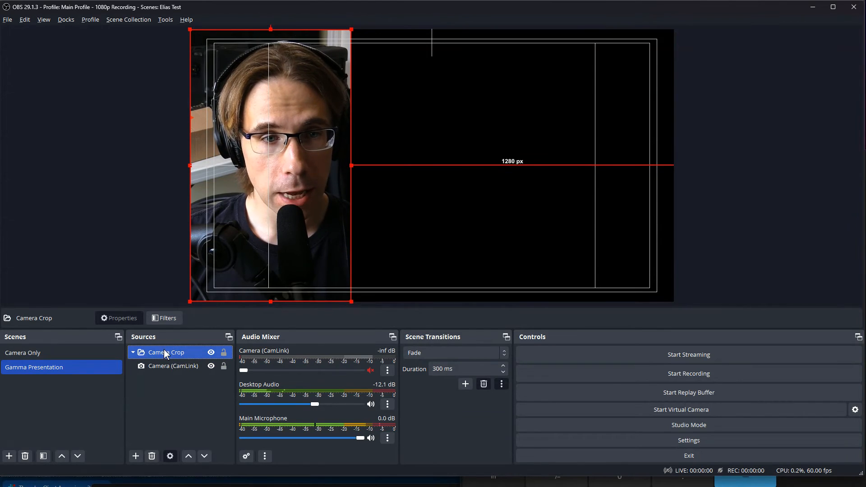
{"action": "left_click", "coordinate": [22, 352]}
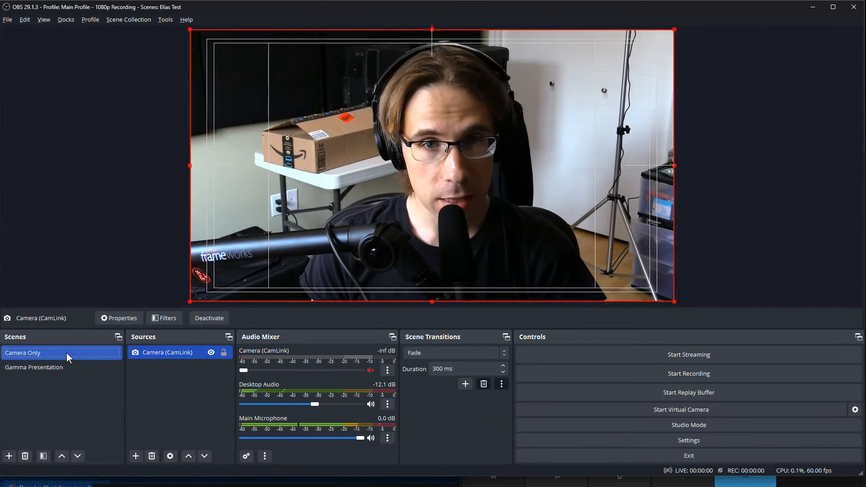
{"action": "left_click", "coordinate": [34, 367]}
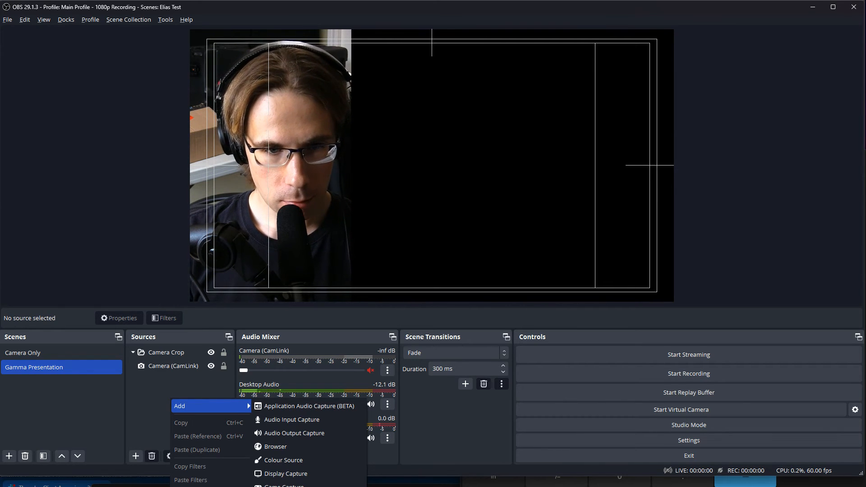
{"action": "mouse_move", "coordinate": [285, 474]}
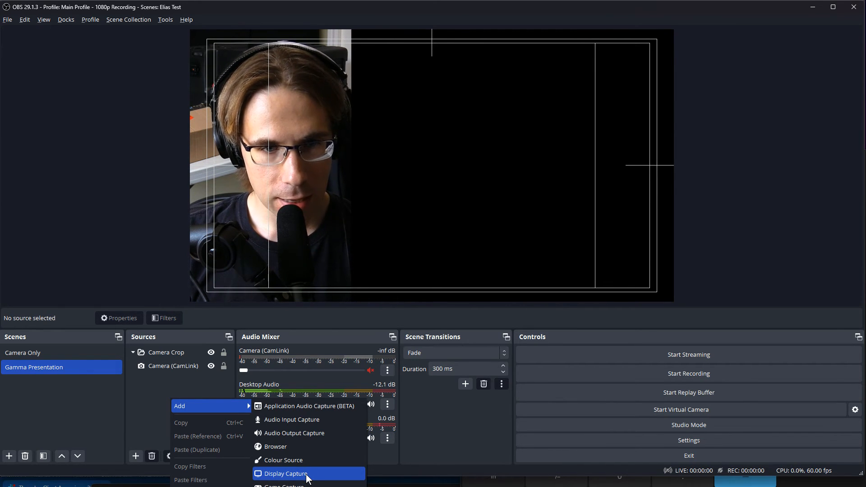
Step: Add a Display Capture of the LG HDR 4K primary monitor to Gamma Presentation
{"action": "left_click", "coordinate": [283, 474]}
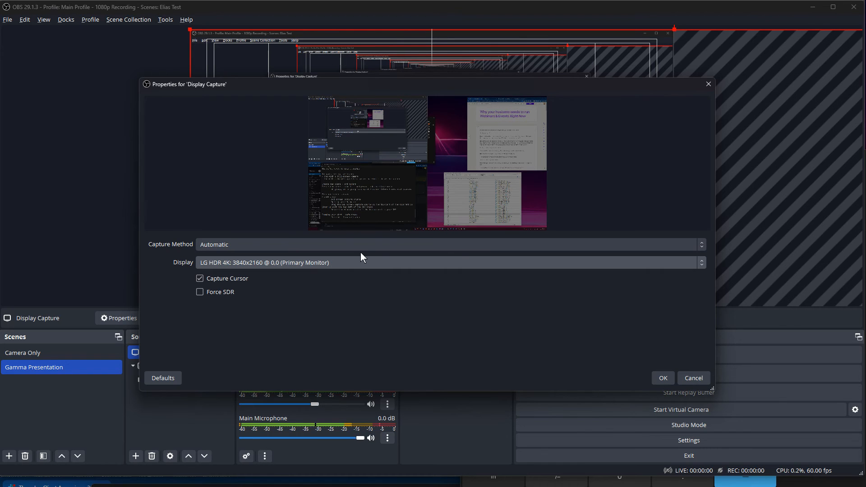
{"action": "mouse_move", "coordinate": [488, 76]}
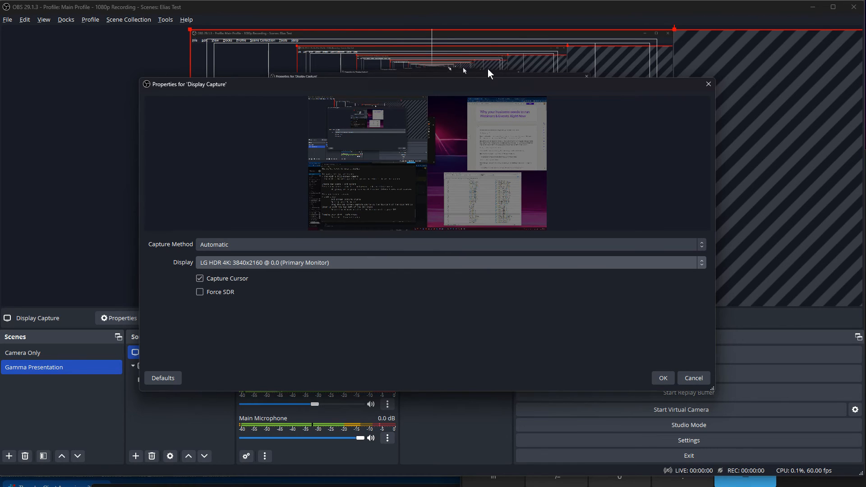
{"action": "mouse_move", "coordinate": [234, 288]}
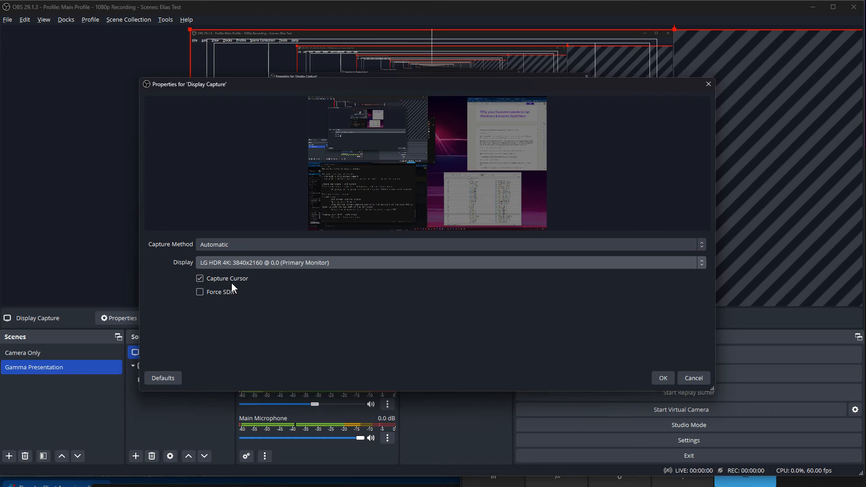
{"action": "left_click", "coordinate": [662, 378]}
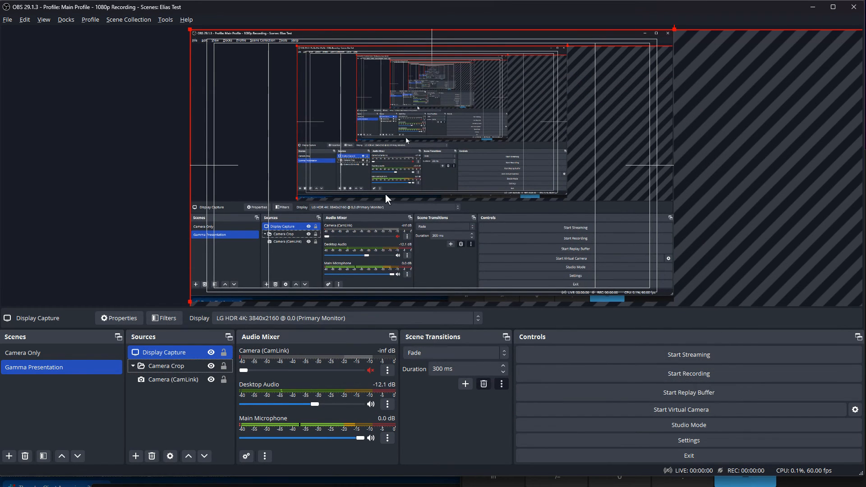
{"action": "mouse_move", "coordinate": [570, 204]}
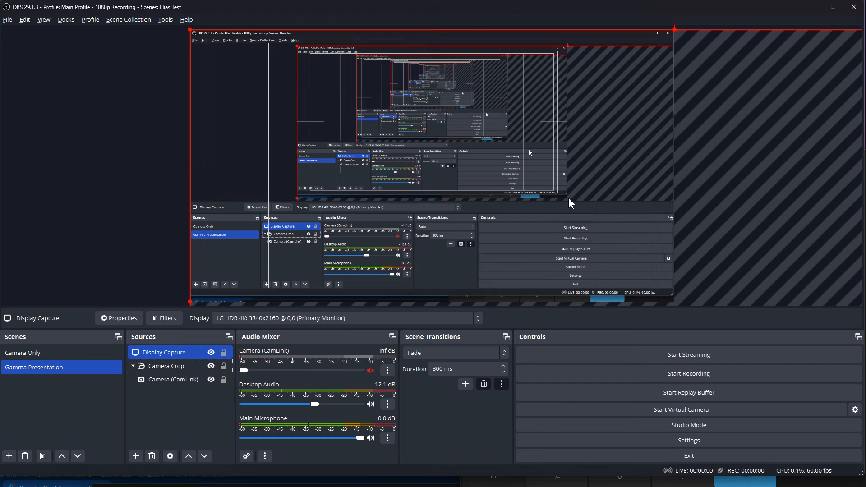
{"action": "mouse_move", "coordinate": [633, 182]}
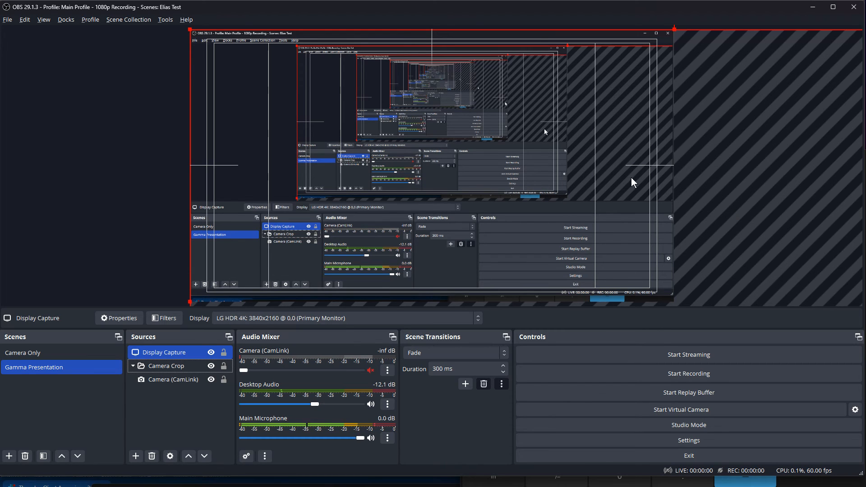
{"action": "mouse_move", "coordinate": [615, 469]}
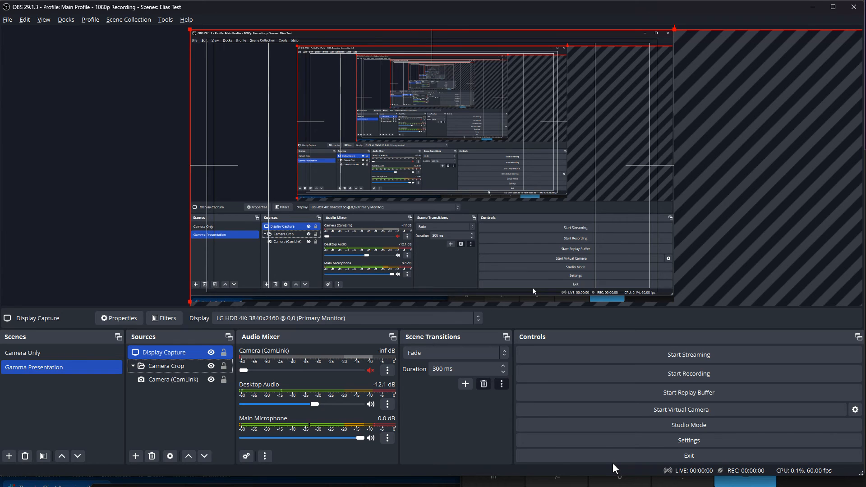
{"action": "mouse_move", "coordinate": [611, 208]}
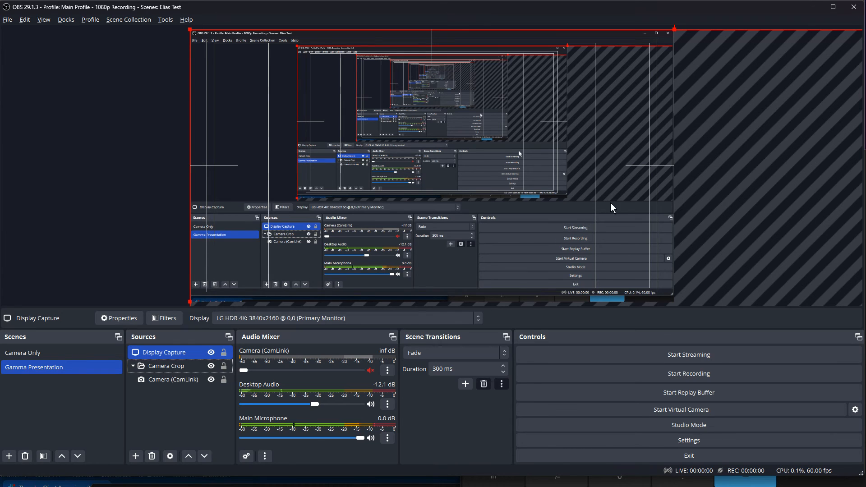
{"action": "mouse_move", "coordinate": [818, 226]}
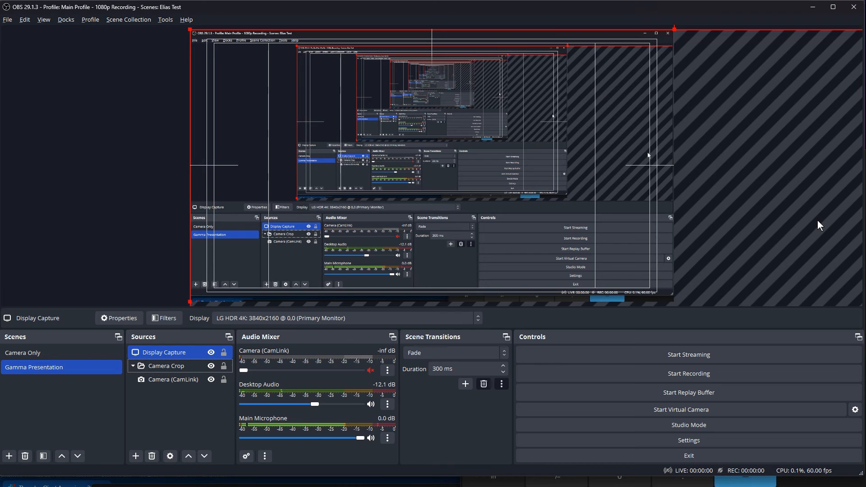
{"action": "mouse_move", "coordinate": [780, 260]}
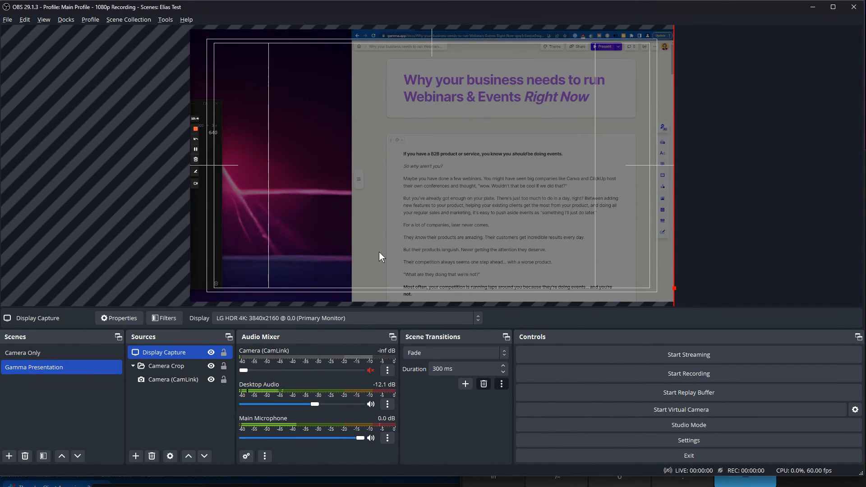
Step: Select and adjust Camera Crop and Display Capture so the camera overlays the left third
{"action": "left_click", "coordinate": [166, 367]}
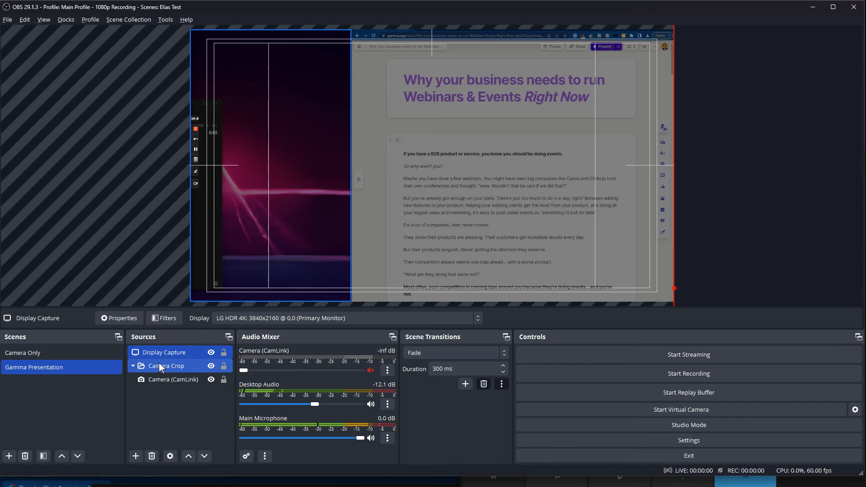
{"action": "left_click", "coordinate": [164, 351]}
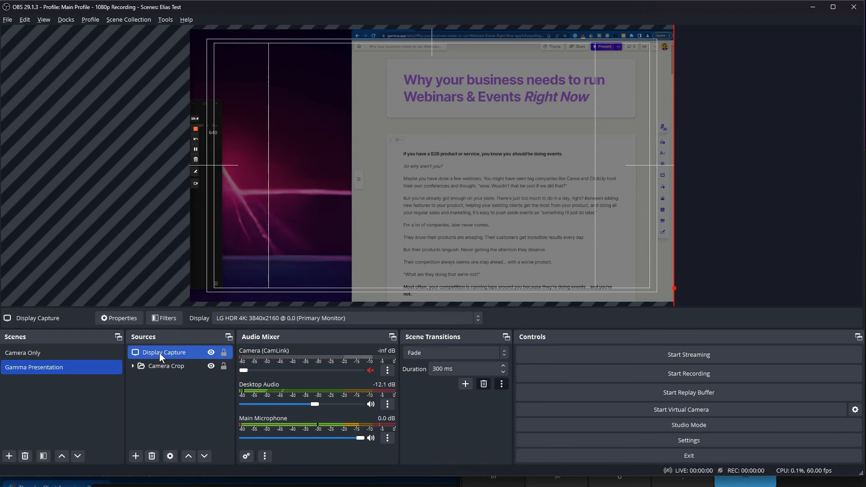
{"action": "left_click", "coordinate": [166, 366]}
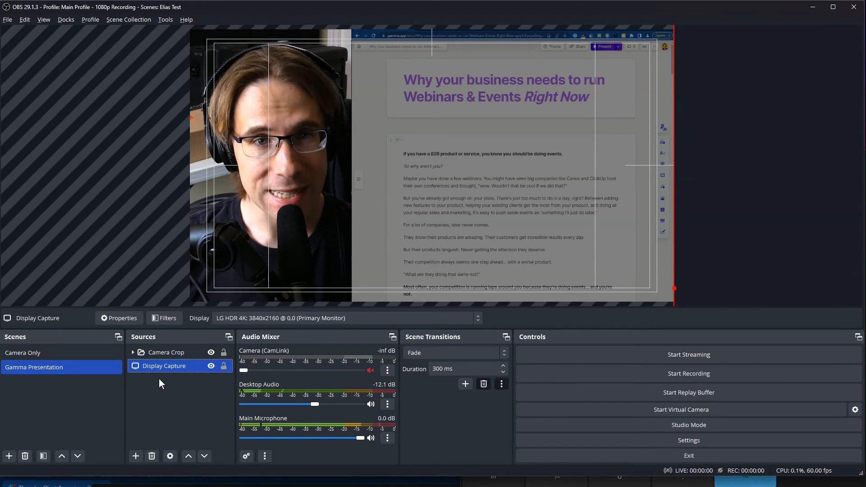
{"action": "left_click", "coordinate": [166, 352]}
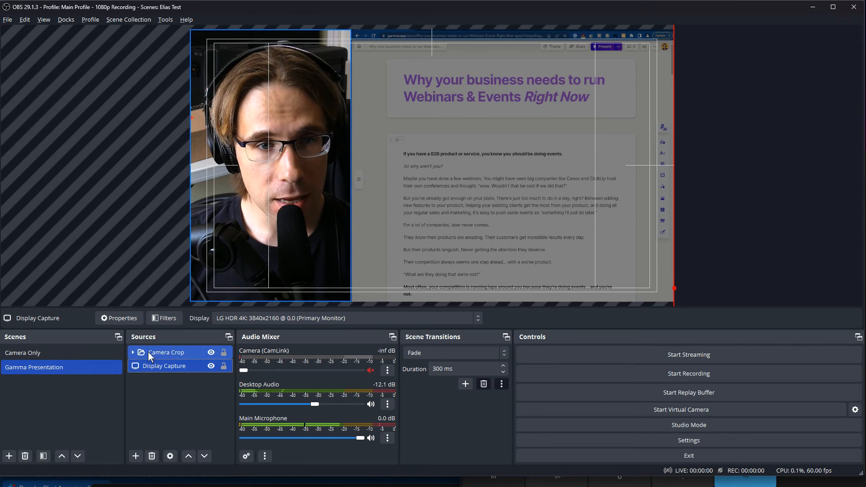
{"action": "left_click", "coordinate": [166, 352]}
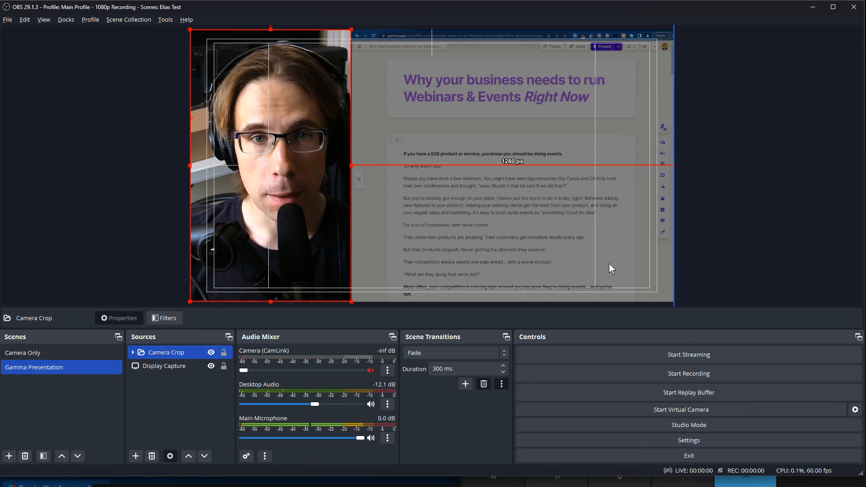
{"action": "left_click", "coordinate": [164, 366]}
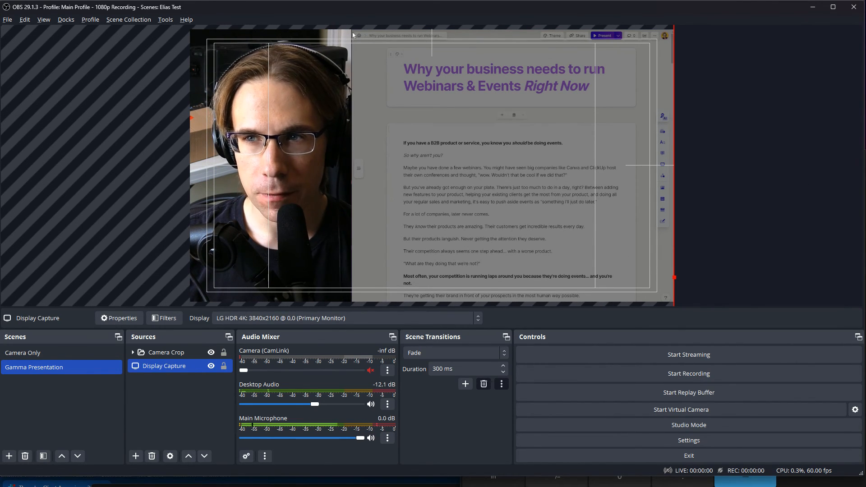
{"action": "mouse_move", "coordinate": [595, 53]}
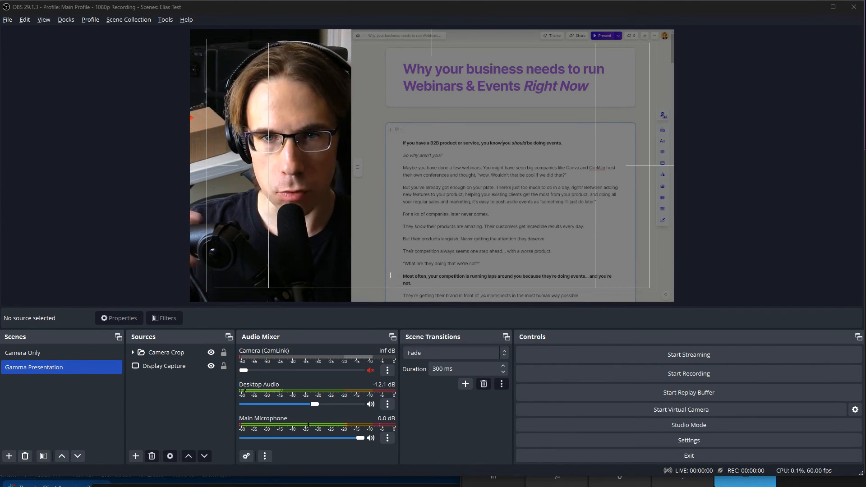
{"action": "mouse_move", "coordinate": [525, 235]}
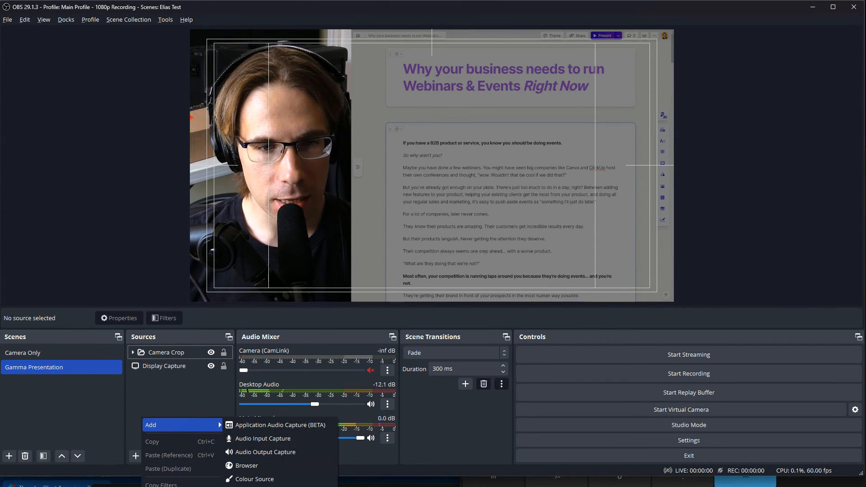
{"action": "mouse_move", "coordinate": [266, 452]}
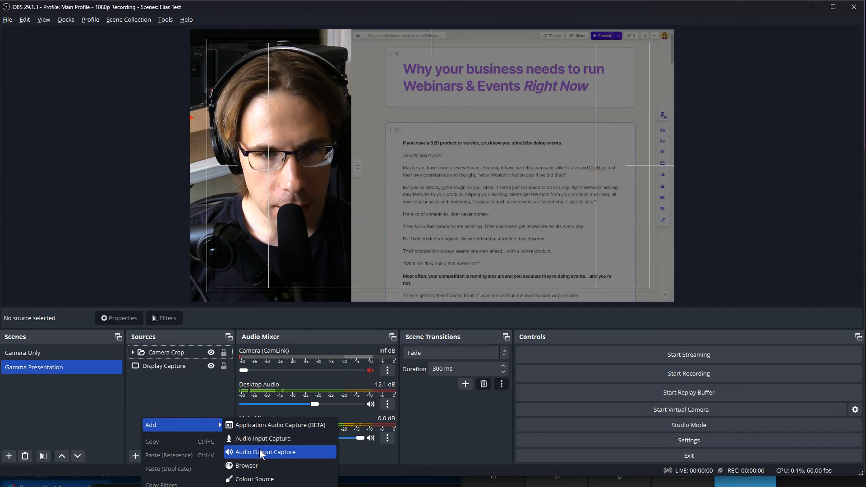
Step: Add a Colour Source 30 wide by 1080 tall in purple #aa00ff
{"action": "left_click", "coordinate": [252, 479]}
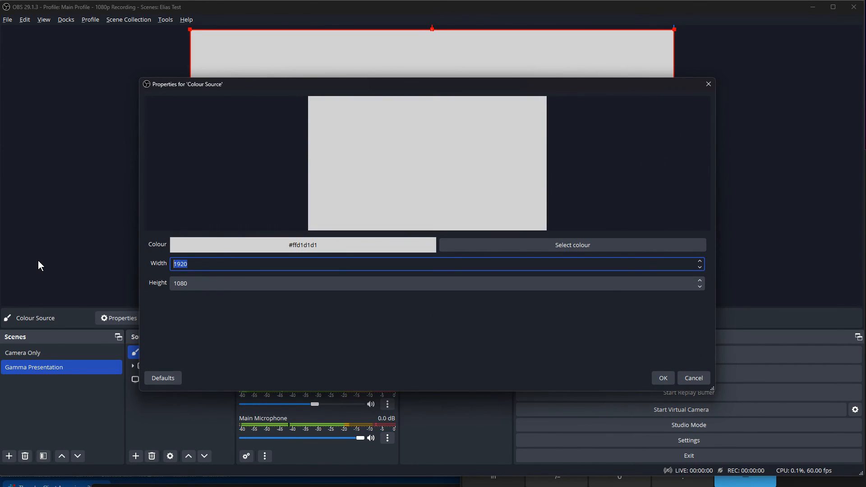
{"action": "type", "text": "40"}
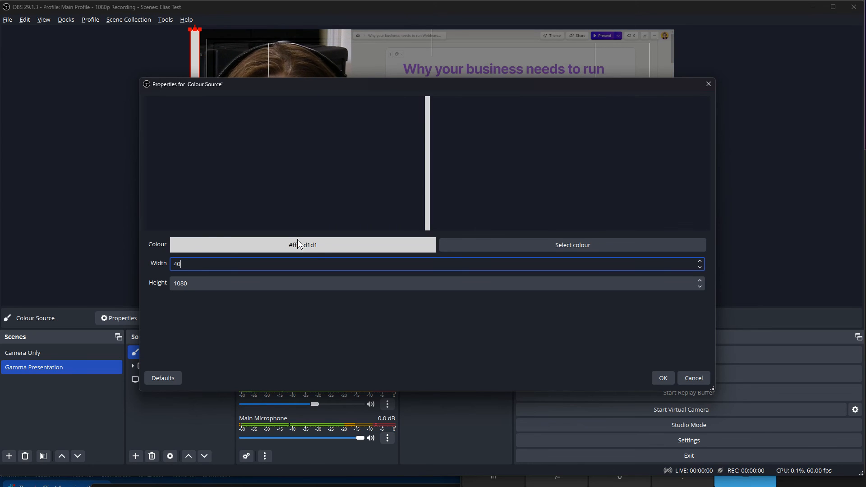
{"action": "type", "text": "30"}
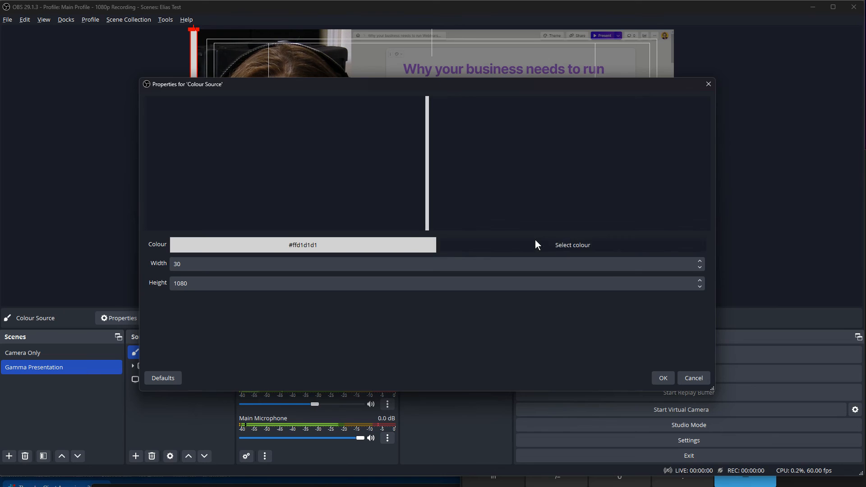
{"action": "left_click", "coordinate": [571, 246]}
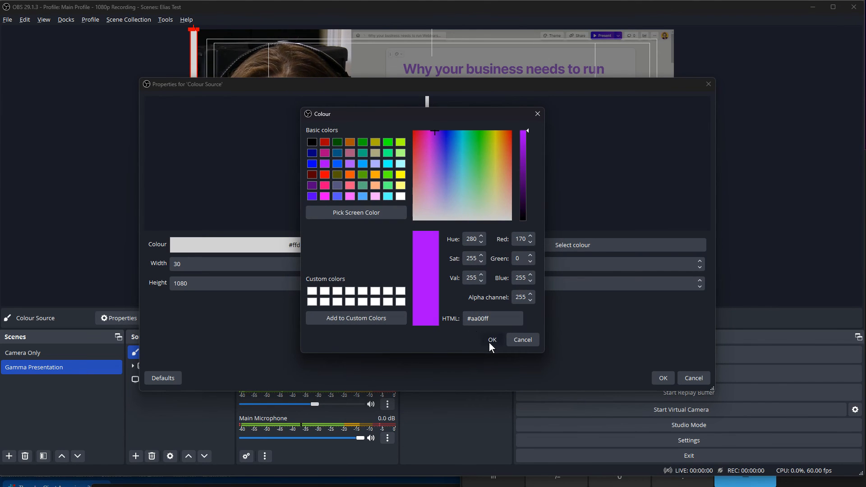
{"action": "left_click", "coordinate": [492, 339]}
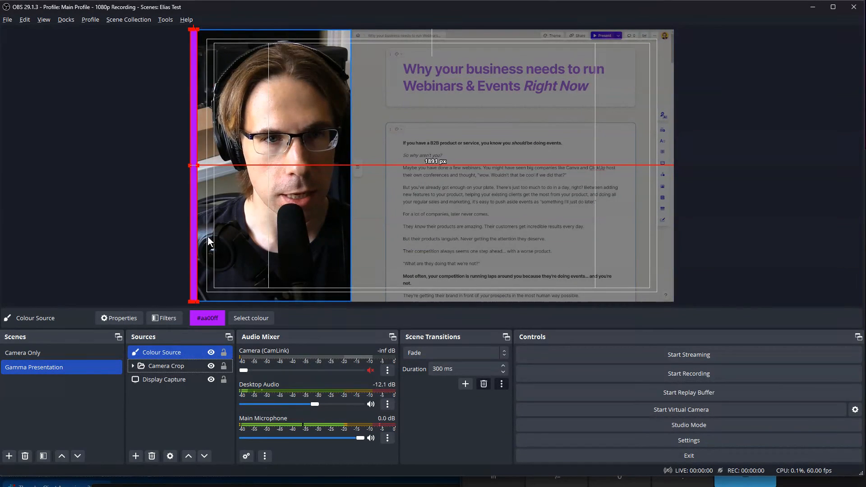
Step: Drag the purple Colour Source to the camera's right edge and check alignment against Camera Crop and Display Capture
{"action": "left_click_drag", "start_coordinate": [195, 166], "coordinate": [338, 232]}
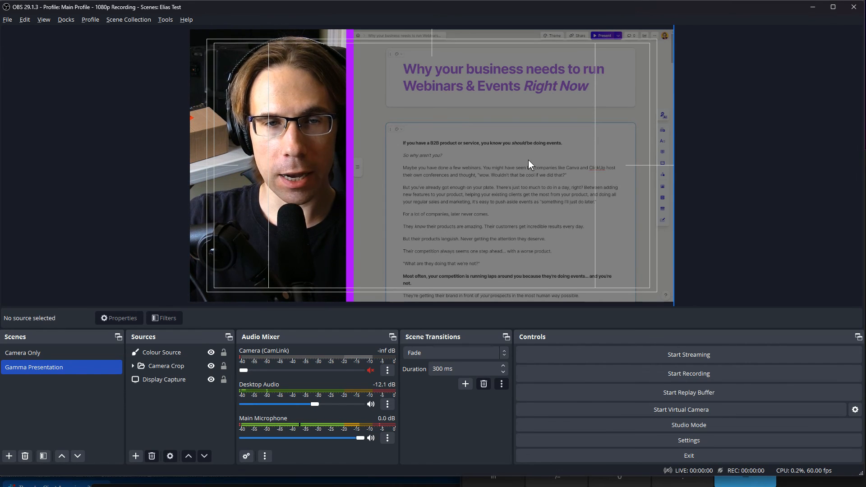
{"action": "left_click", "coordinate": [166, 366]}
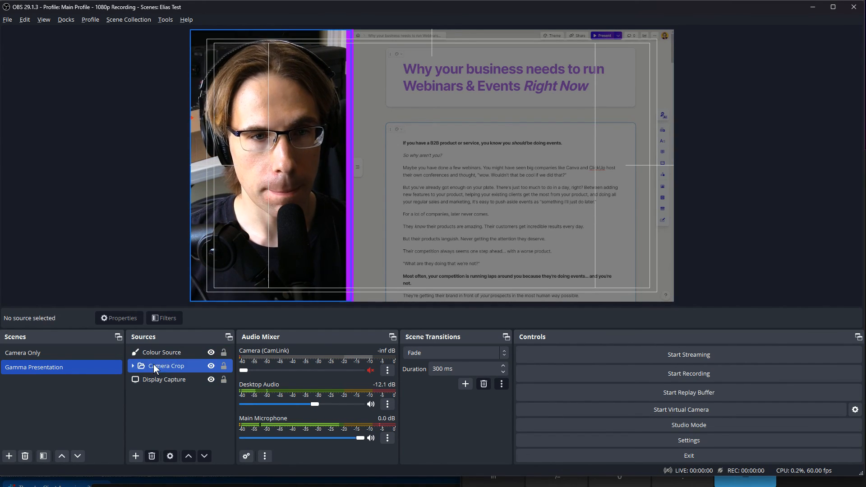
{"action": "left_click", "coordinate": [161, 352]}
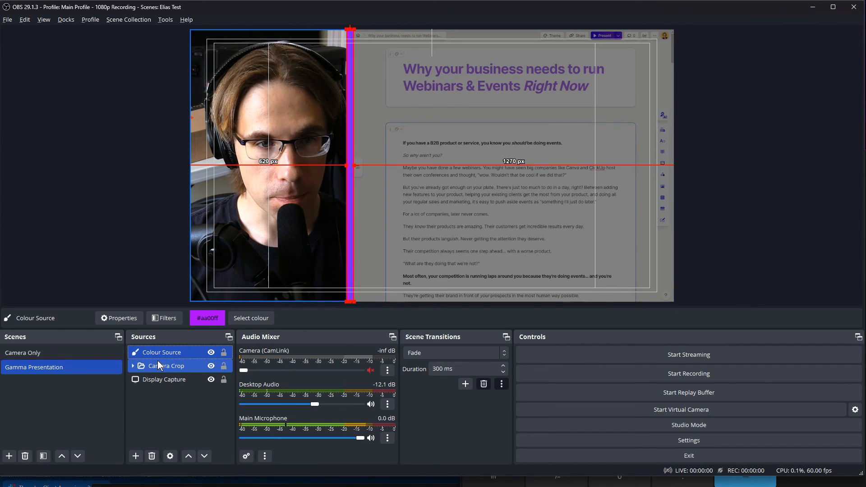
{"action": "left_click", "coordinate": [165, 379]}
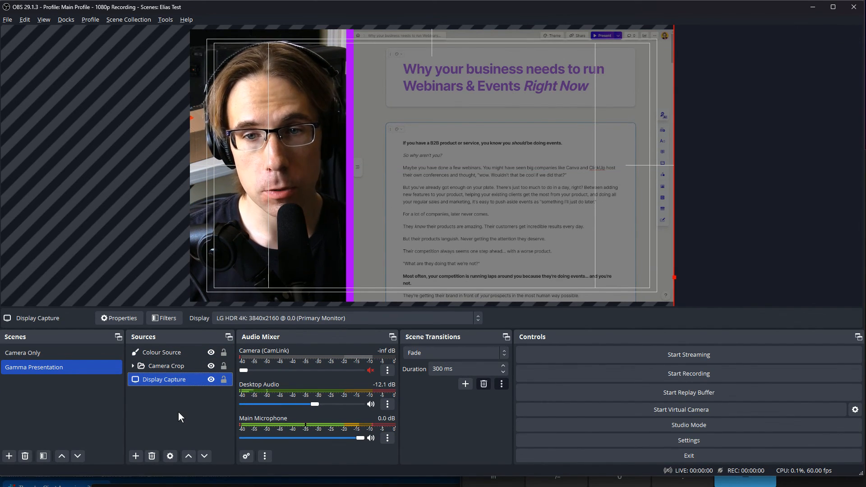
{"action": "mouse_move", "coordinate": [225, 418]}
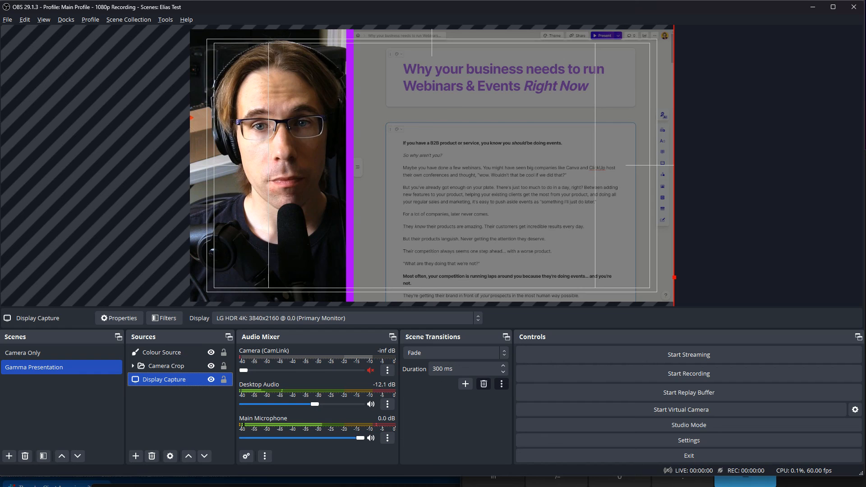
{"action": "left_click", "coordinate": [688, 440]}
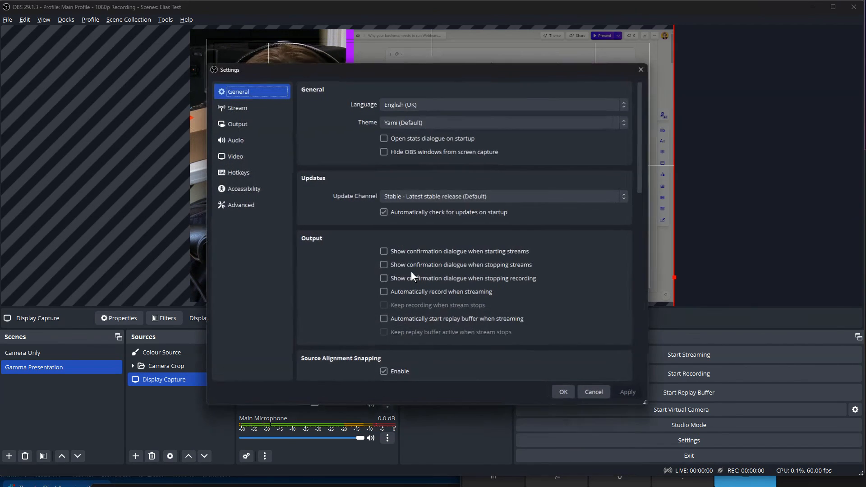
{"action": "left_click", "coordinate": [234, 140]}
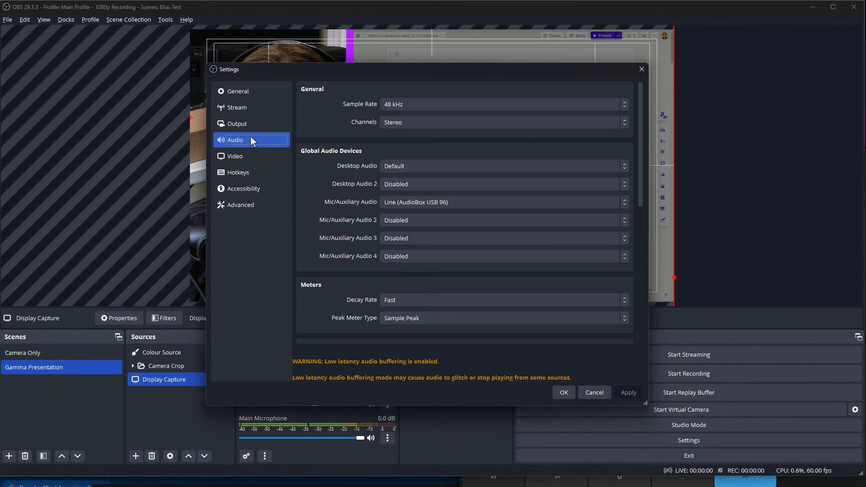
{"action": "left_click", "coordinate": [236, 123]}
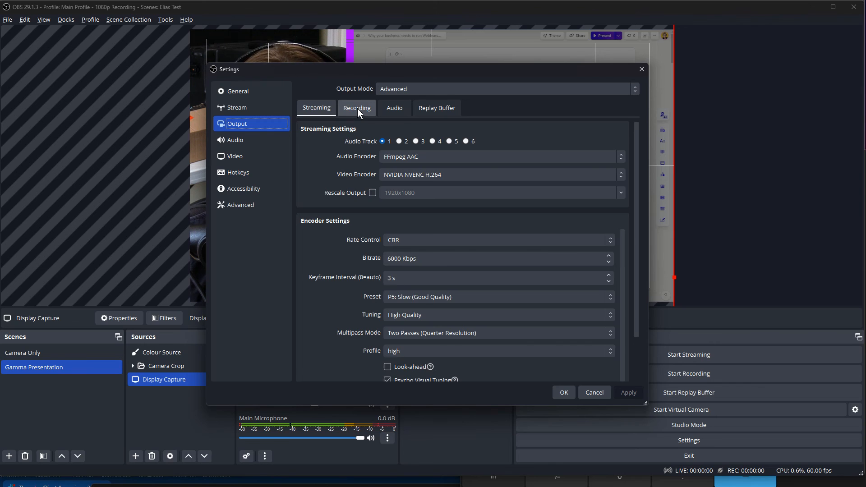
{"action": "left_click", "coordinate": [358, 108]}
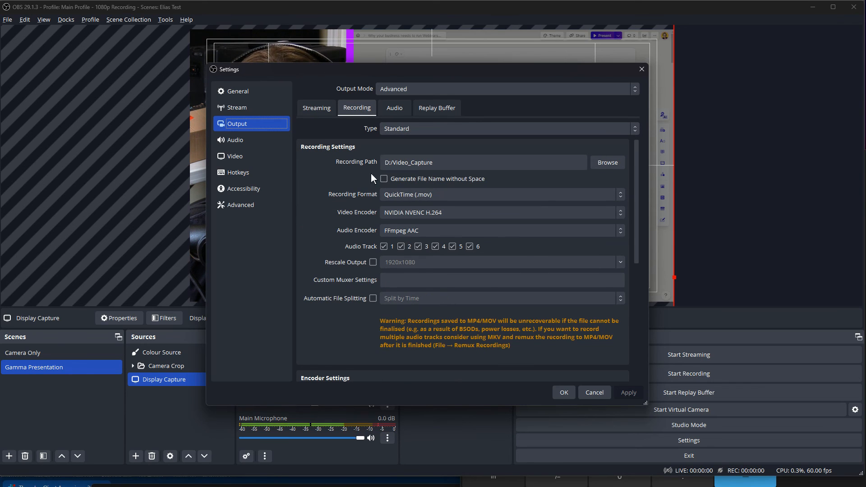
{"action": "left_click", "coordinate": [411, 162]}
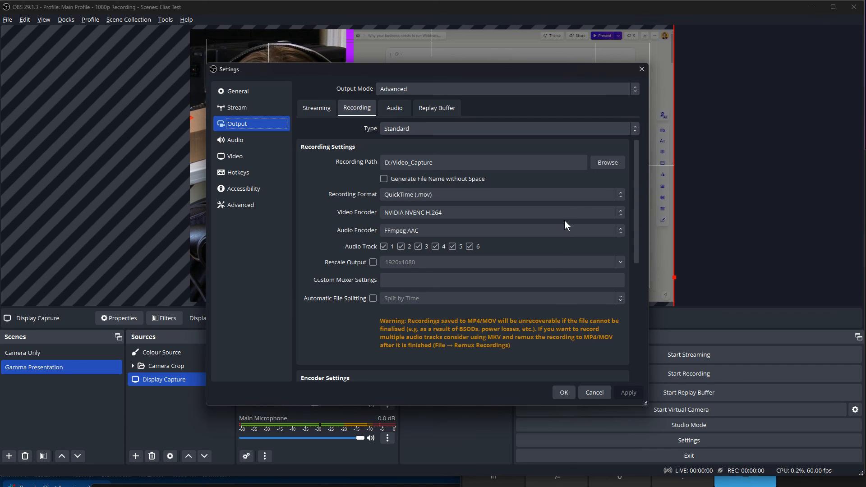
{"action": "mouse_move", "coordinate": [353, 226]}
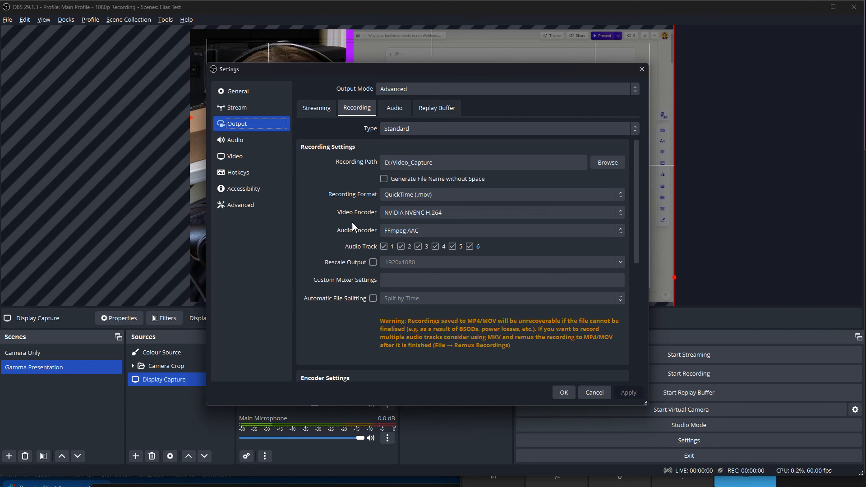
{"action": "scroll", "scroll_direction": "down", "scroll_amount": 3}
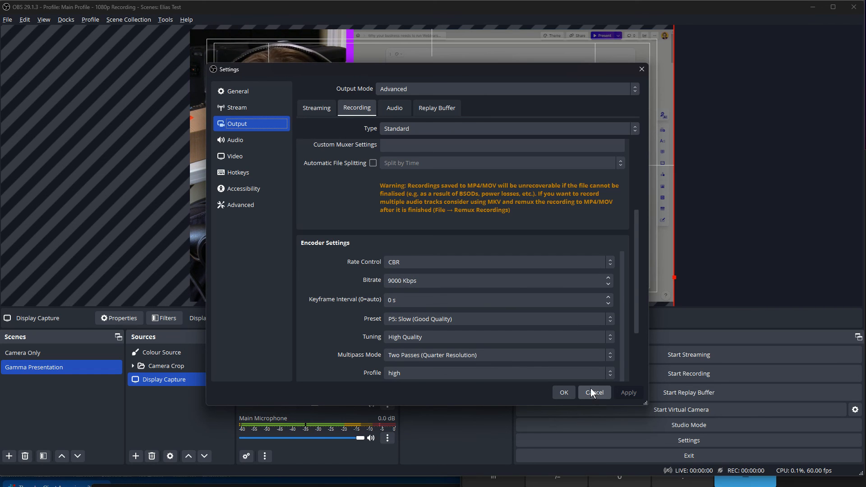
{"action": "left_click", "coordinate": [593, 392]}
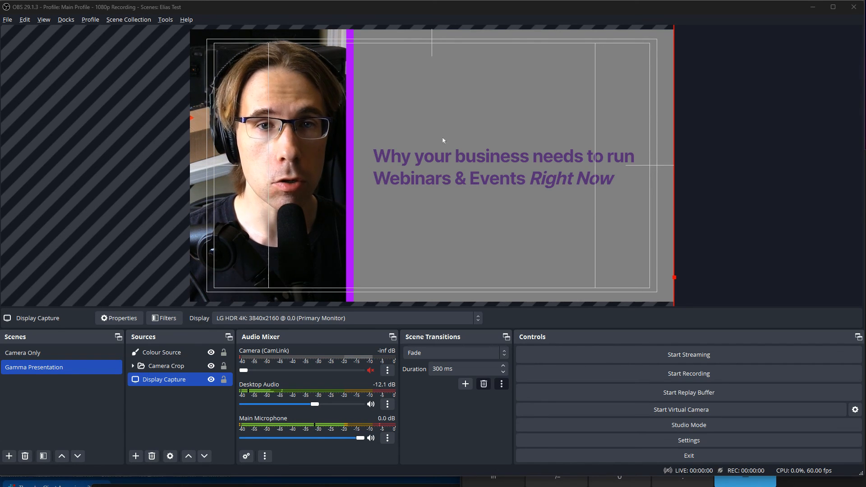
{"action": "mouse_move", "coordinate": [369, 143]}
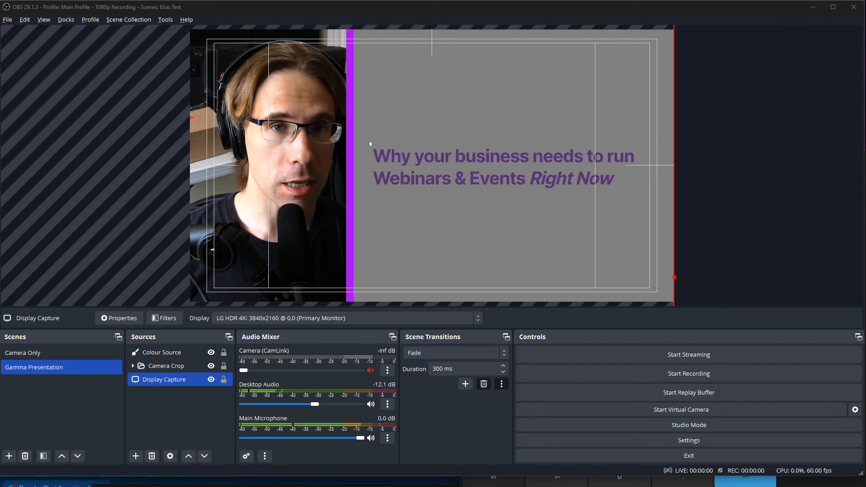